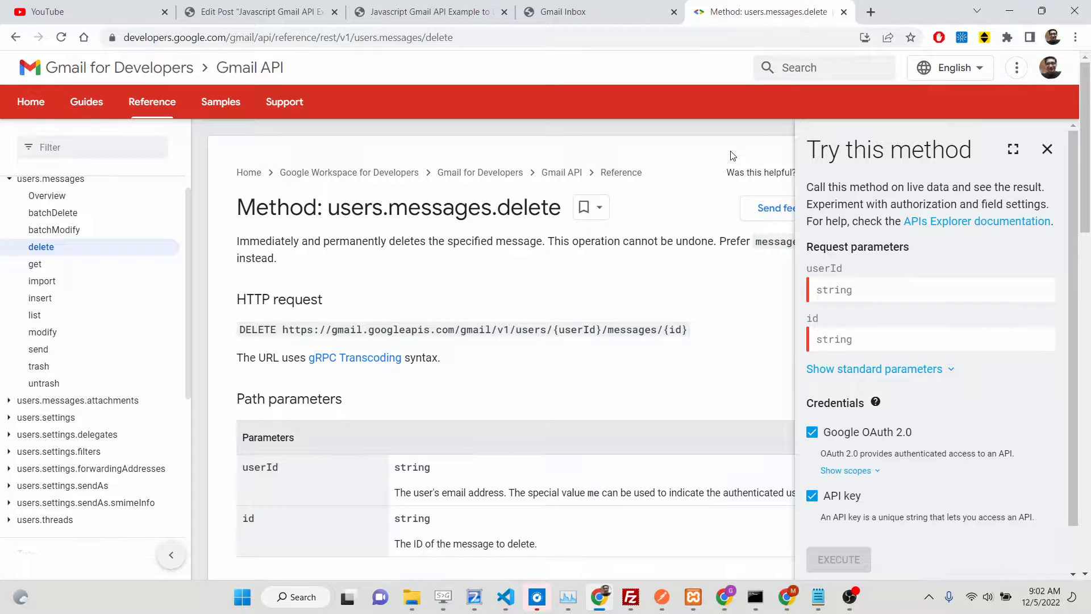
mouse_move(231, 113)
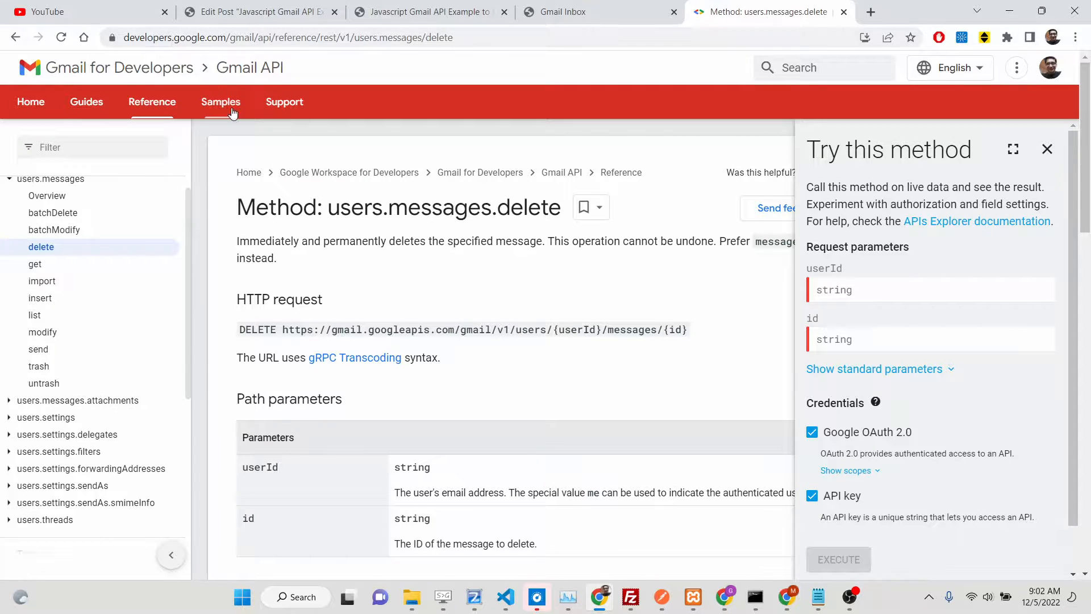
Highlight the messages.delete description that says deletion is permanent and irreversible
double_click(435, 207)
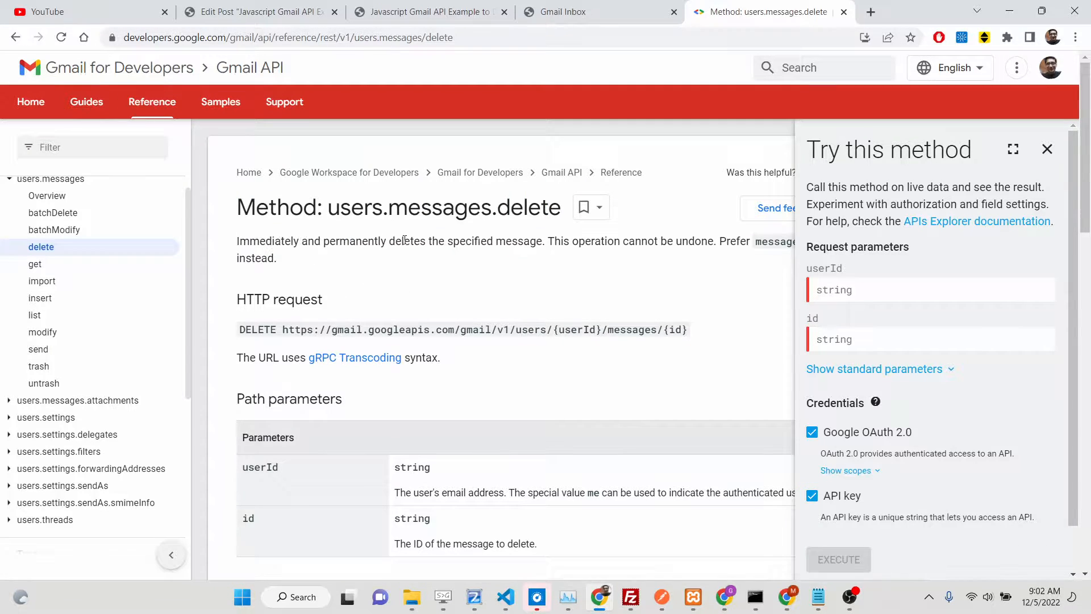
drag(236, 240, 276, 257)
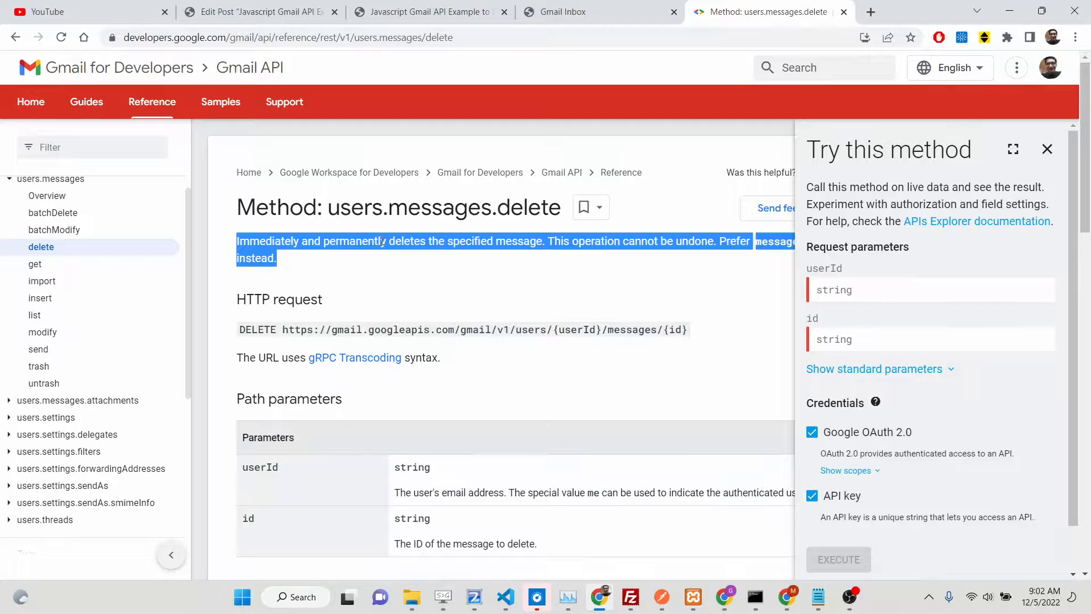
double_click(279, 300)
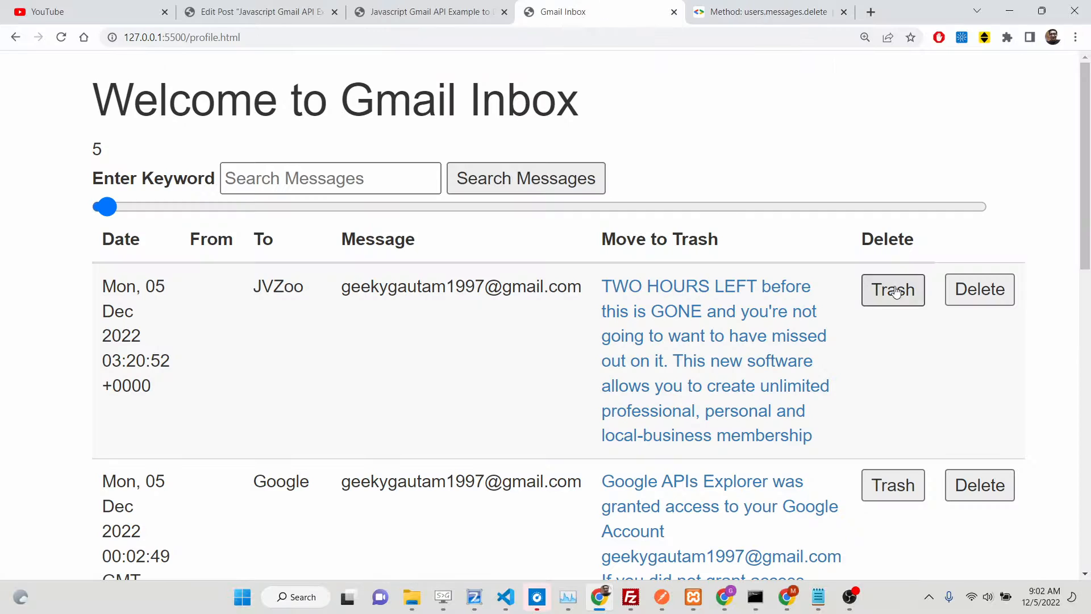
mouse_move(979, 289)
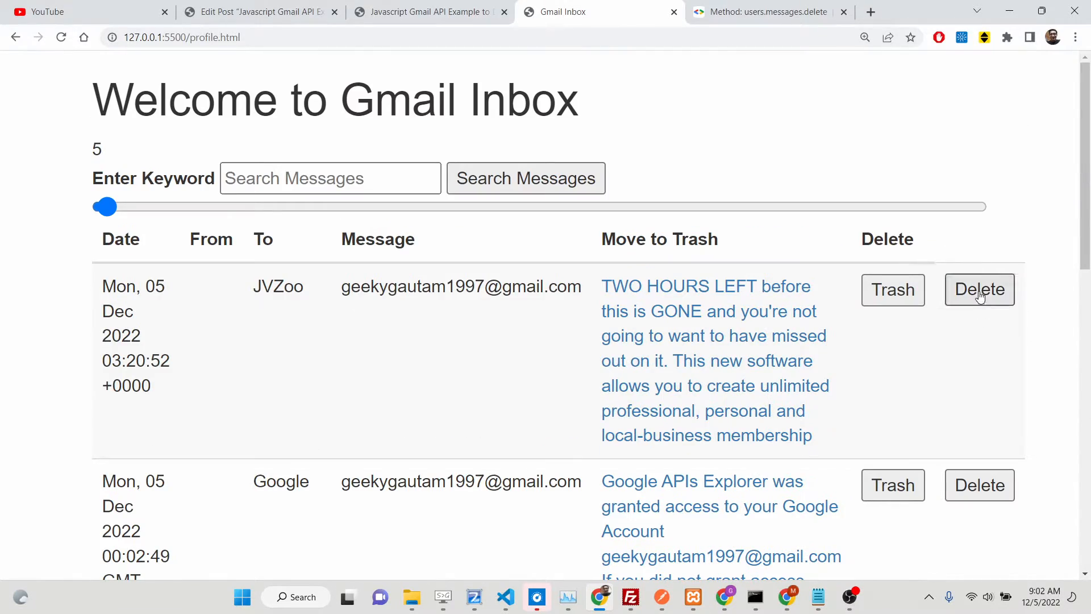
scroll(down, 3)
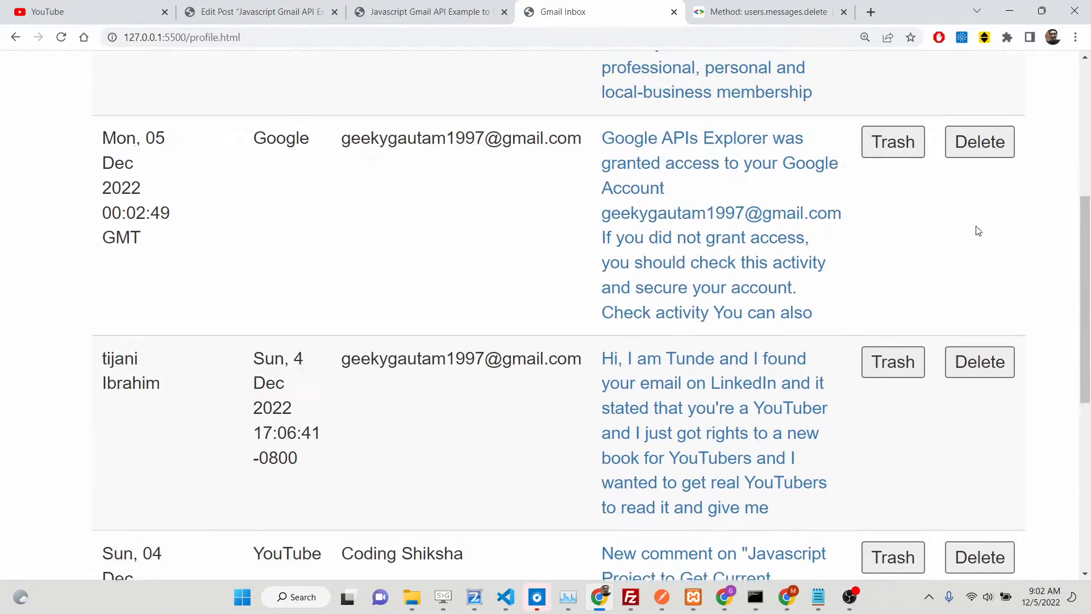
click(768, 12)
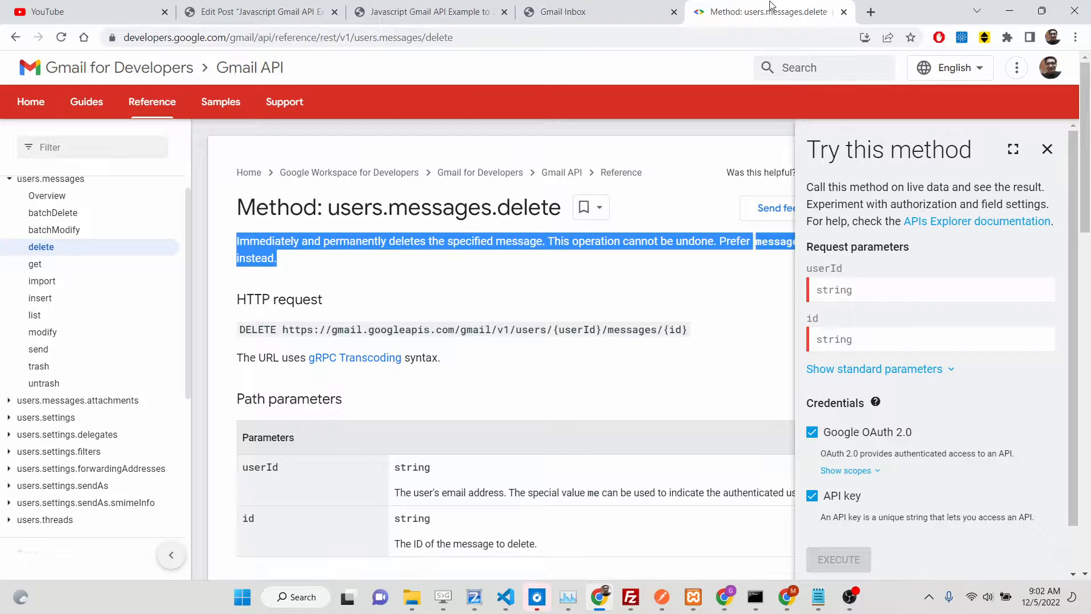
click(445, 254)
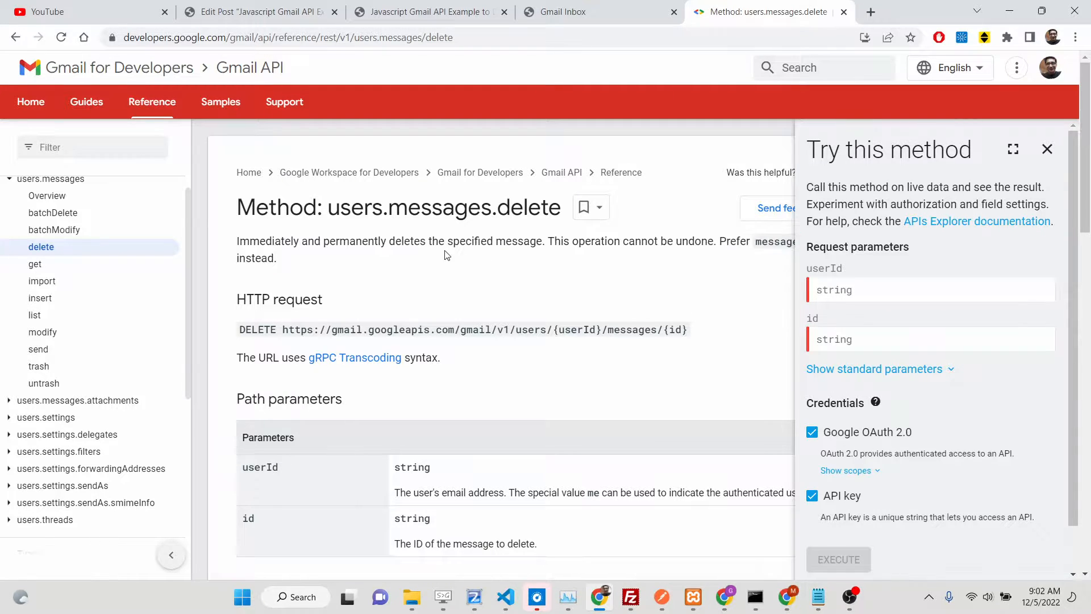
mouse_move(279, 335)
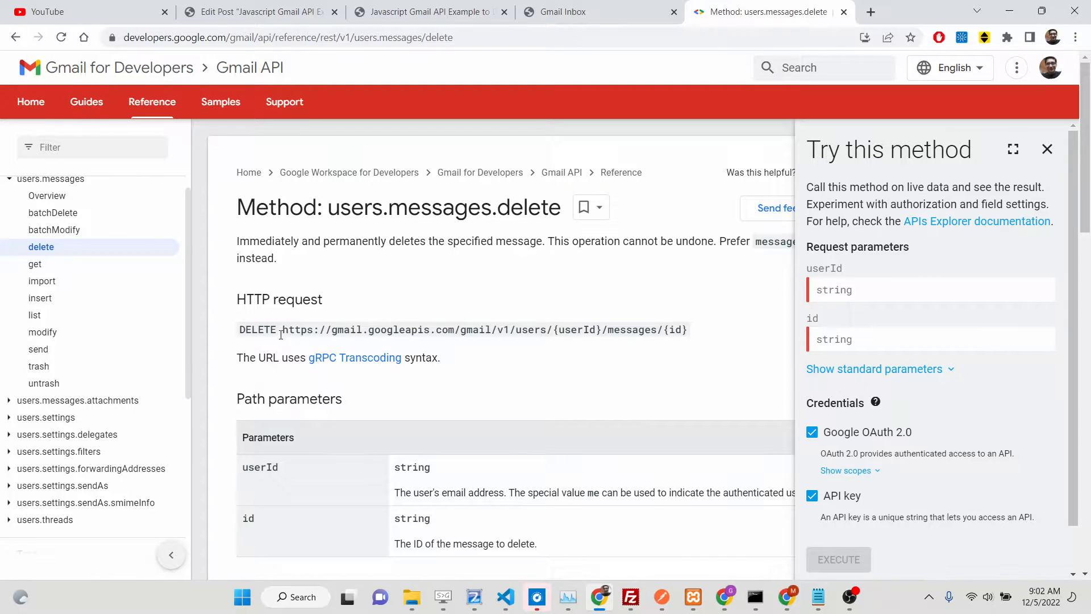
double_click(354, 329)
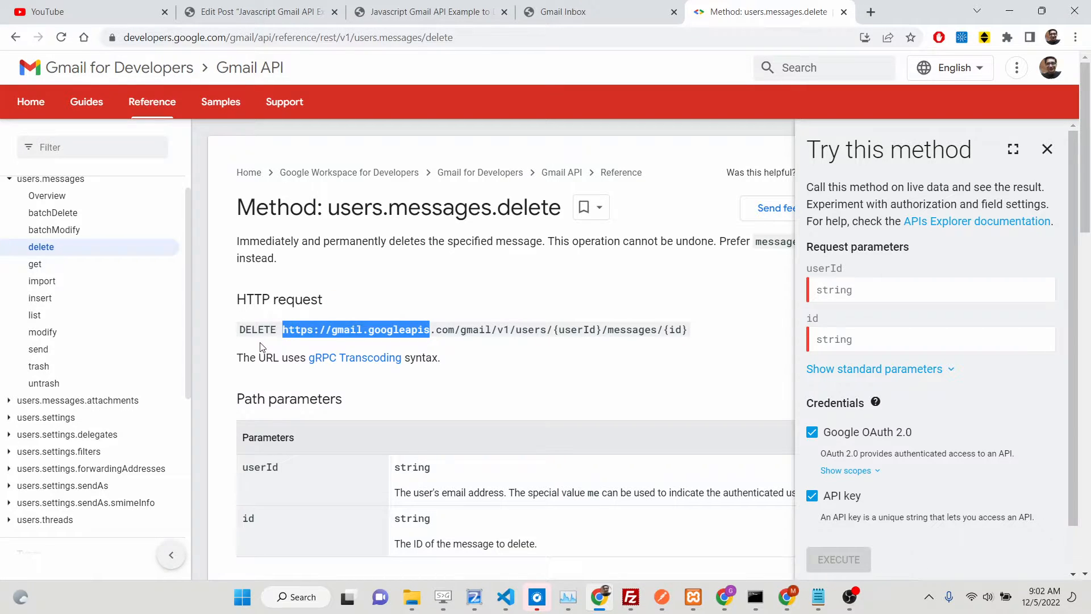
triple_click(461, 329)
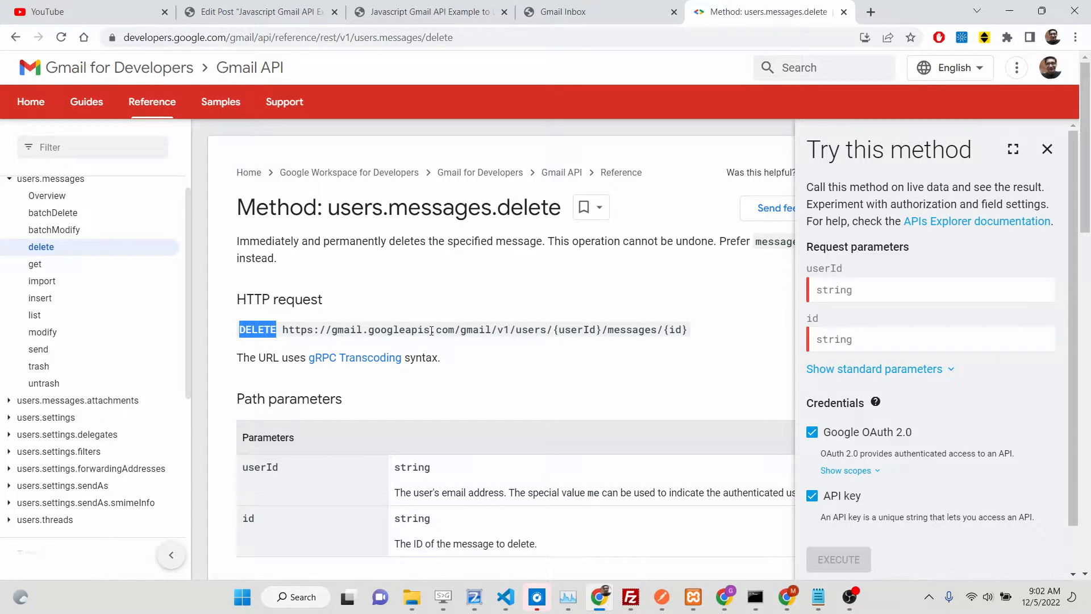
mouse_move(587, 341)
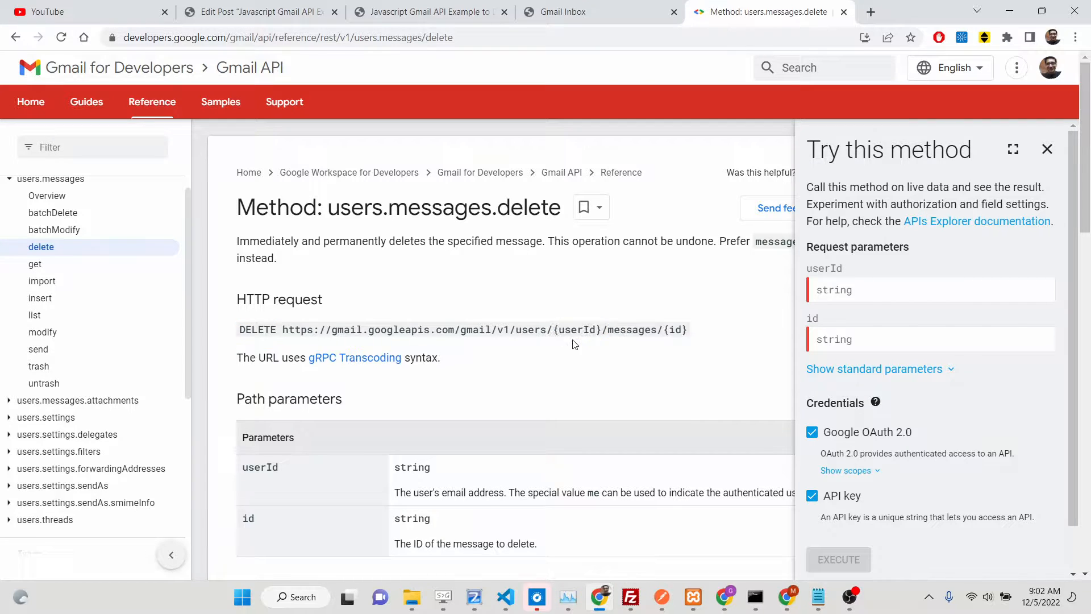
double_click(578, 330)
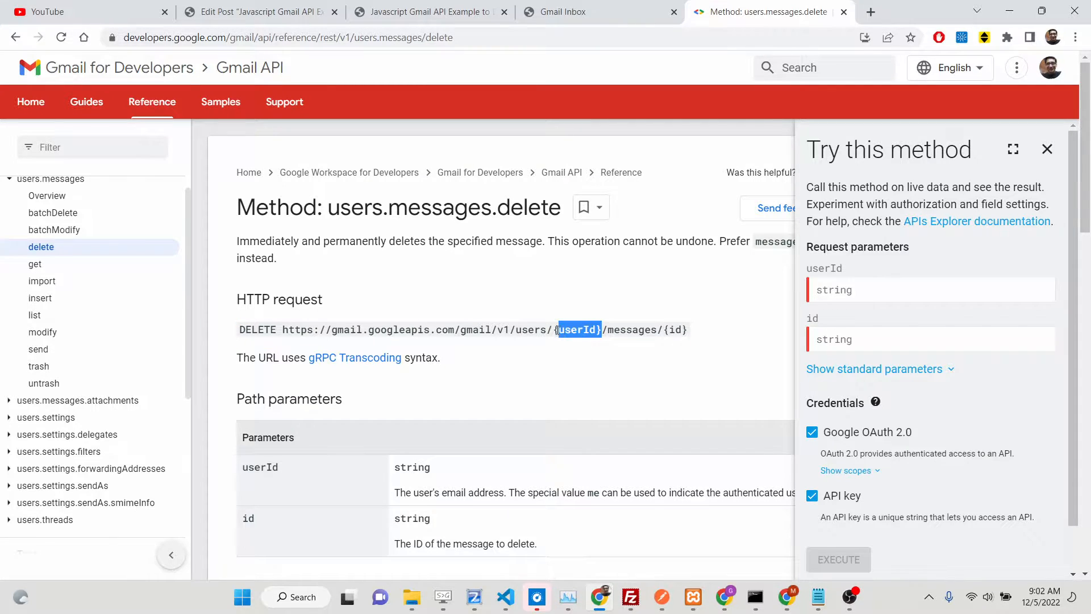
scroll(down, 3)
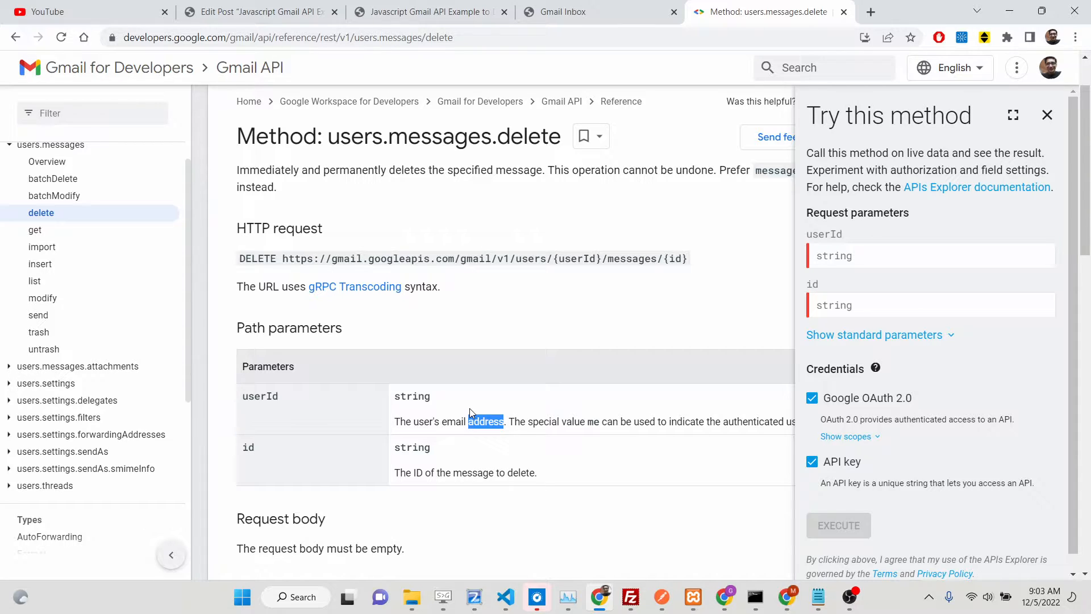
Set the userId parameter to 'me' in the Try this method panel
click(929, 255)
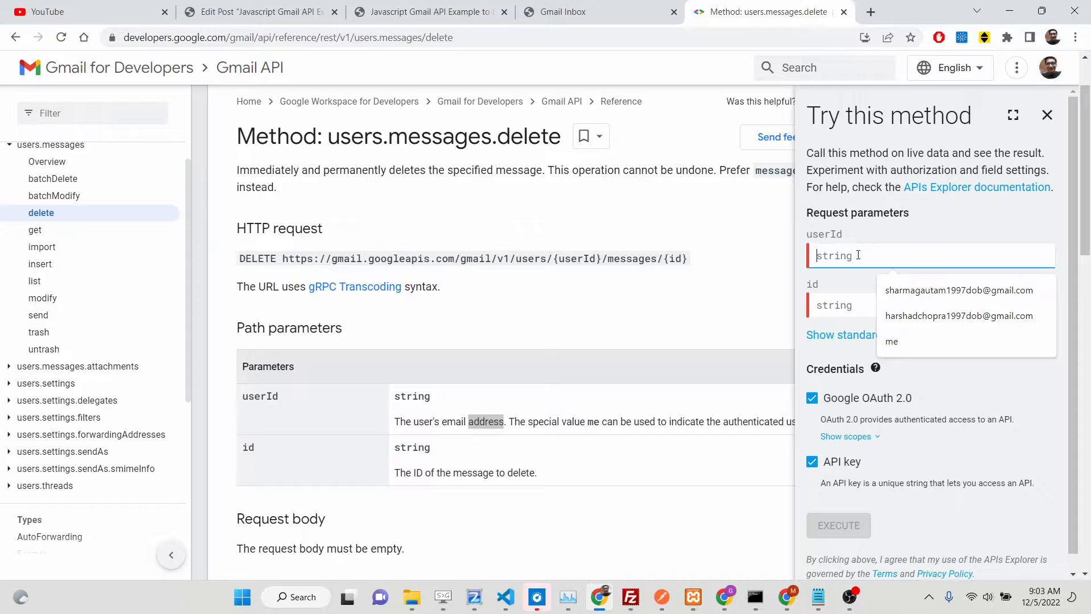
click(892, 341)
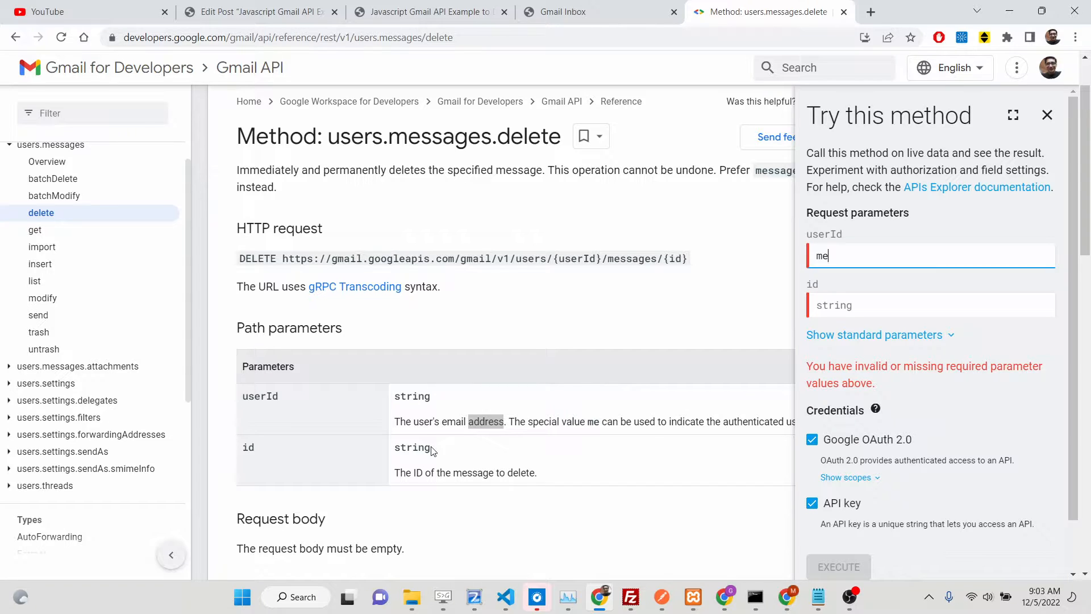
scroll(down, 3)
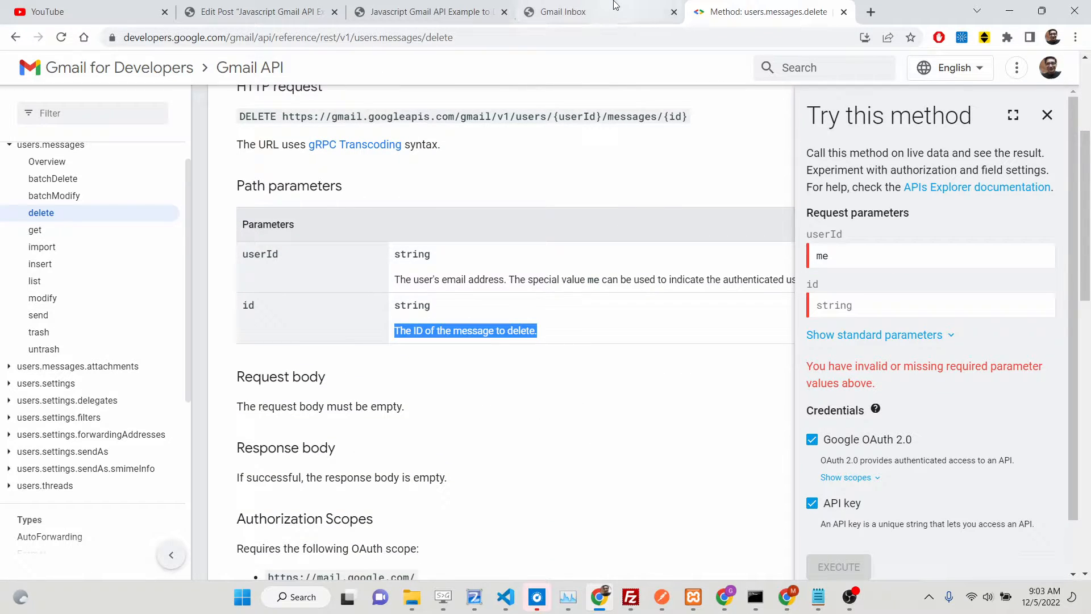
click(915, 12)
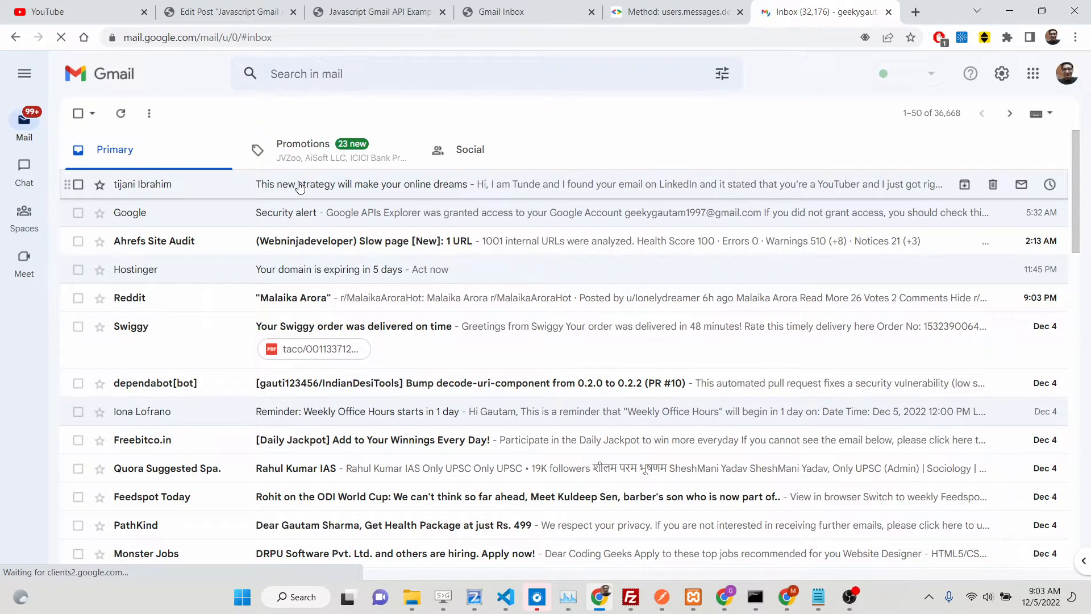
Open the 'This new strategy will make your online dreams' email and select its address-bar ID
click(418, 183)
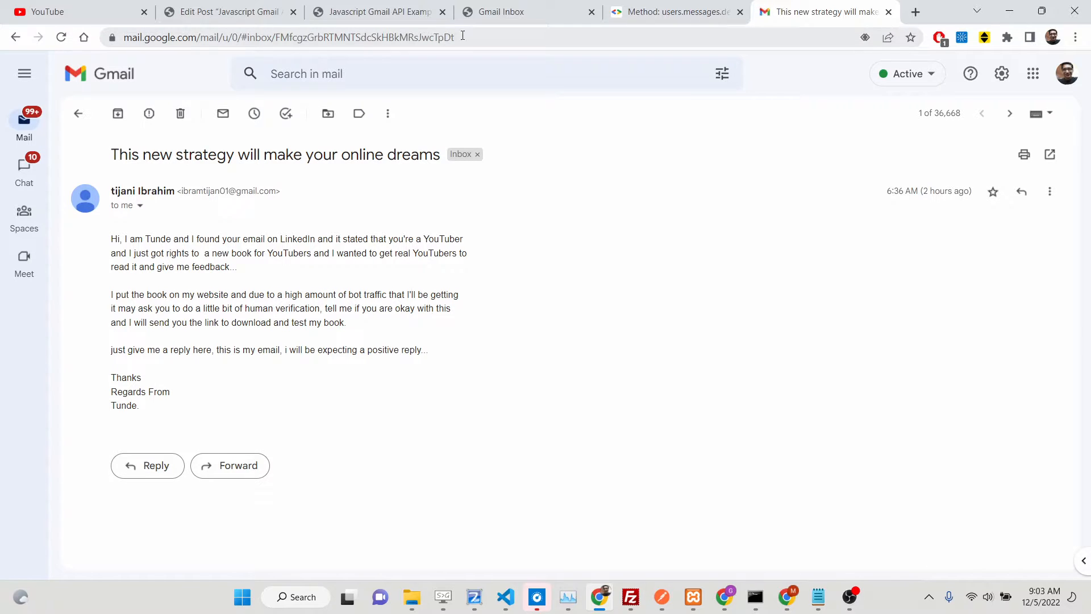
click(365, 37)
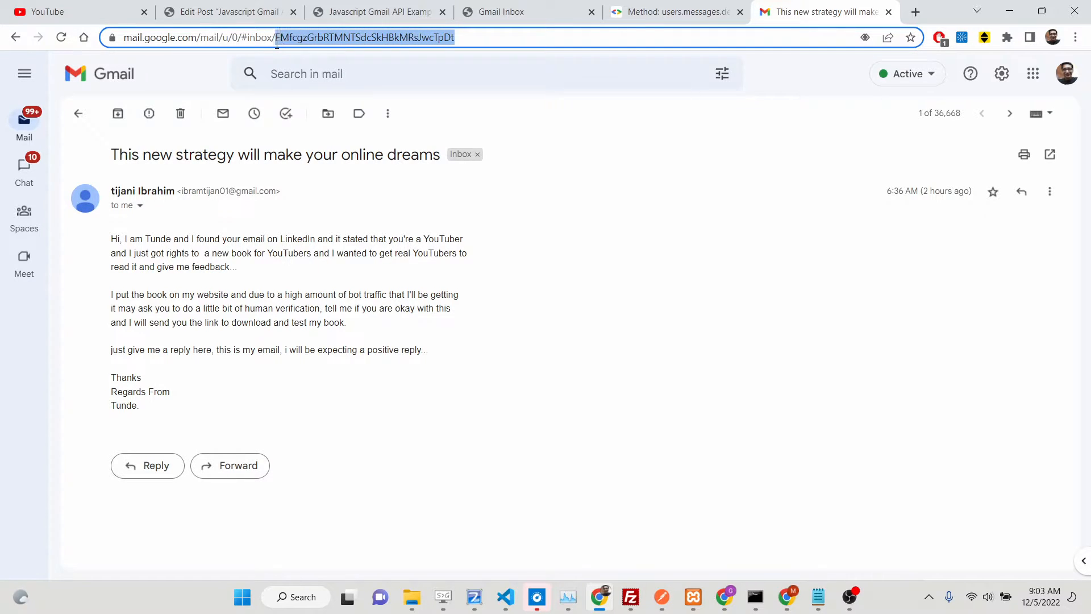
right_click(365, 37)
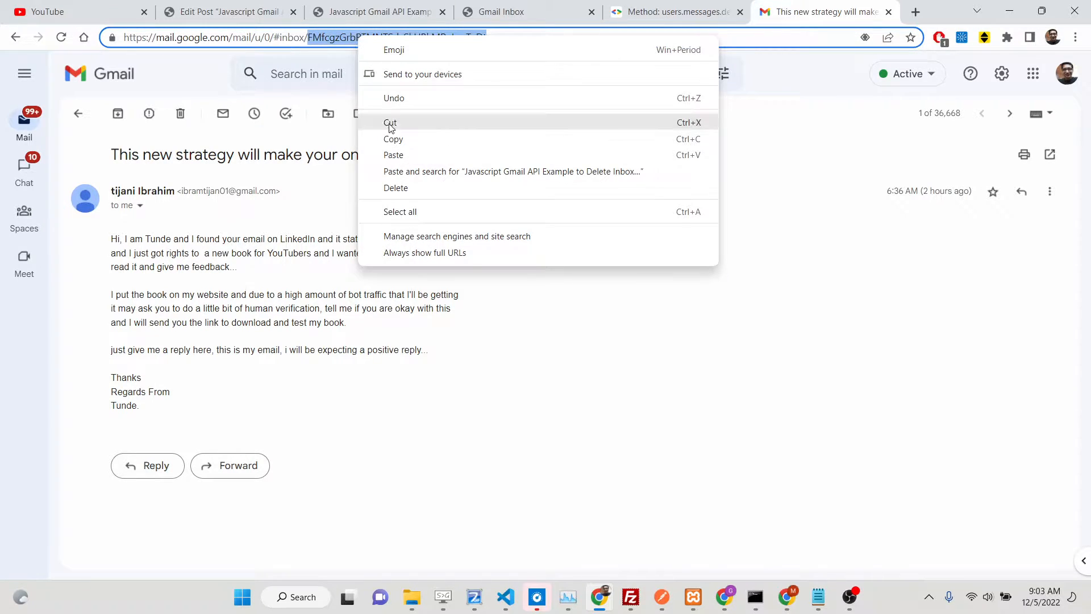
Paste the message ID into the id field and execute delete, getting 400 Invalid id value
click(675, 12)
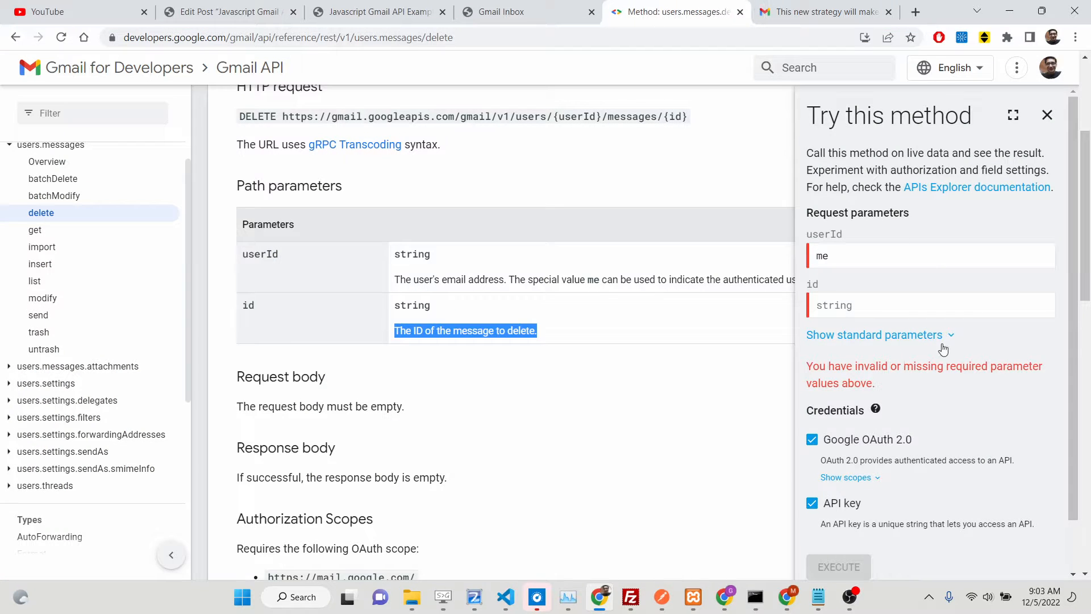
right_click(930, 305)
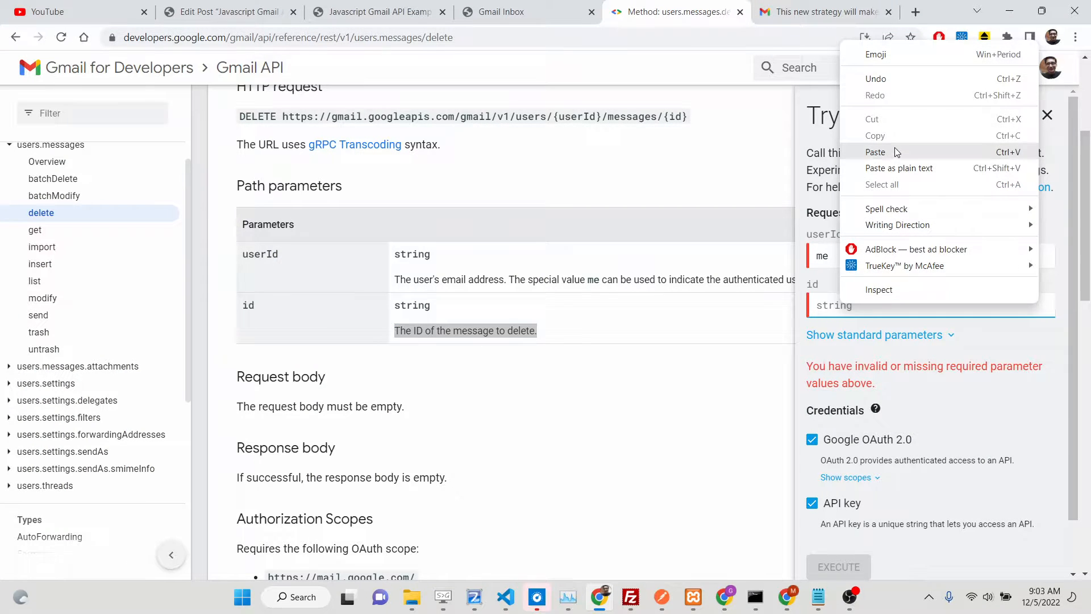
click(875, 152)
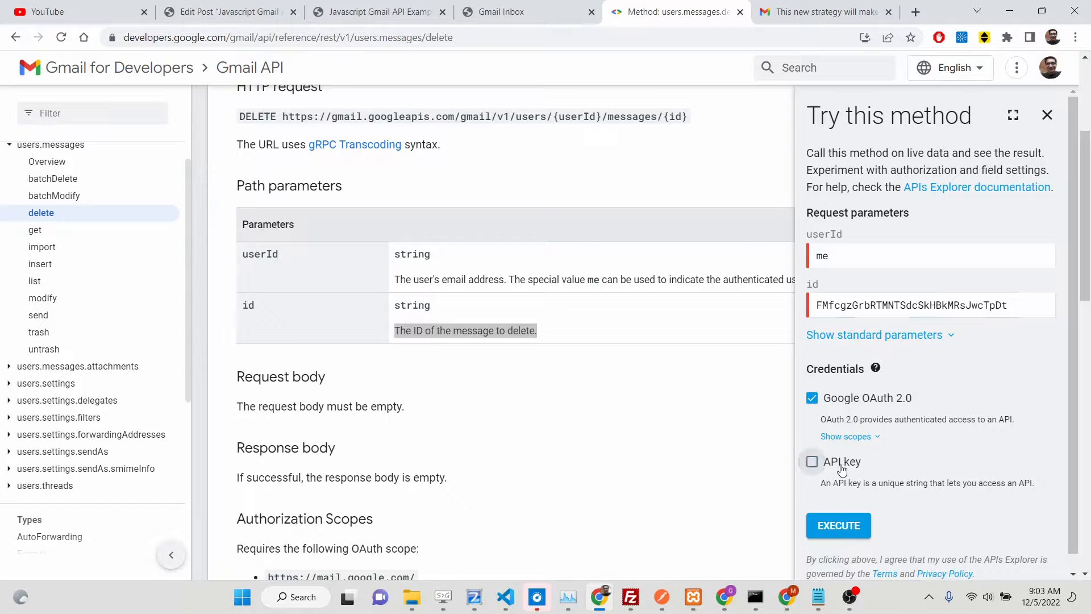
mouse_move(868, 402)
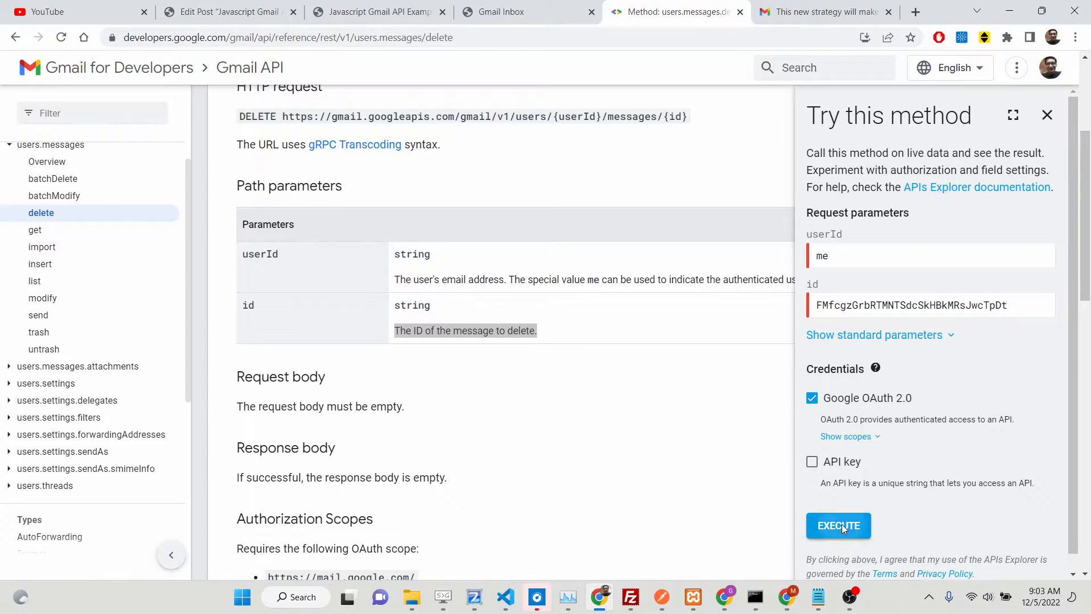
click(837, 525)
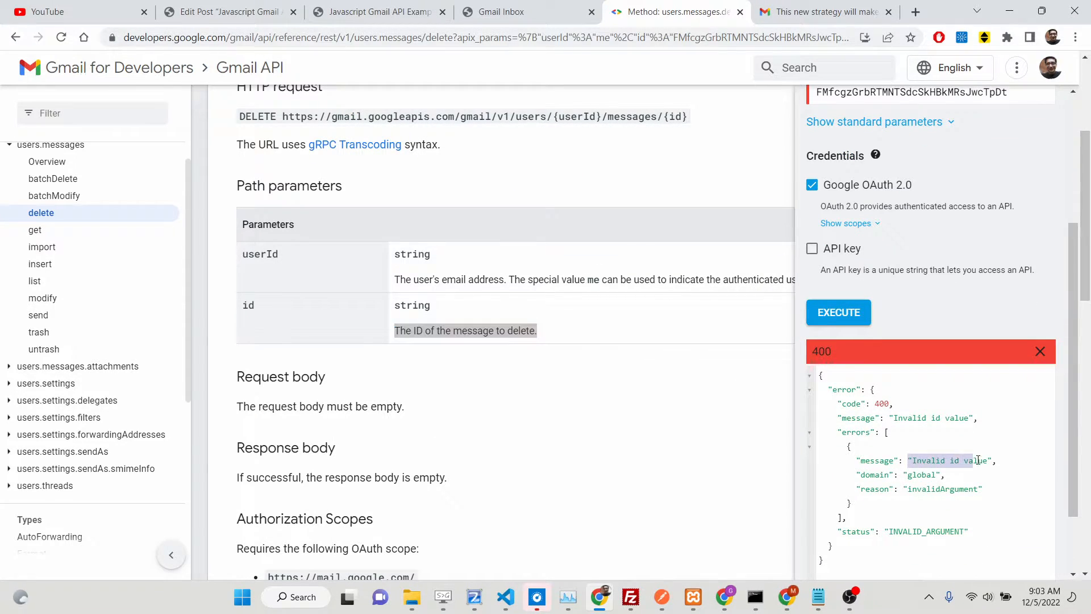
scroll(up, 3)
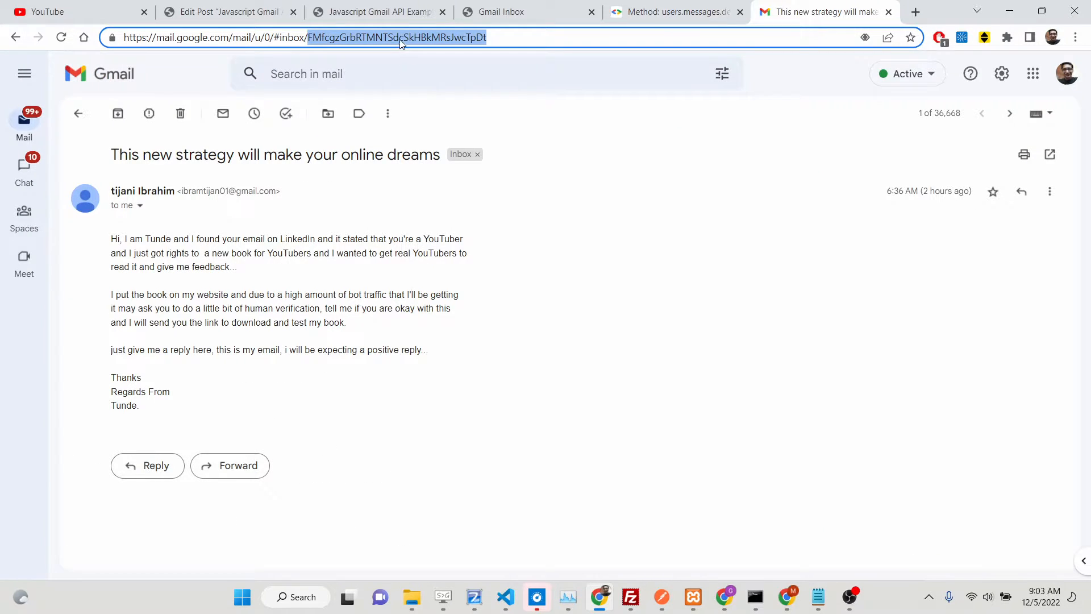
mouse_move(523, 198)
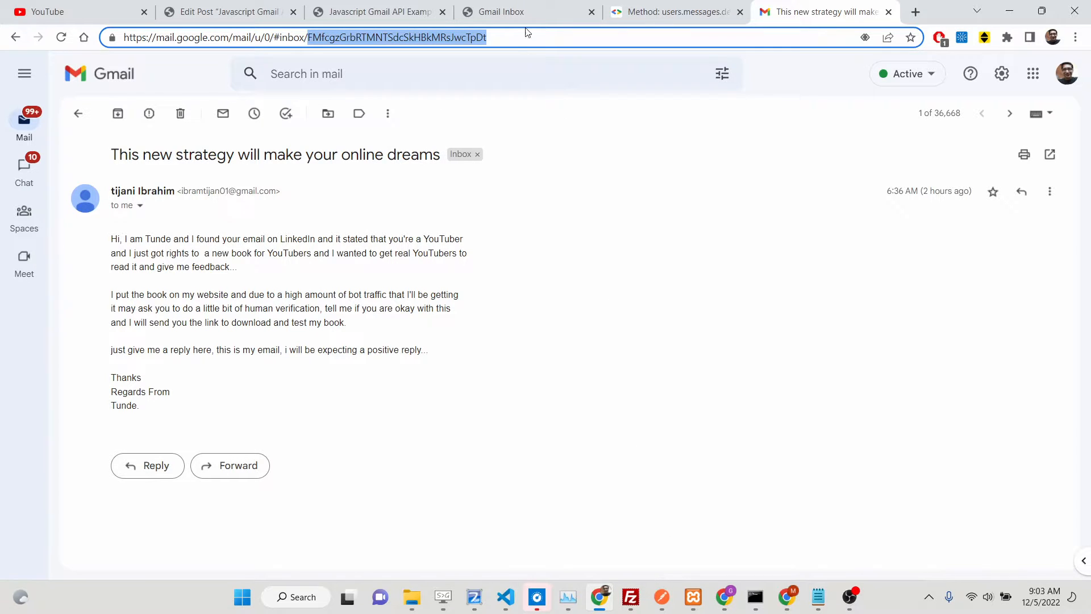
Switch to the local Gmail Inbox page tab
click(518, 12)
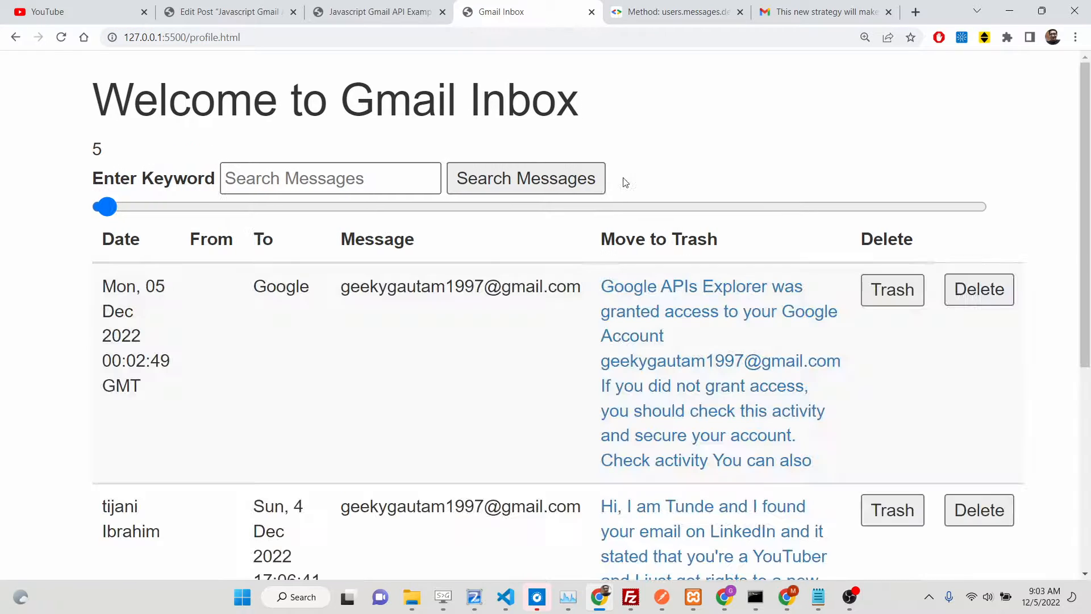
Expand the console's logged object down to messages[1] and copy its id
key(F12)
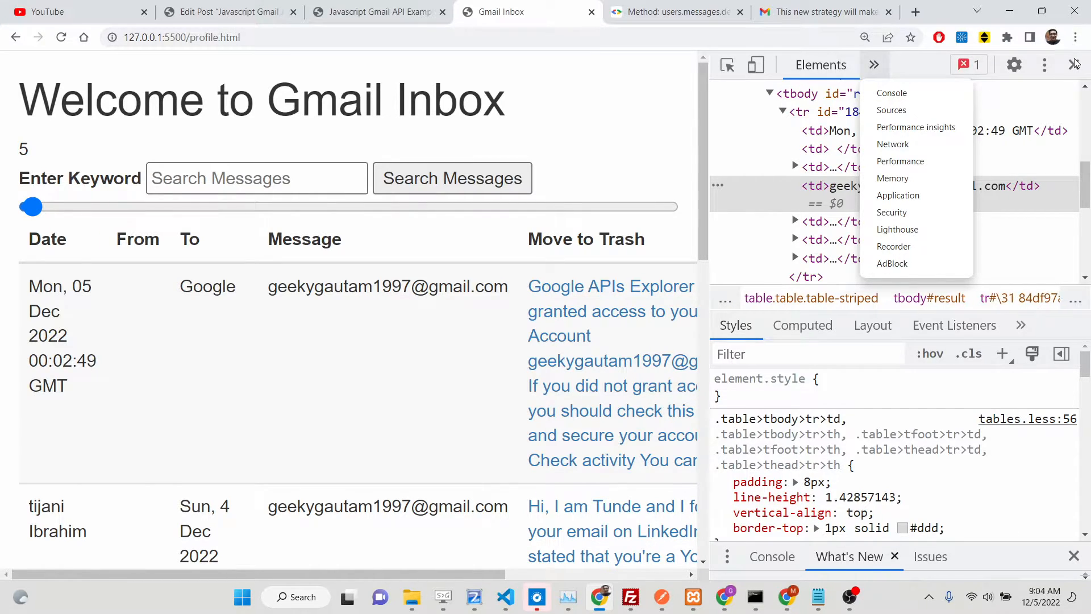
click(891, 93)
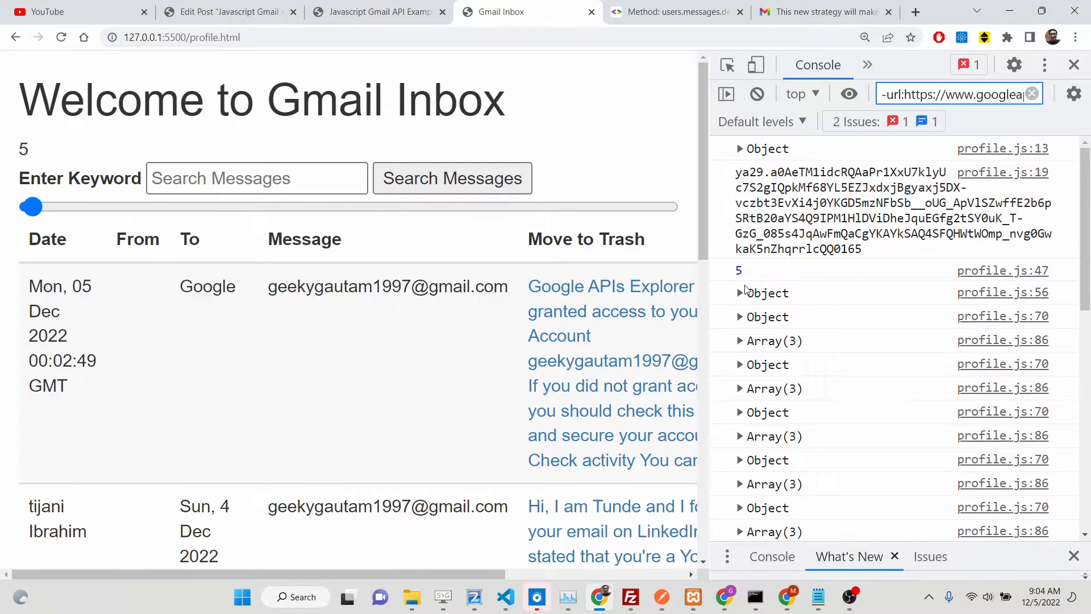
click(740, 292)
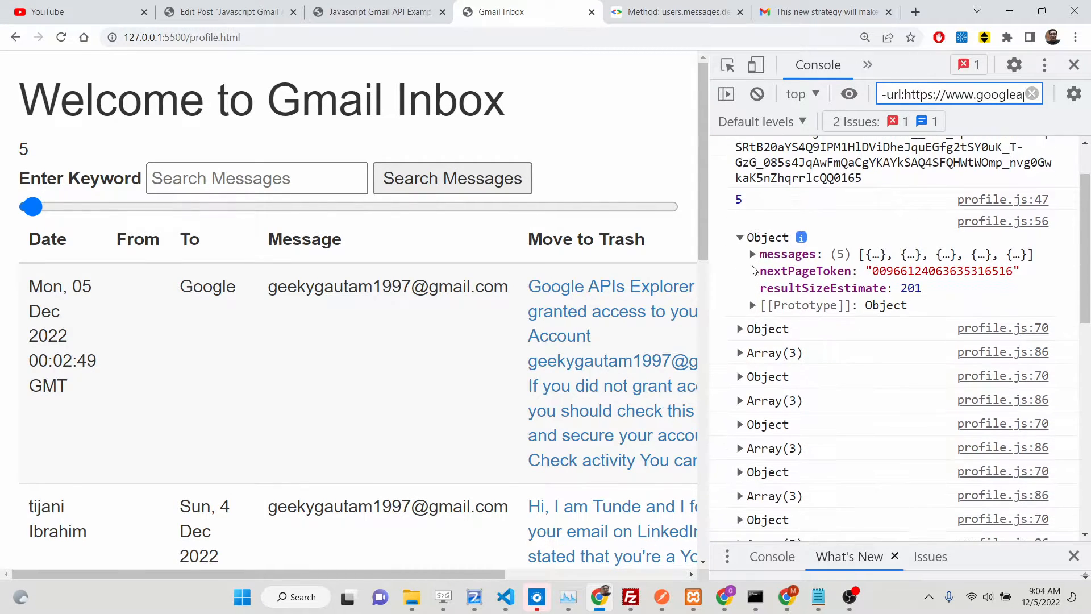
click(751, 254)
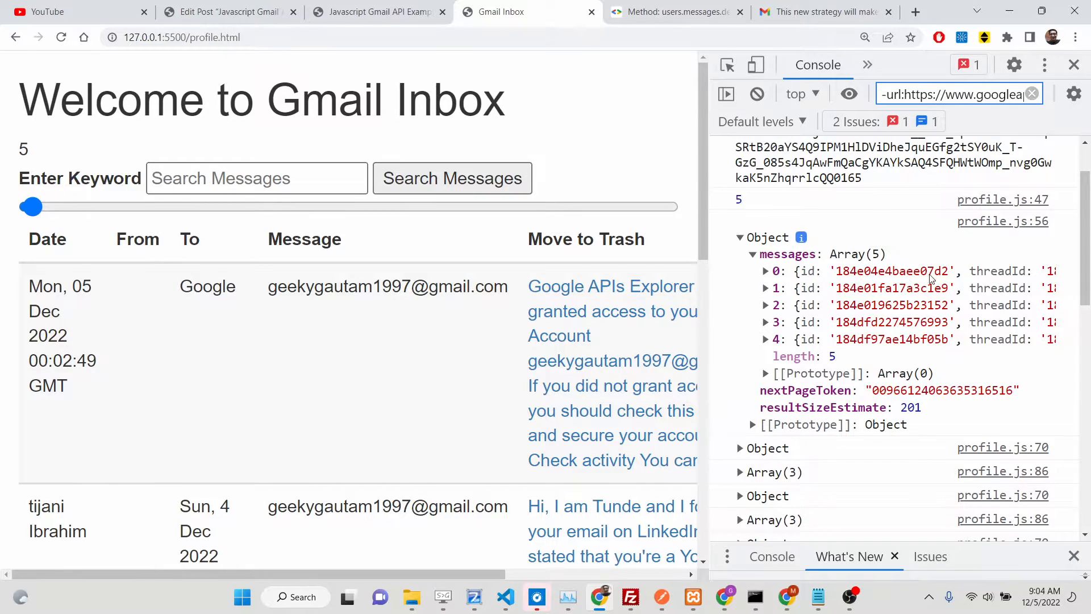
mouse_move(797, 279)
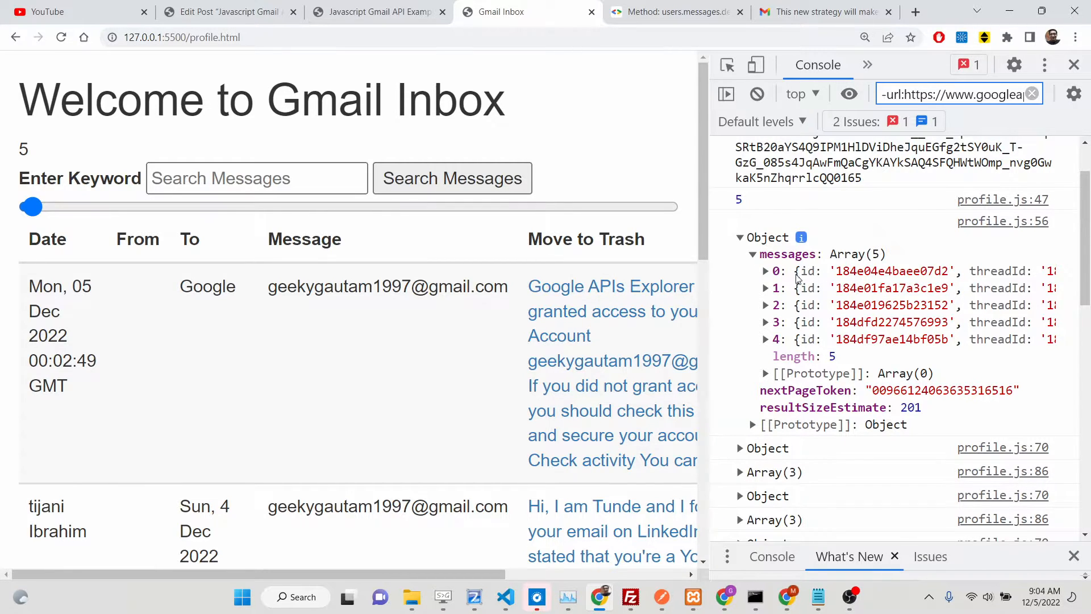
click(765, 270)
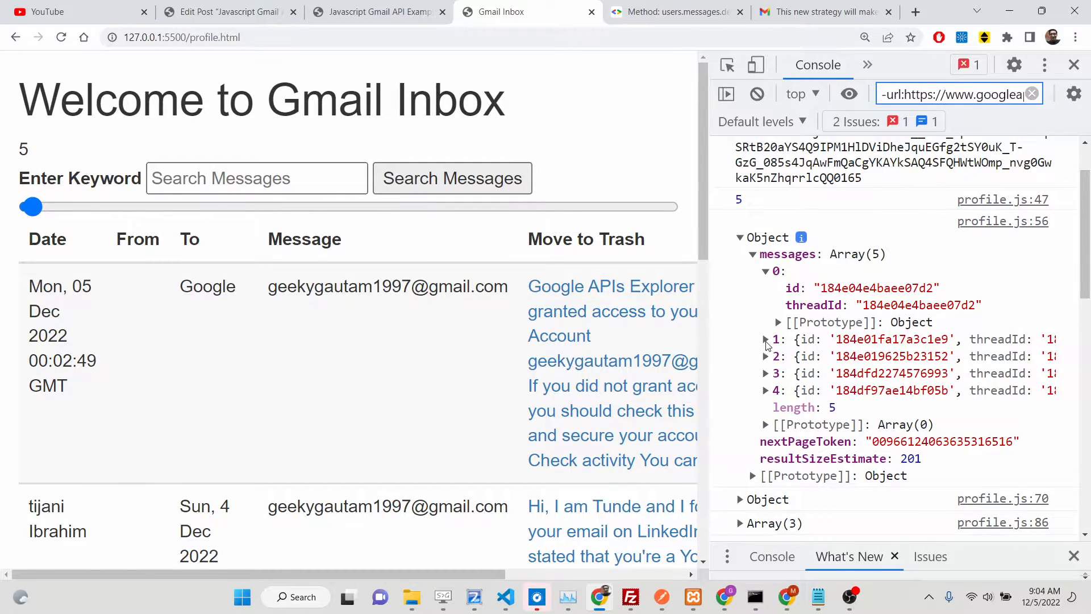
click(765, 338)
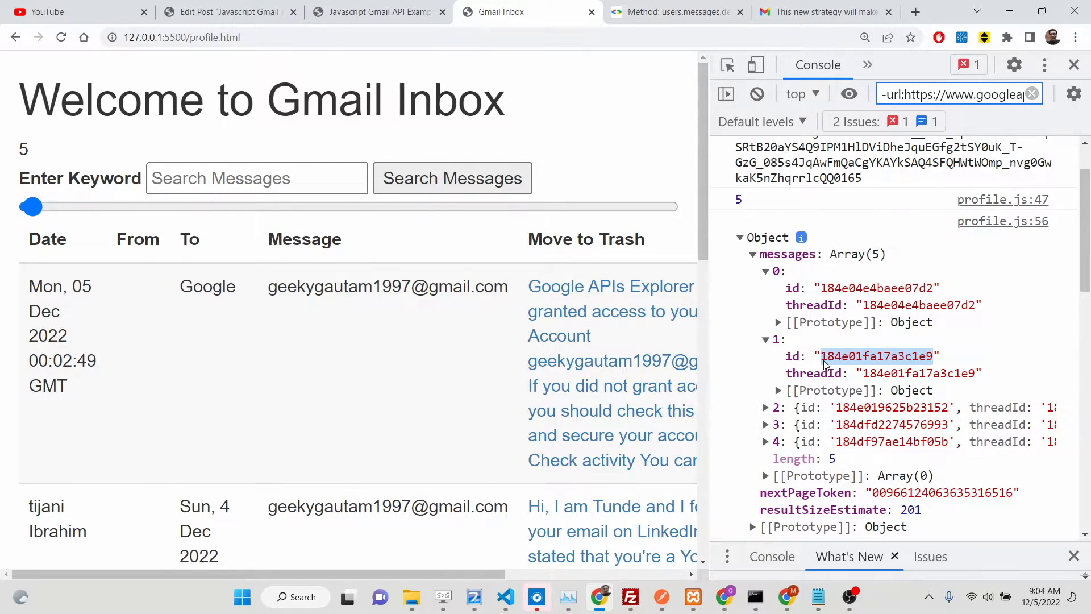
right_click(877, 356)
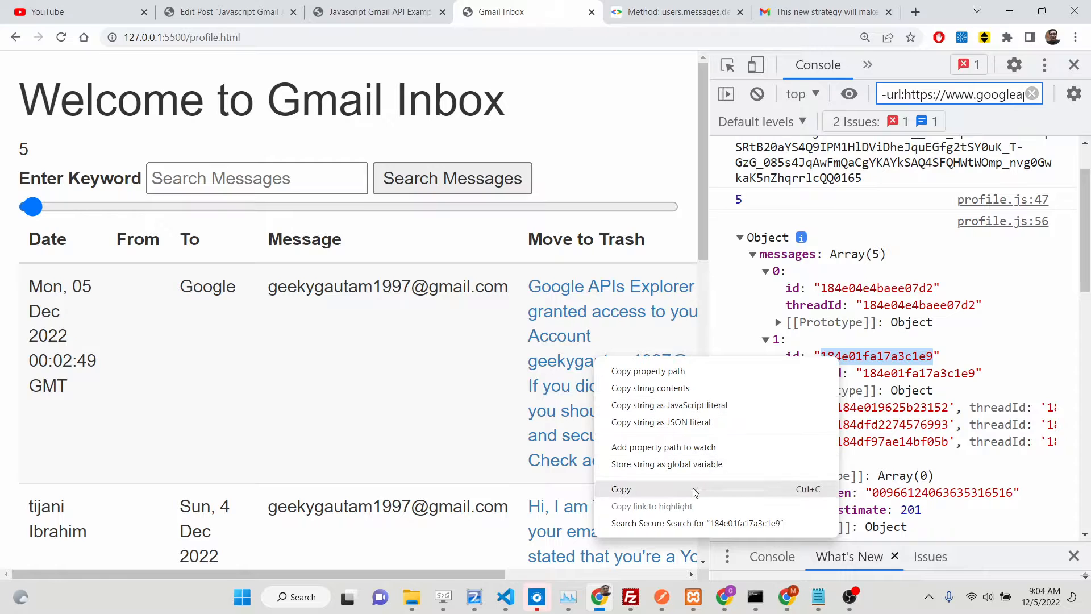
click(821, 12)
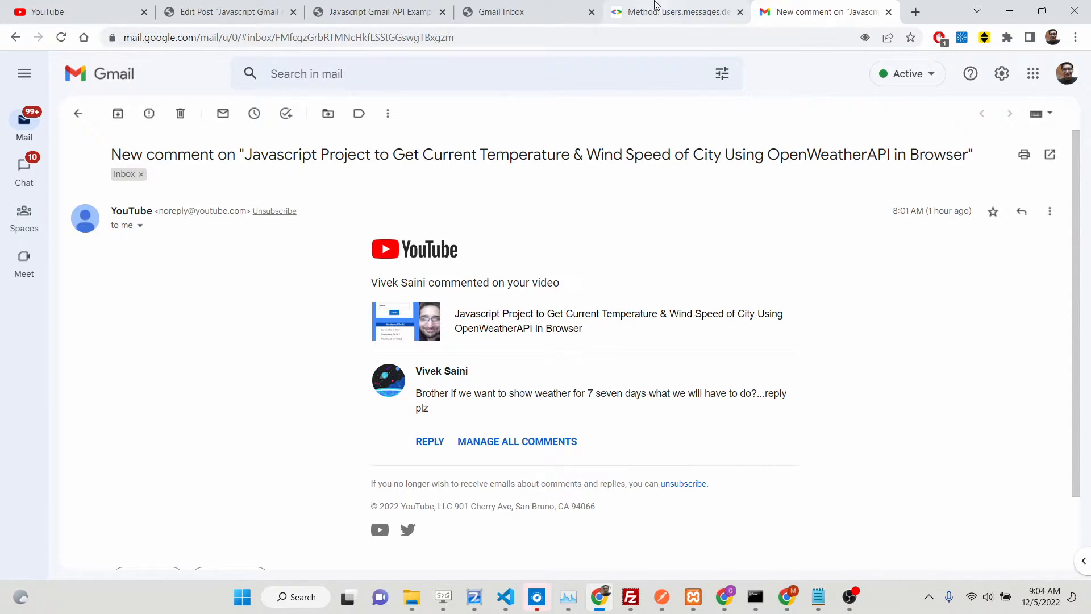
Paste id 184e01fa17a3c1e9 into the id field and execute delete, receiving a 204 response
right_click(911, 233)
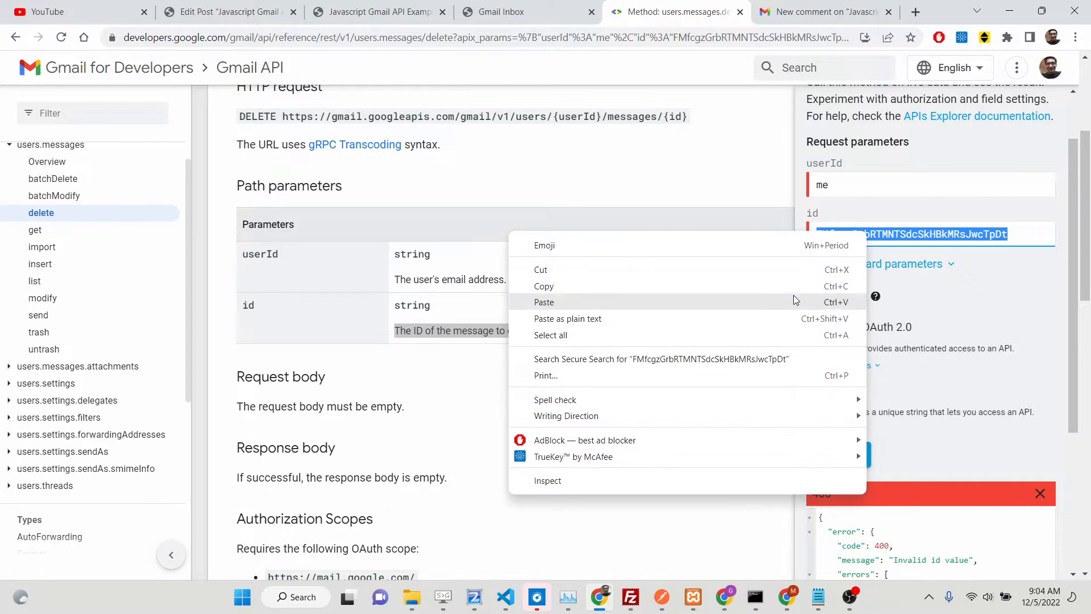
click(543, 301)
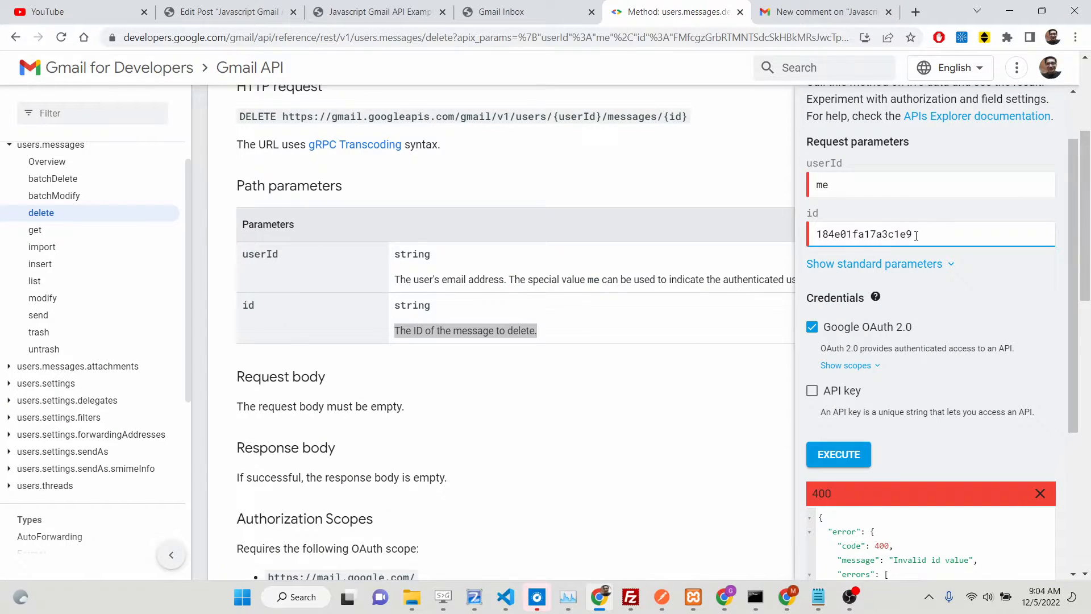
triple_click(864, 233)
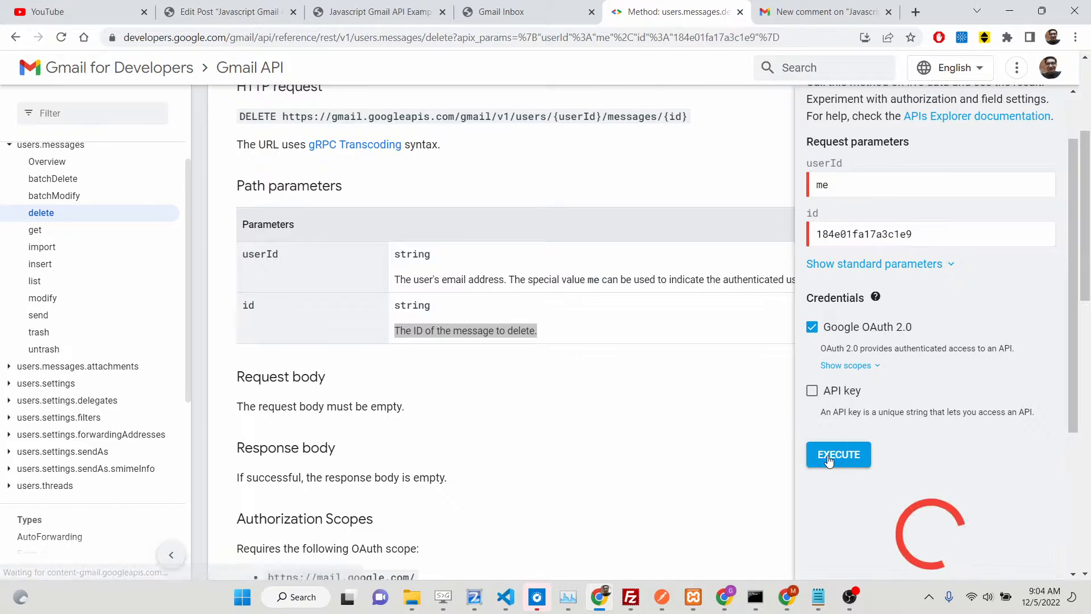
click(837, 454)
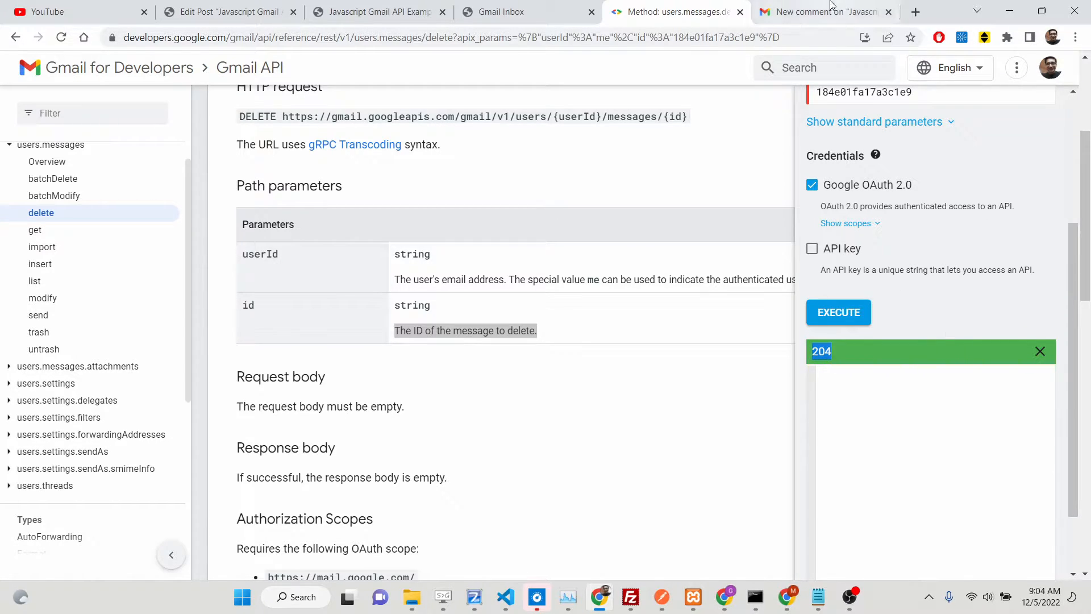
click(825, 12)
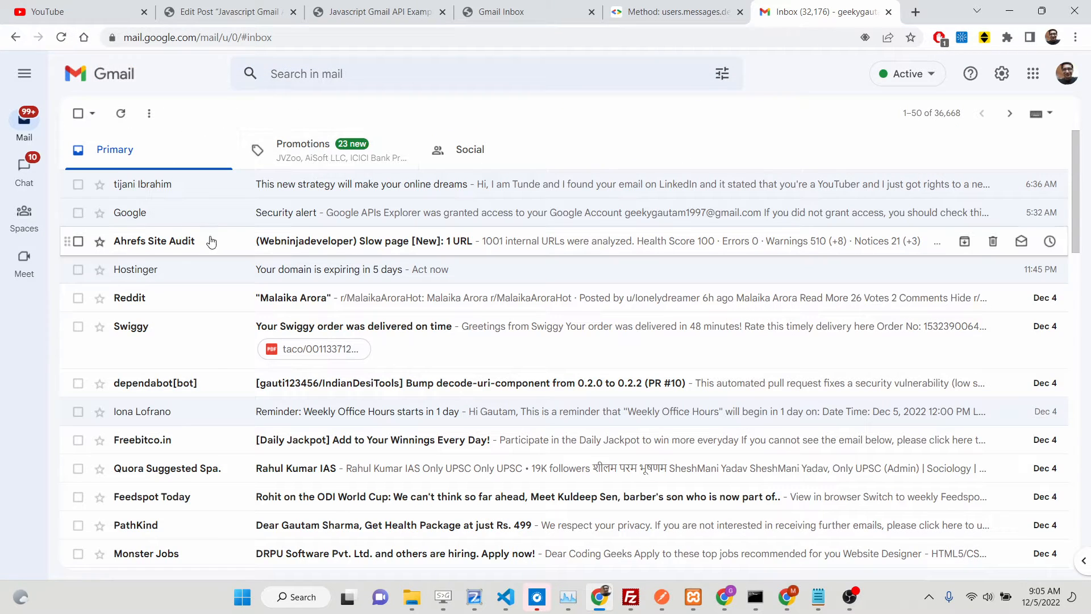
Check the inbox's Social category, then scroll the delete reference back to the top
click(470, 149)
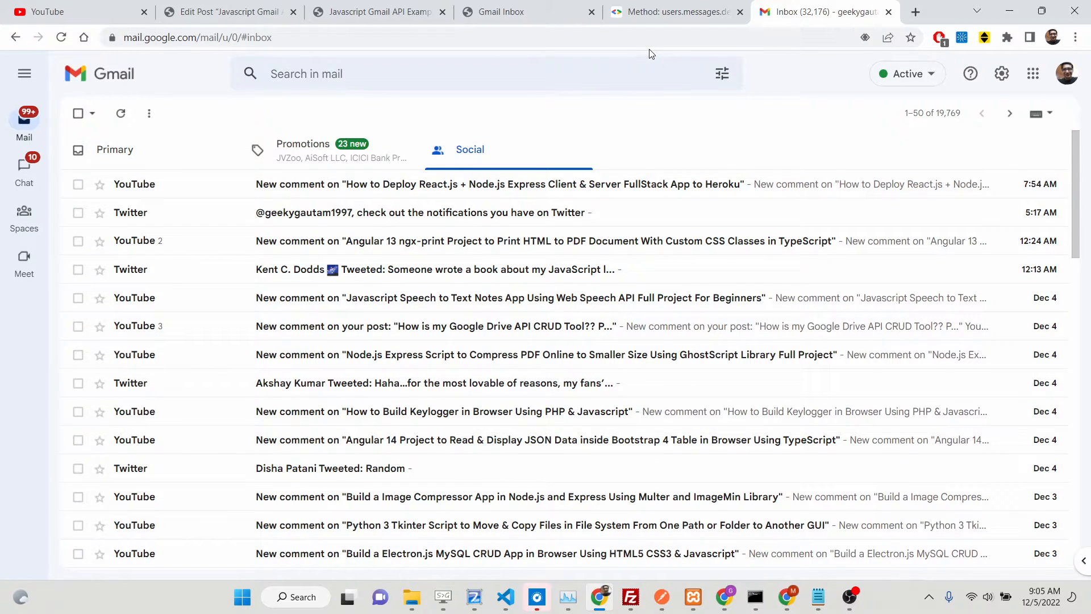
mouse_move(675, 12)
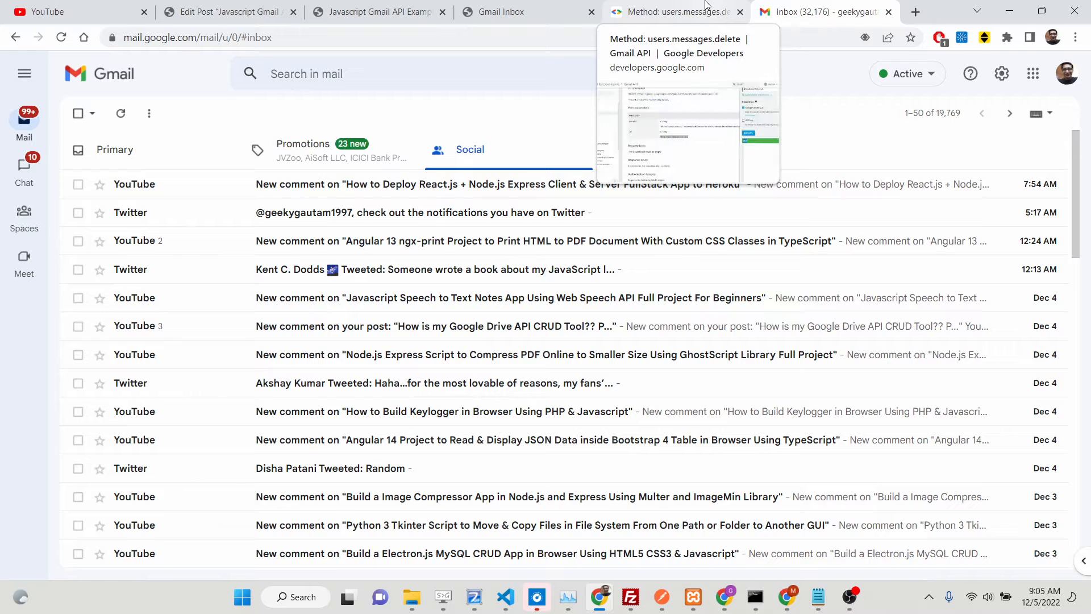
click(675, 12)
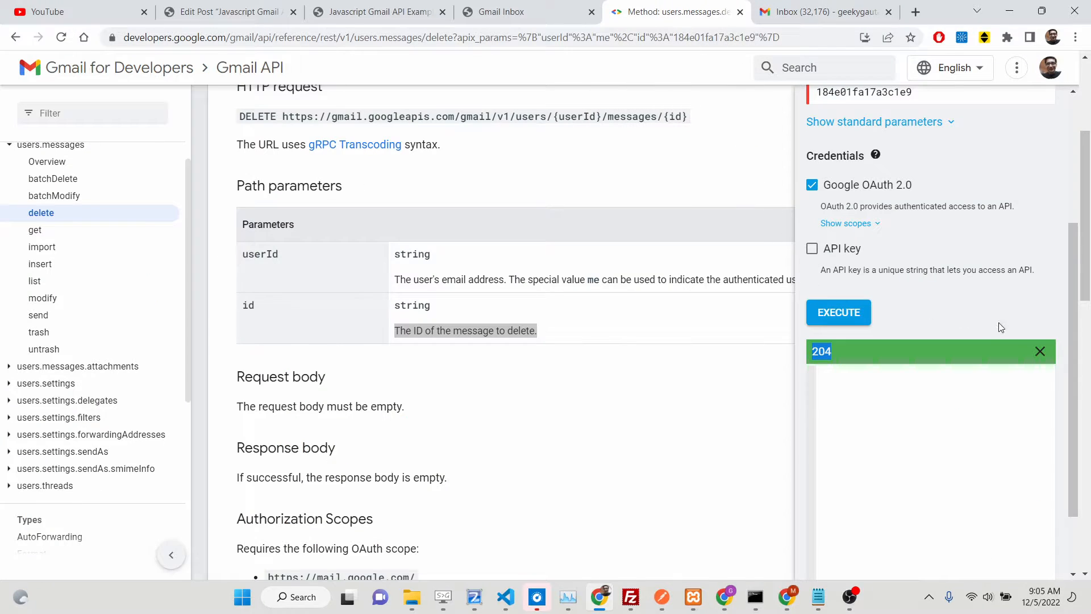
scroll(up, 3)
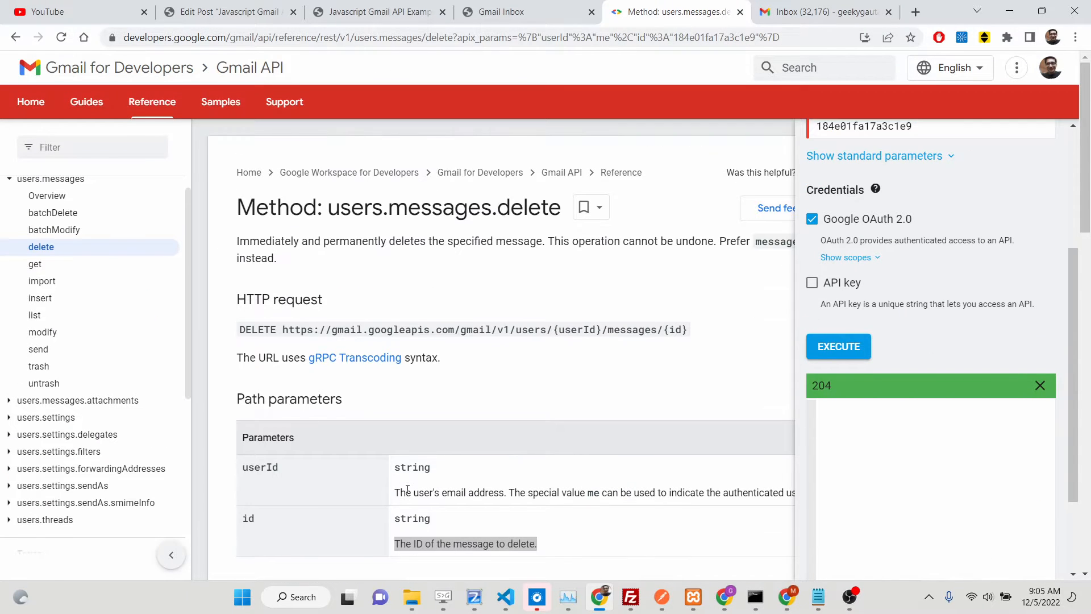
mouse_move(490, 532)
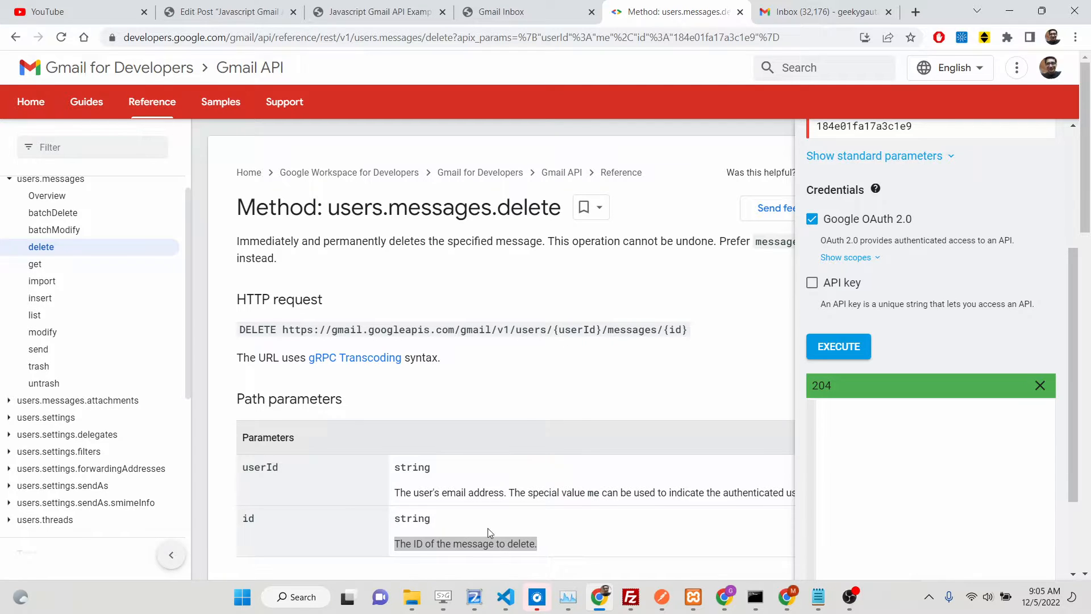
Reload the local Gmail Inbox page and search messages for the keyword 'ezoic'
click(504, 11)
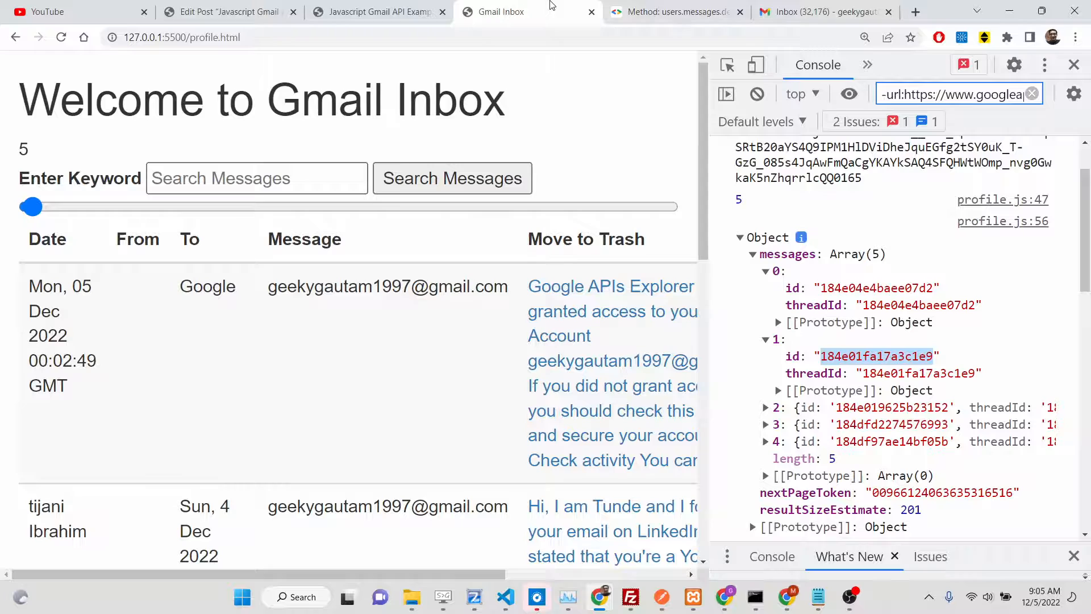
click(1074, 65)
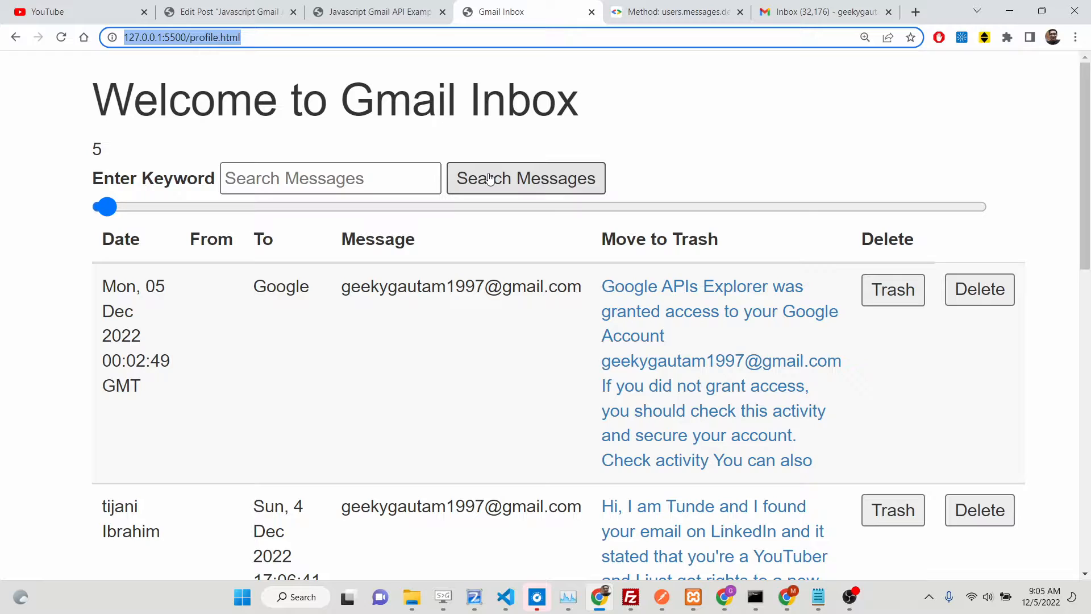
mouse_move(477, 201)
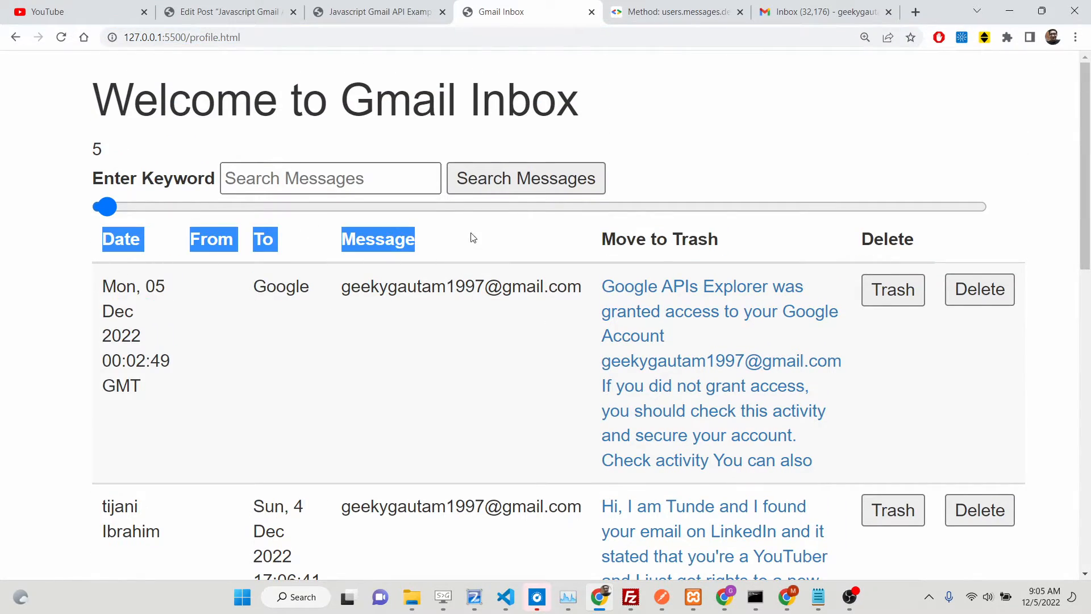
click(329, 177)
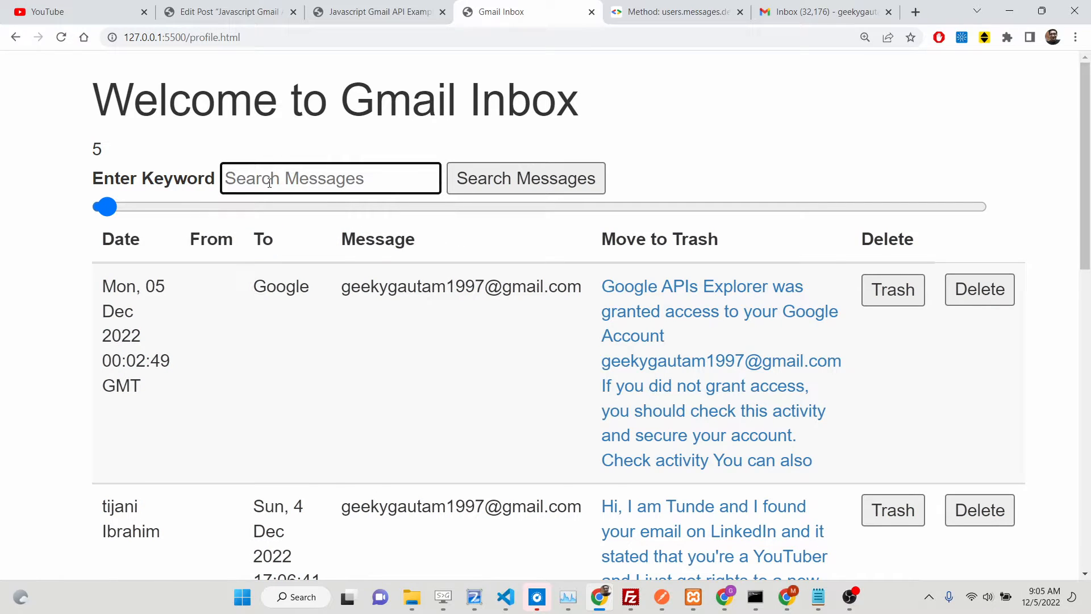
text(ezoi)
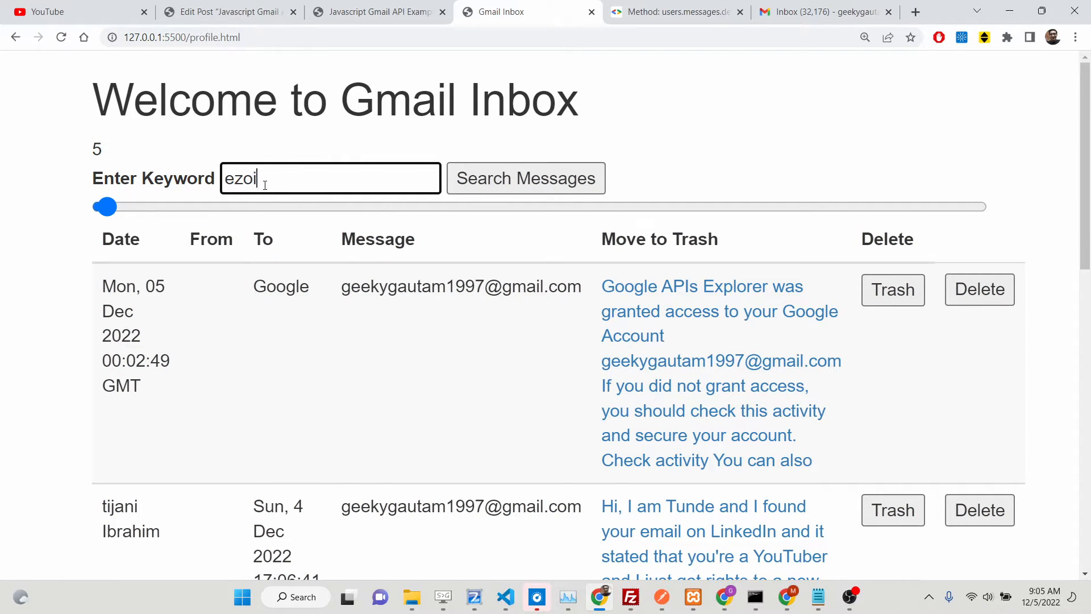
click(530, 178)
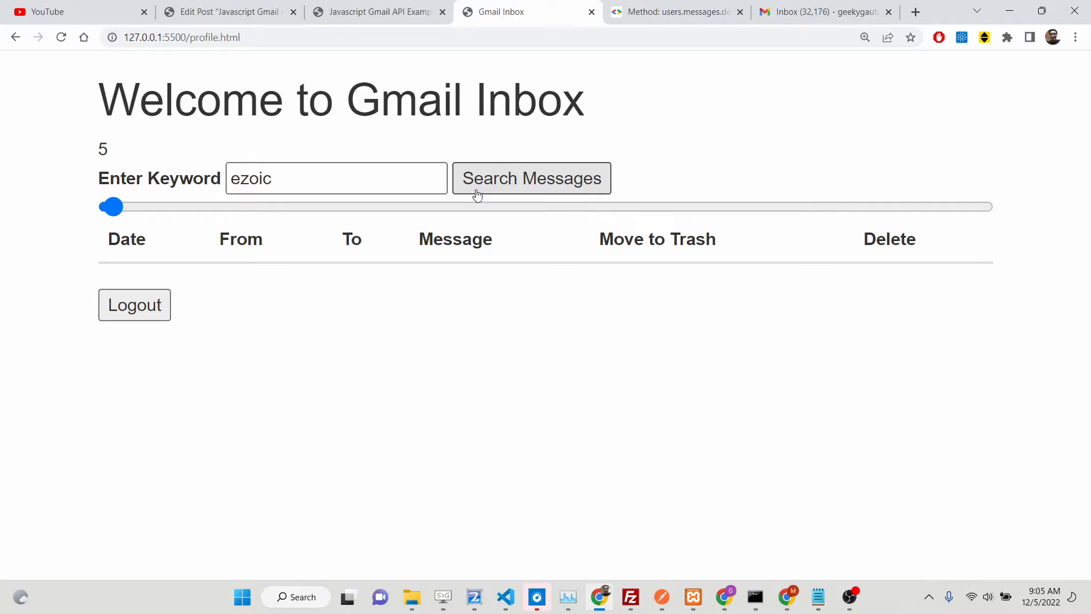
click(531, 178)
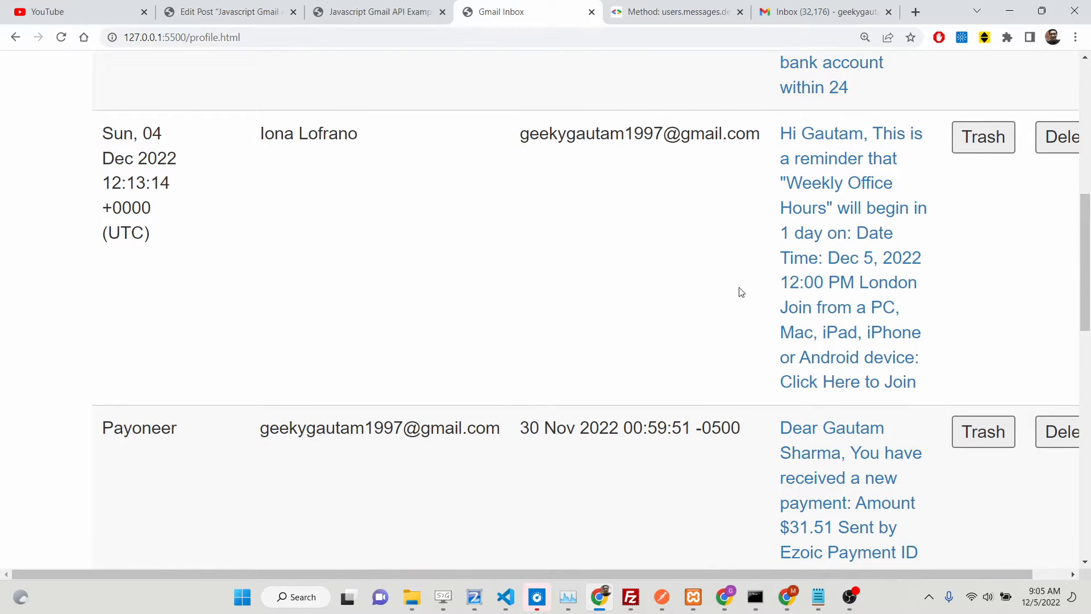
Scroll through the Payoneer payment search results and select text in a row
scroll(up, 3)
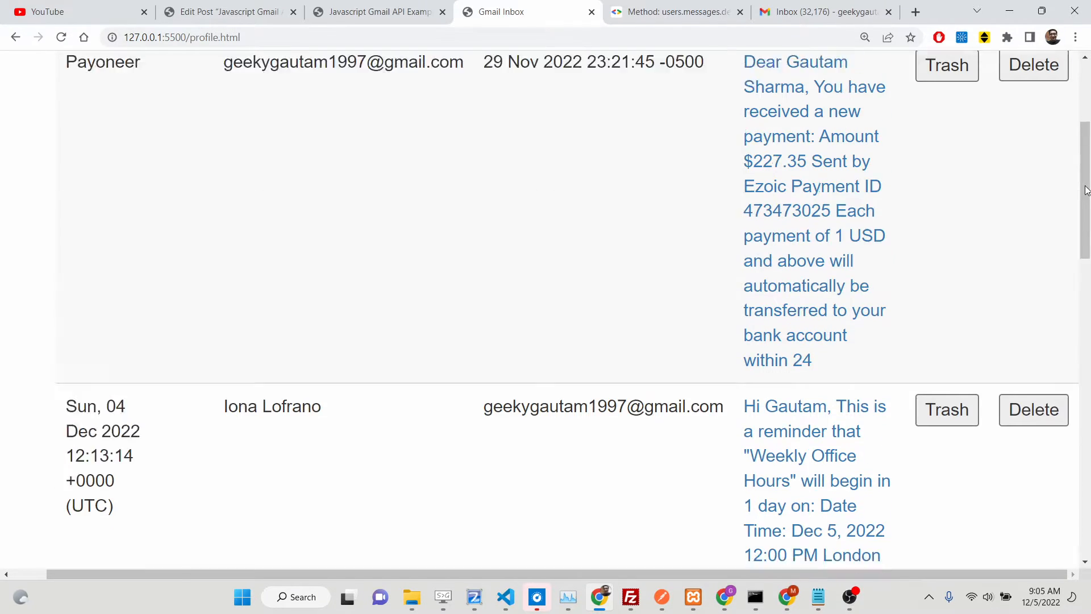
scroll(up, 3)
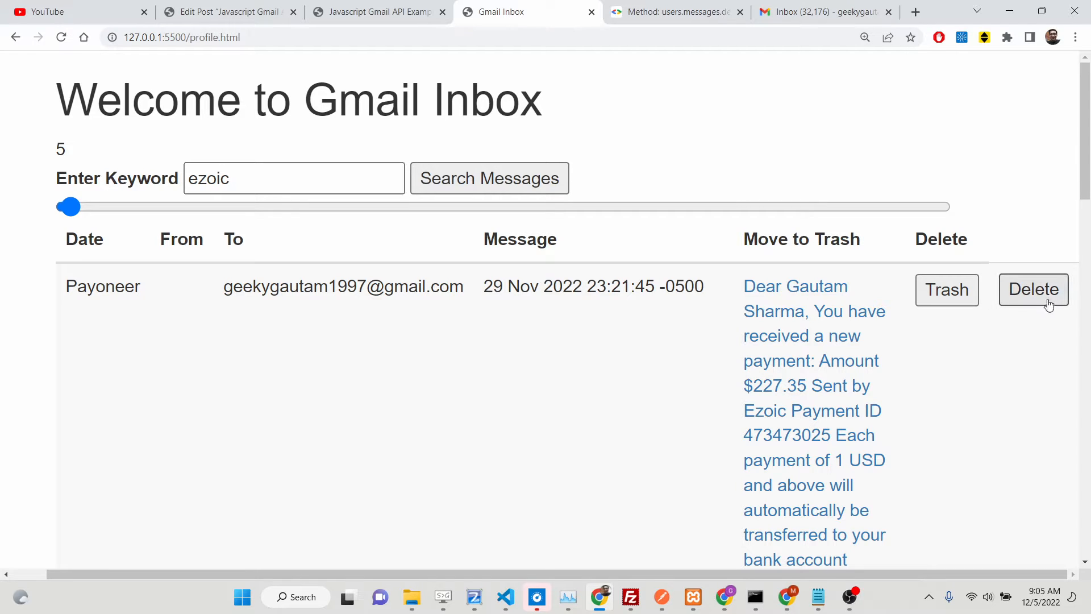
scroll(down, 3)
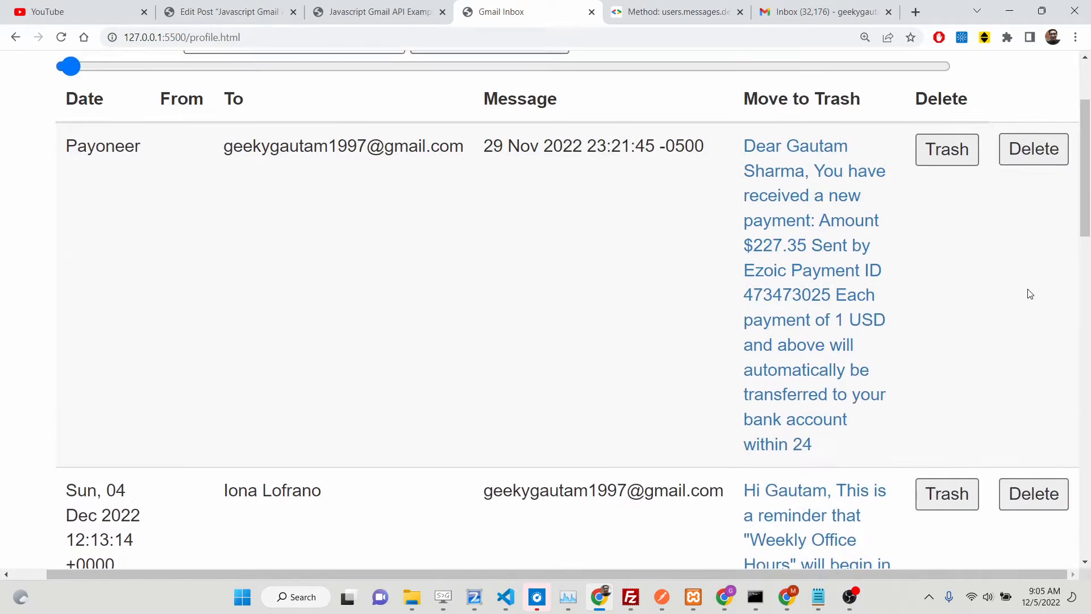
scroll(up, 3)
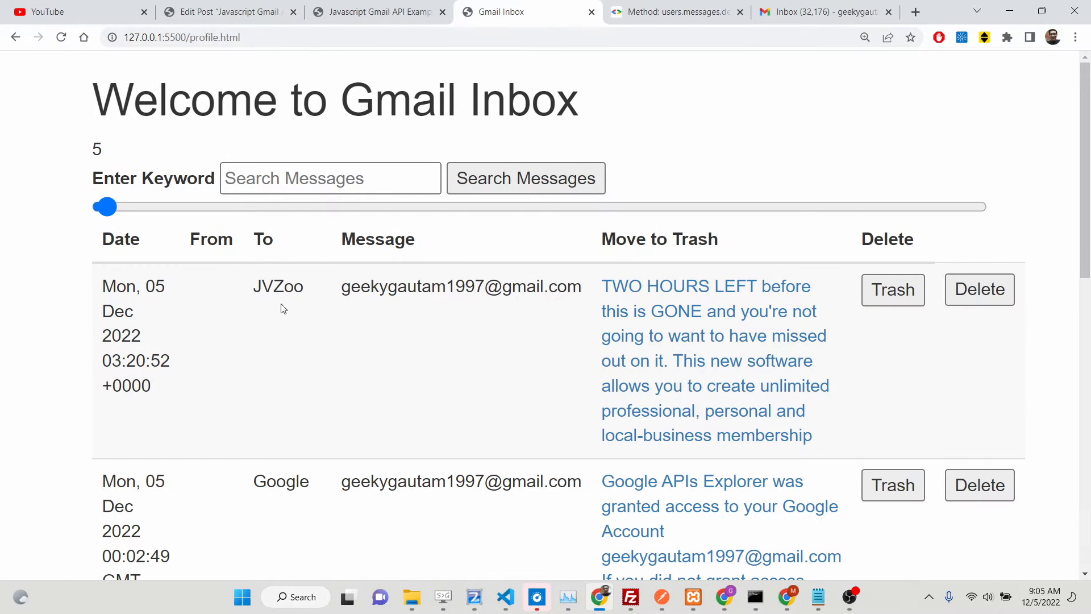
double_click(277, 286)
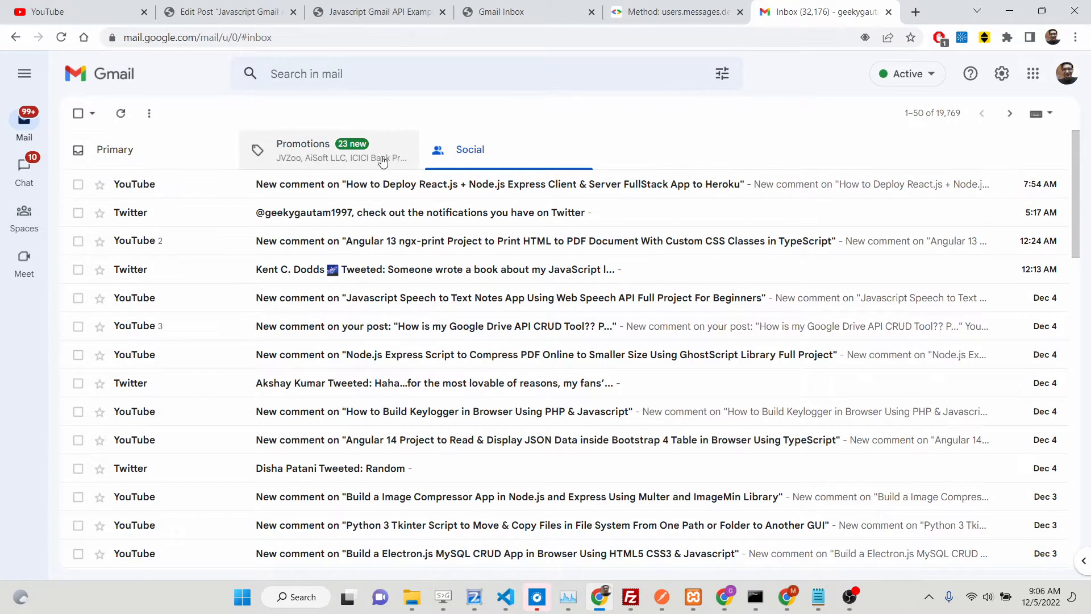
Check the Promotions and Primary inbox categories, then return to the local inbox page
click(303, 149)
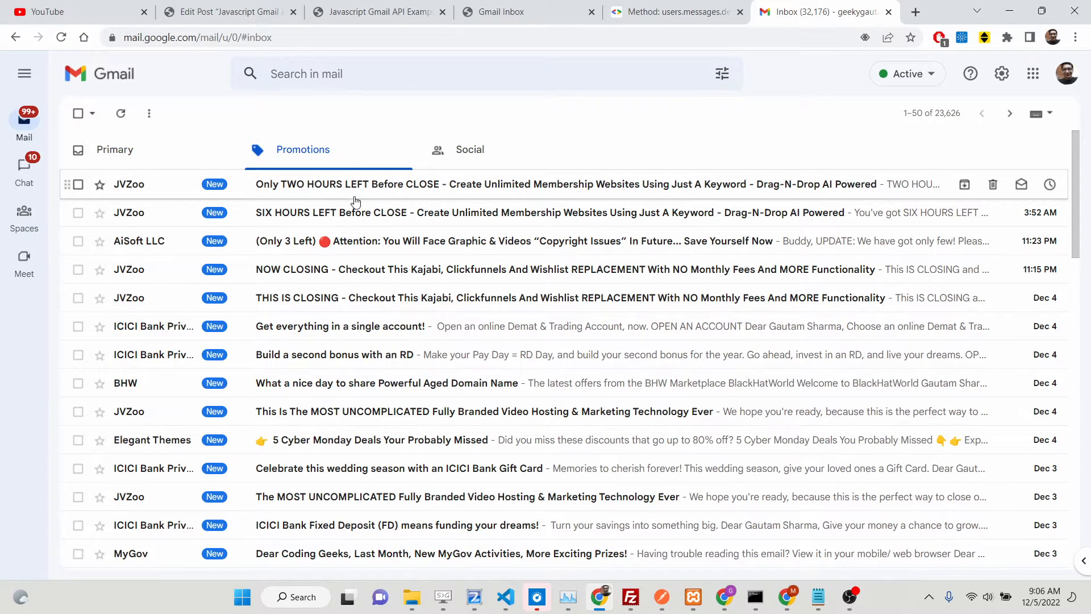
click(114, 148)
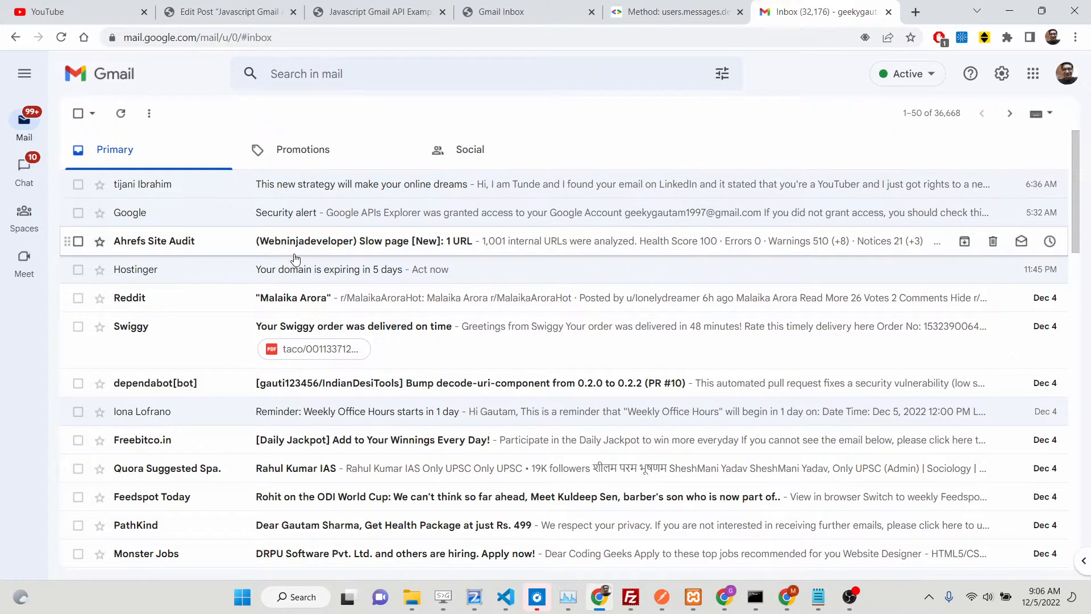
click(672, 11)
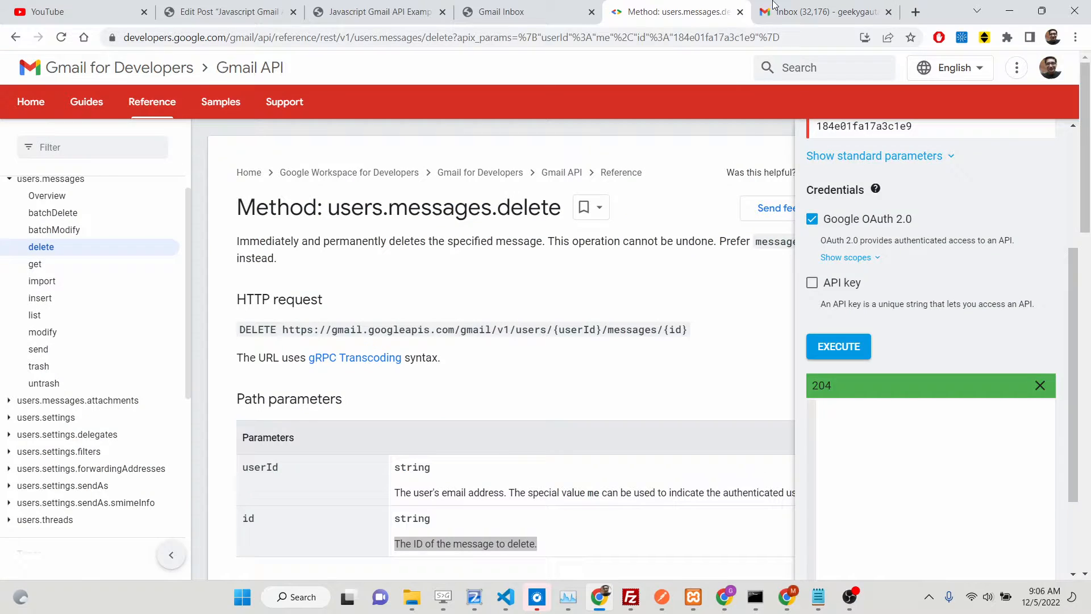
click(518, 12)
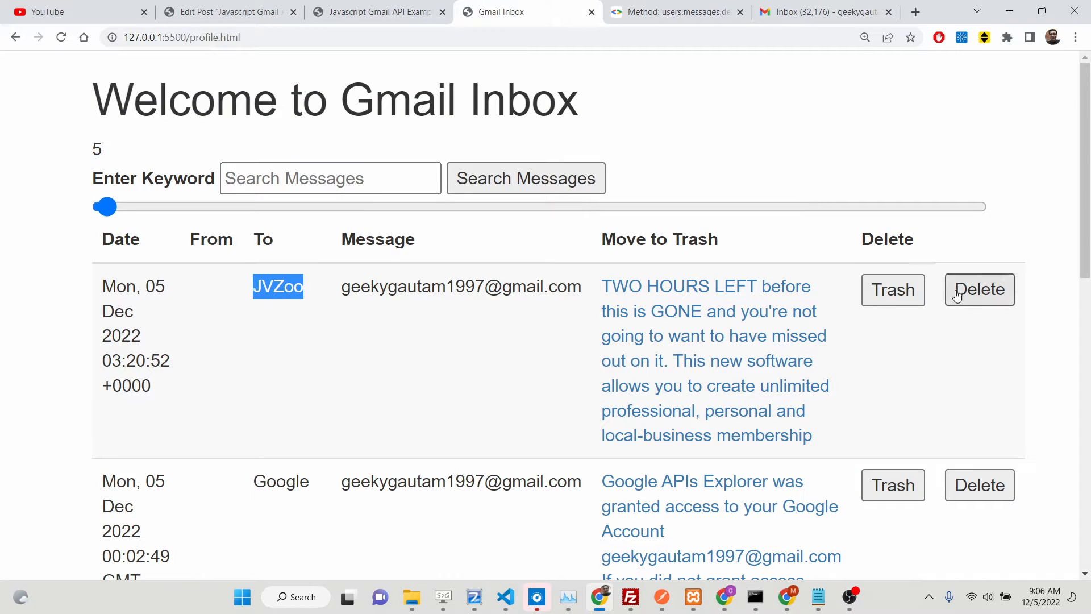
mouse_move(994, 303)
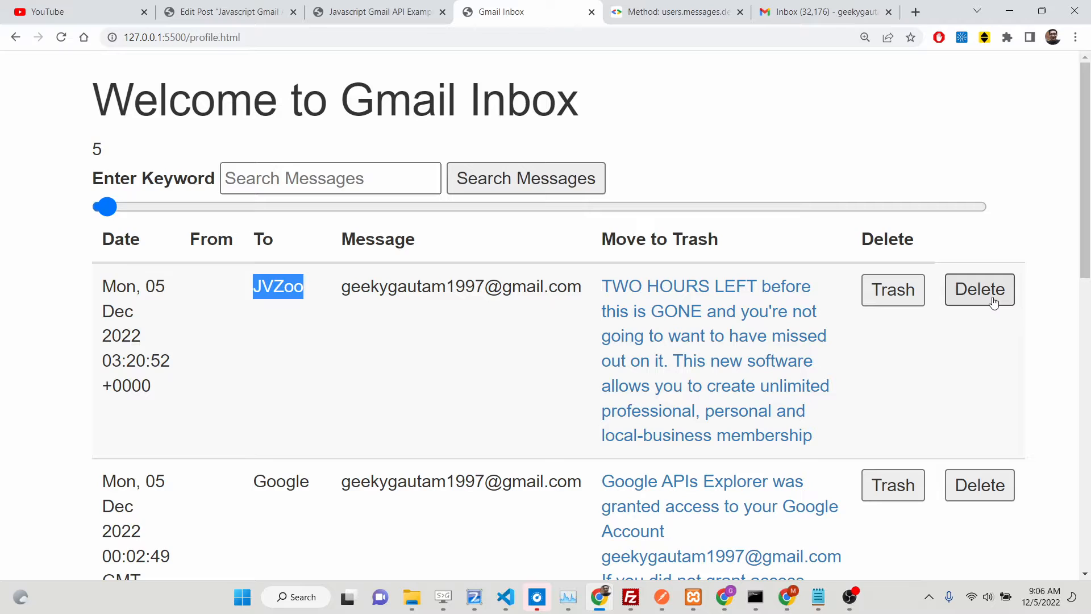
Permanently delete the JVZoo message and verify the result in the real Gmail inbox
click(978, 289)
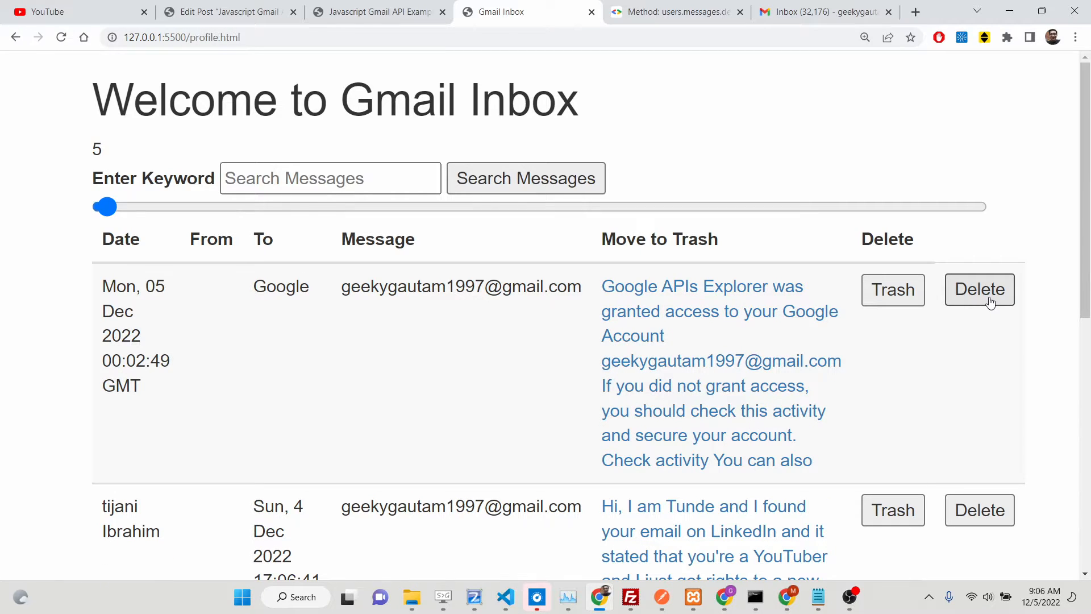
mouse_move(388, 325)
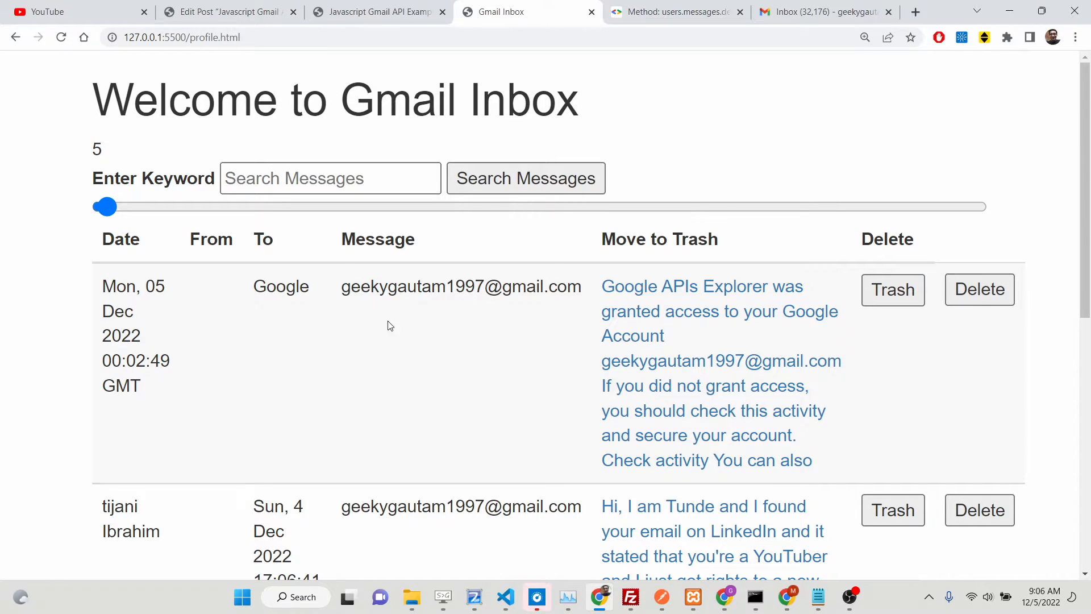
double_click(133, 286)
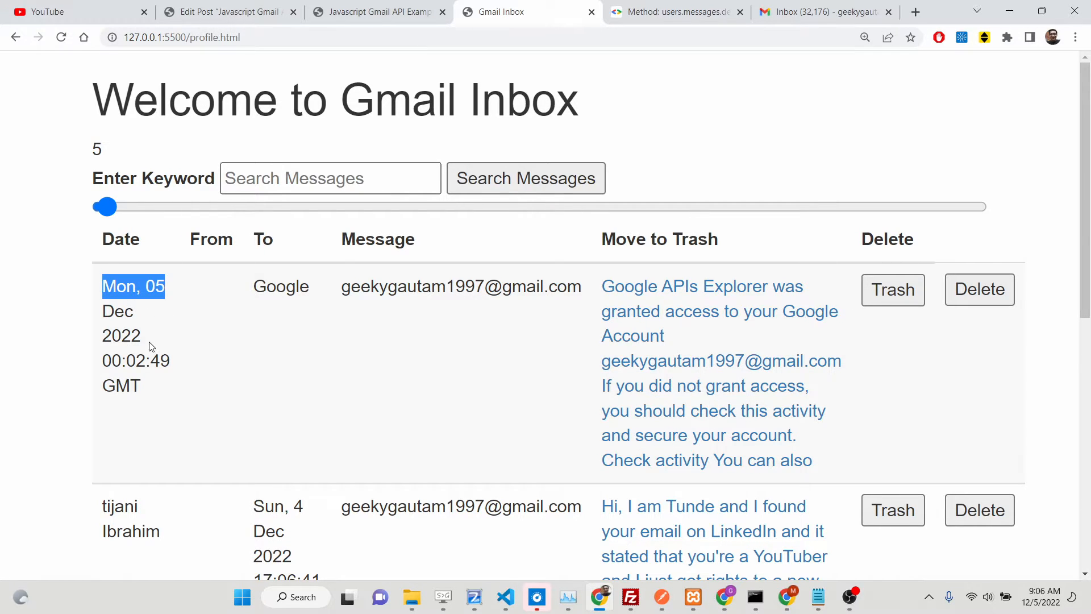
click(821, 12)
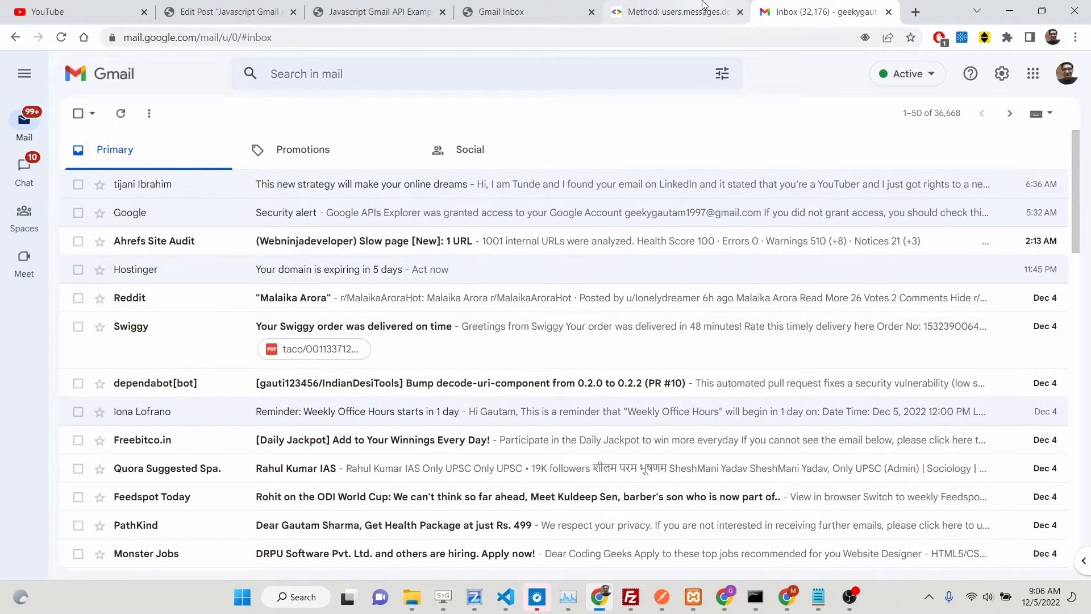
click(518, 12)
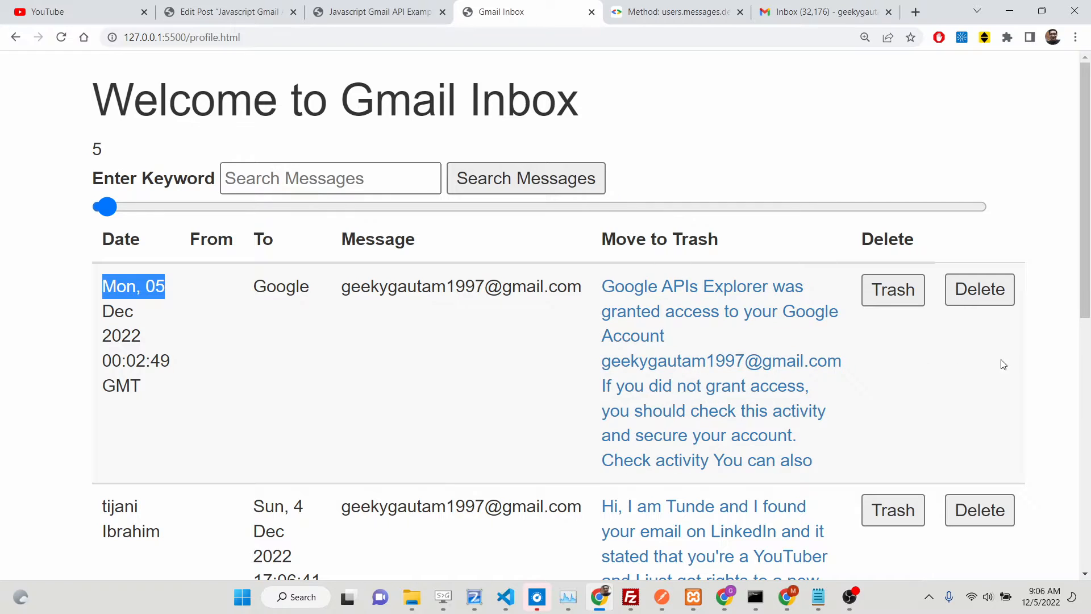
mouse_move(979, 289)
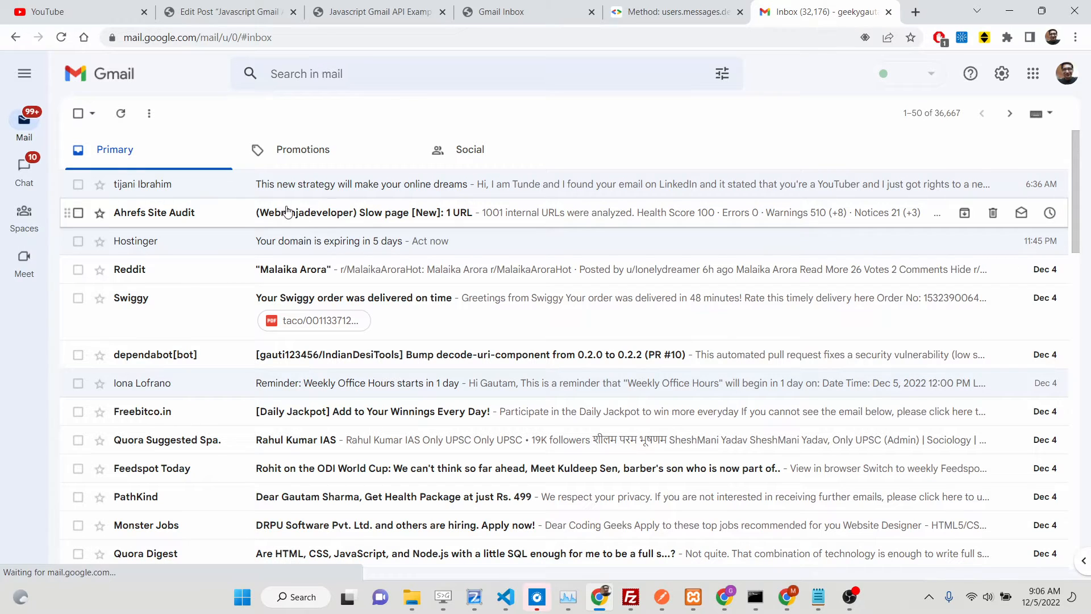
Open the newest message, then return to the messages.delete documentation
click(360, 184)
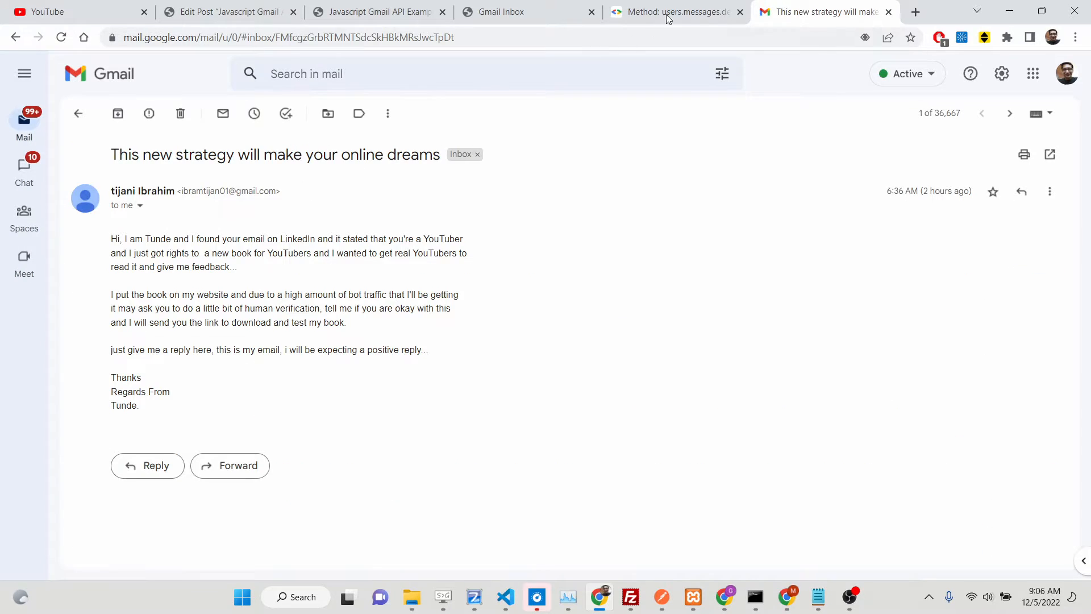
click(671, 12)
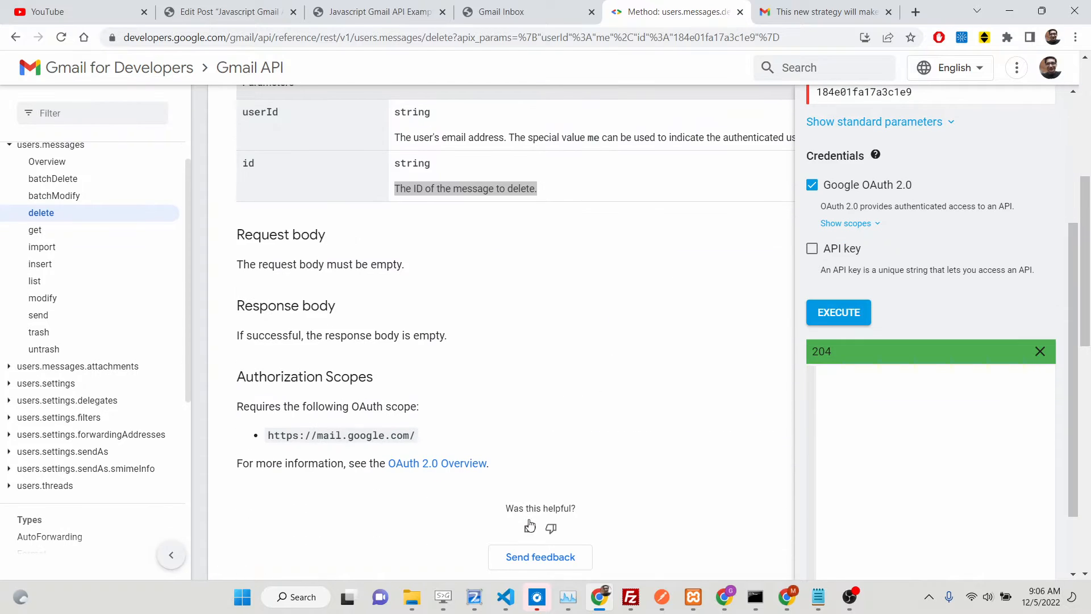
click(504, 596)
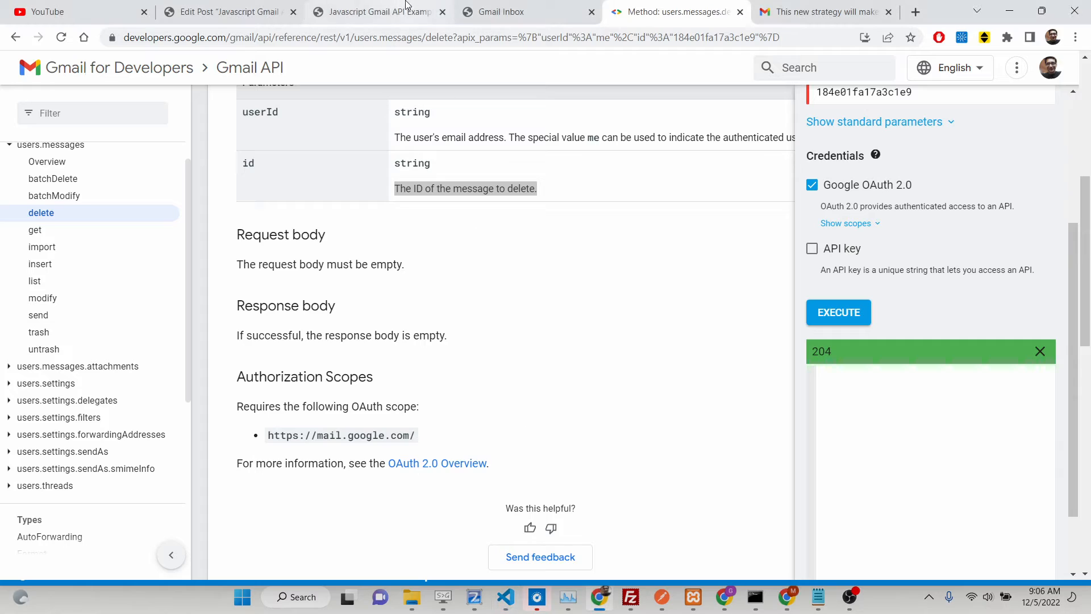
Bring up the WebNinjaDeveloper post on permanently deleting Gmail messages and scroll to its prerequisites
click(375, 12)
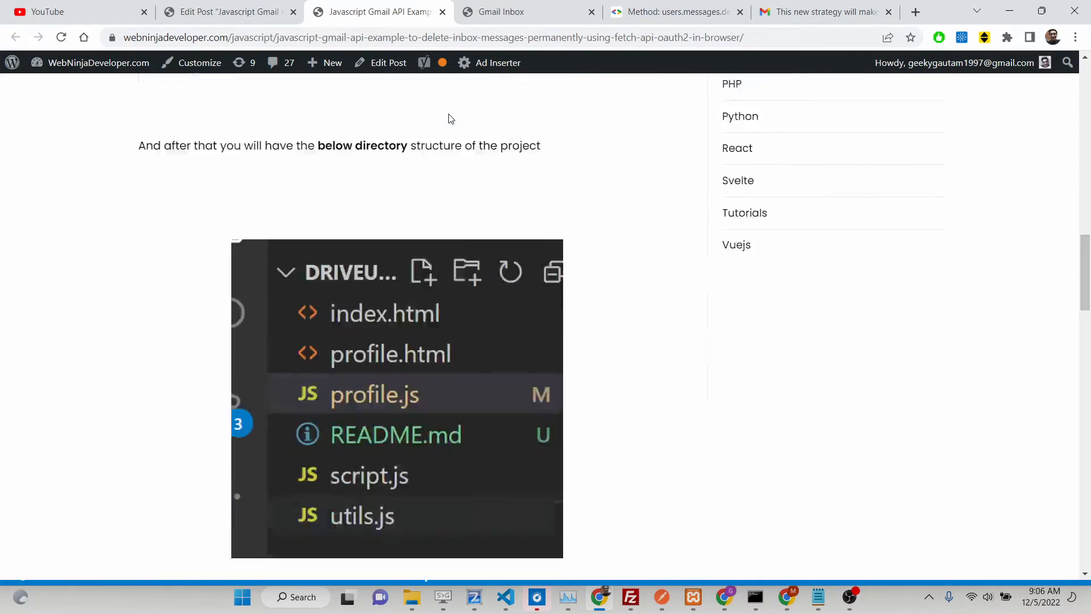
scroll(down, 3)
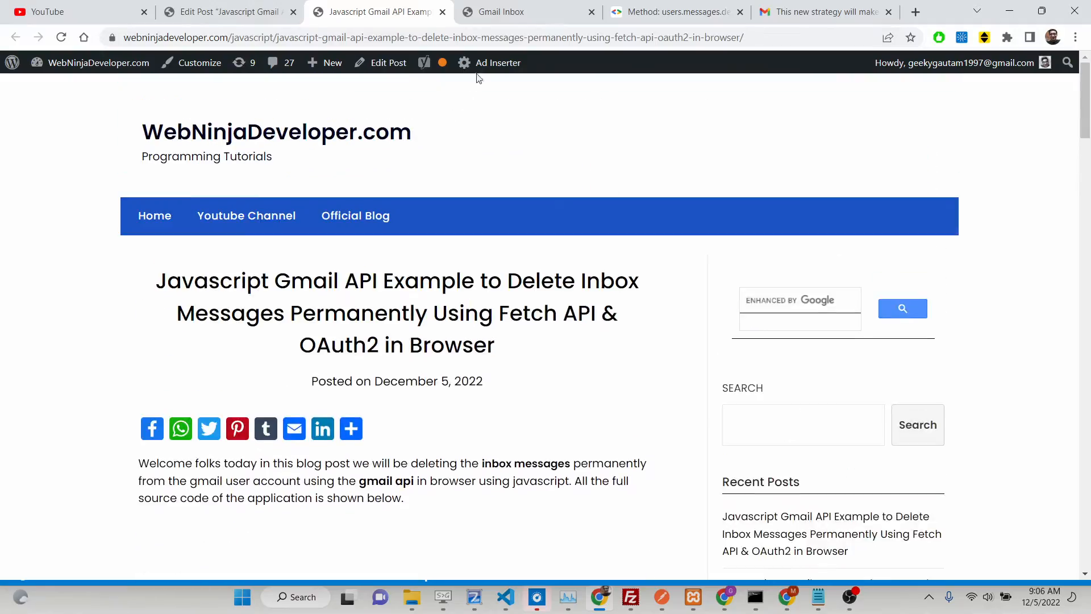
scroll(down, 3)
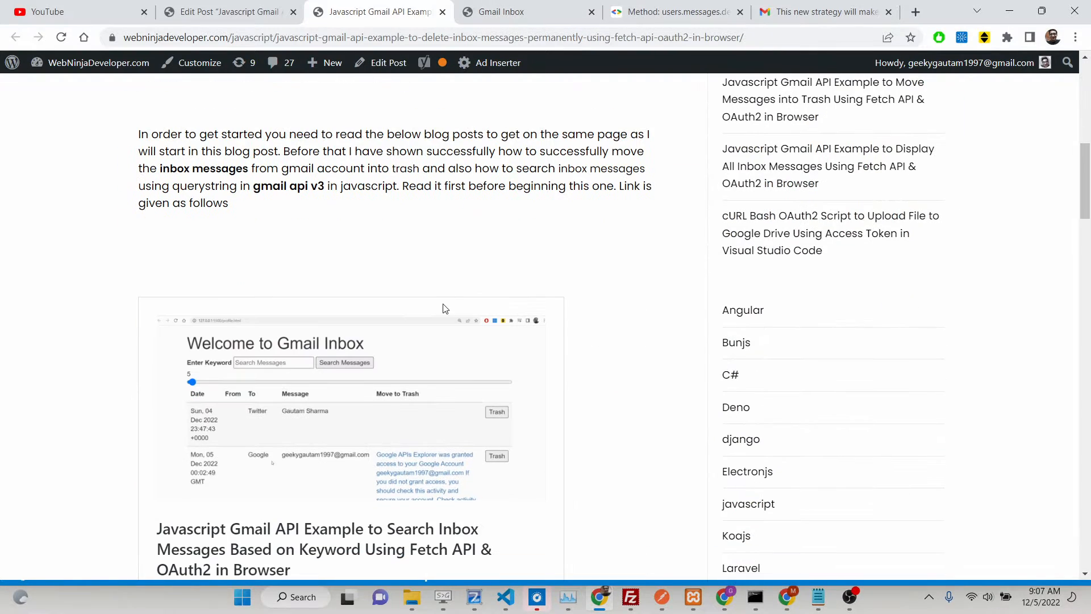
Review profile.js, then serve profile.html with Live Server to show the Gmail Inbox page
click(505, 596)
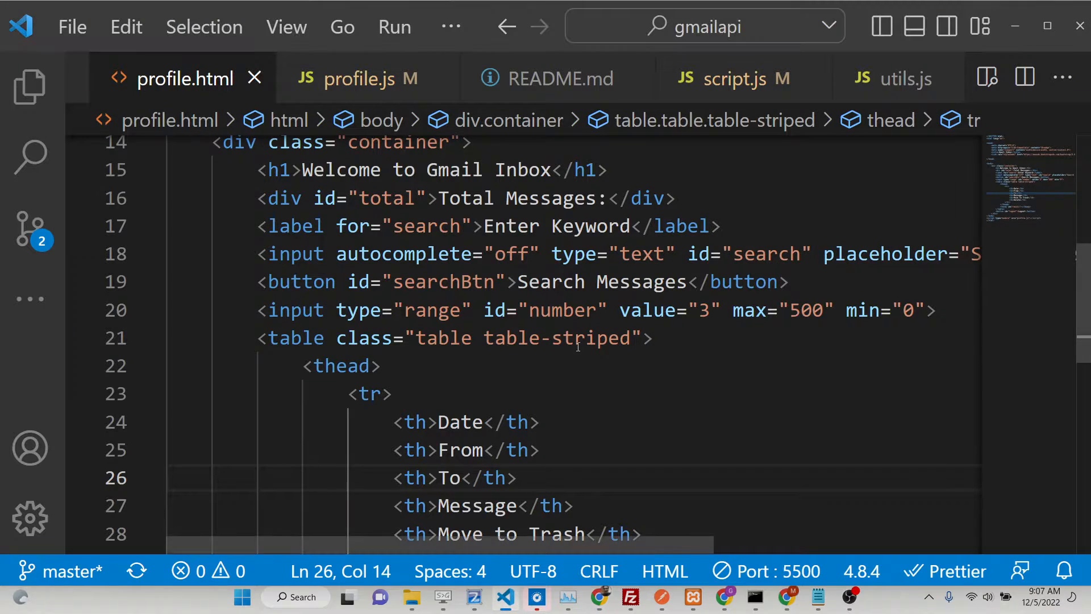
scroll(down, 3)
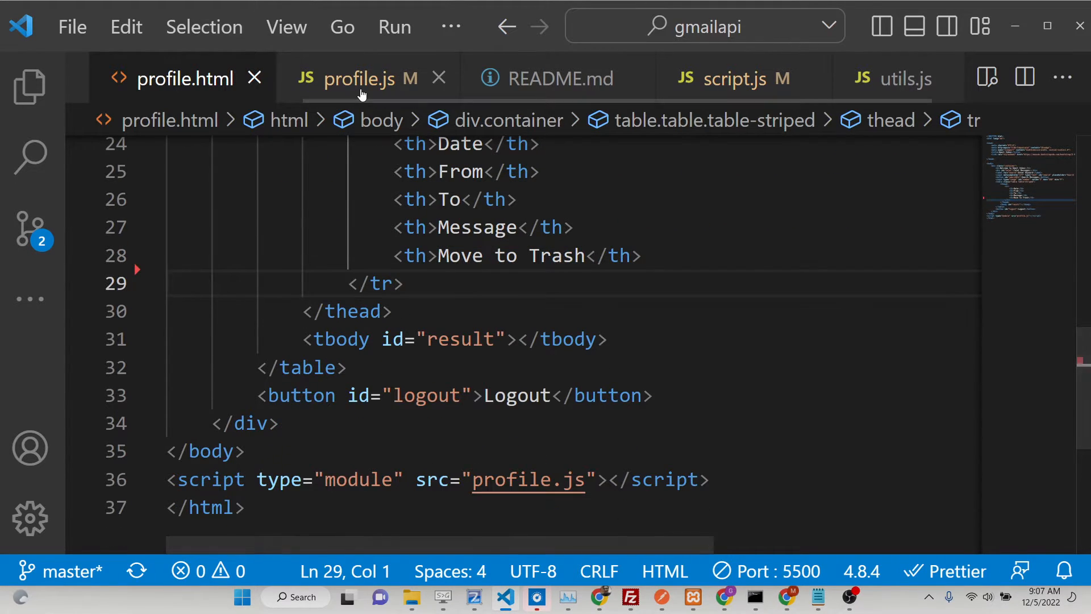
click(362, 77)
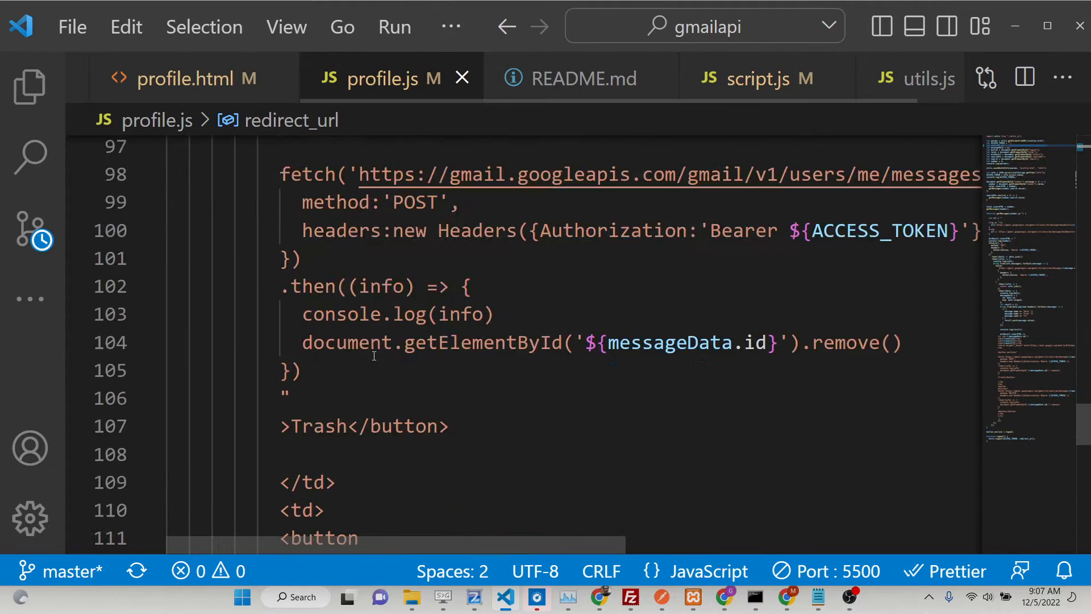
scroll(down, 3)
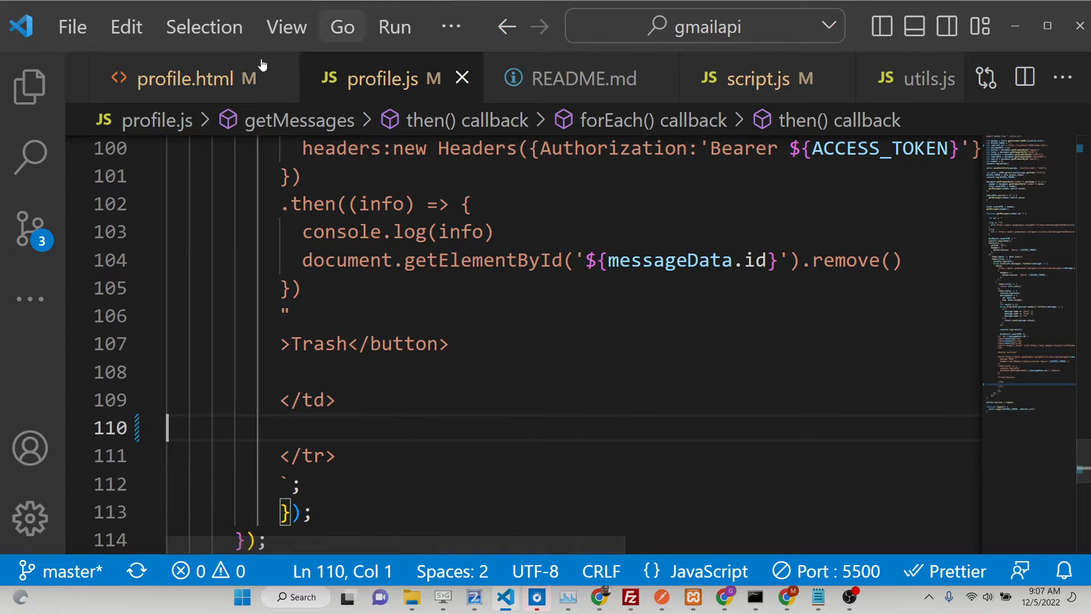
click(184, 78)
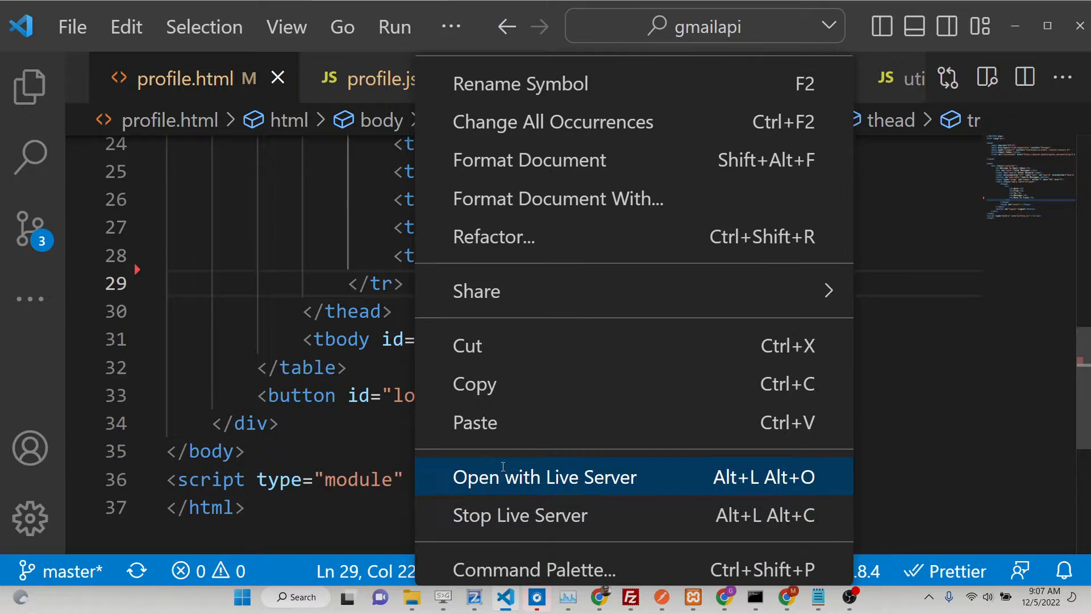
click(544, 477)
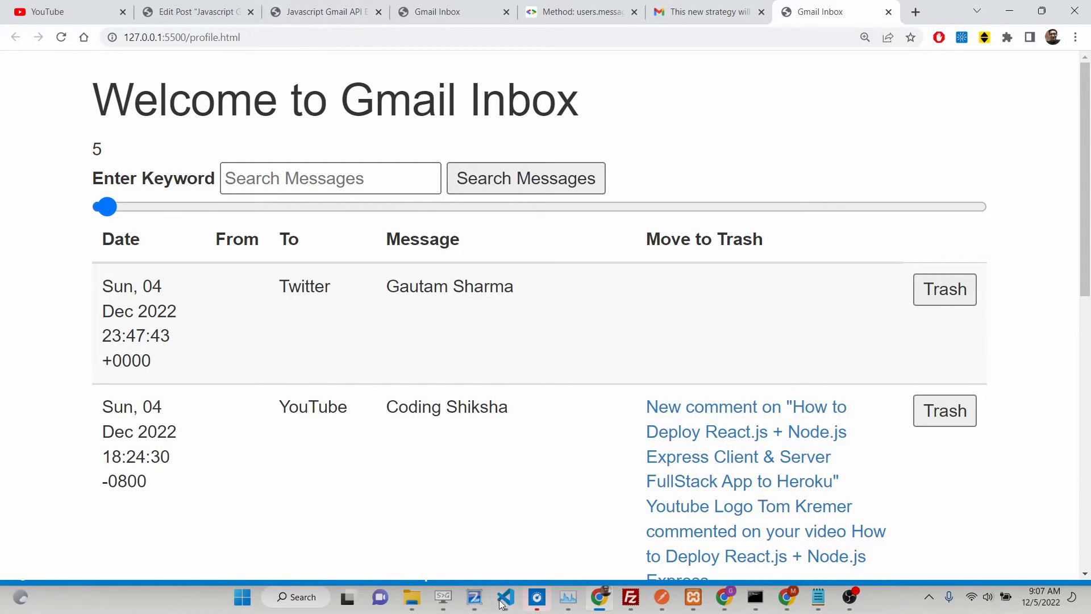
Type a <th>Delete</th> header below Move to Trash in profile.html
click(504, 597)
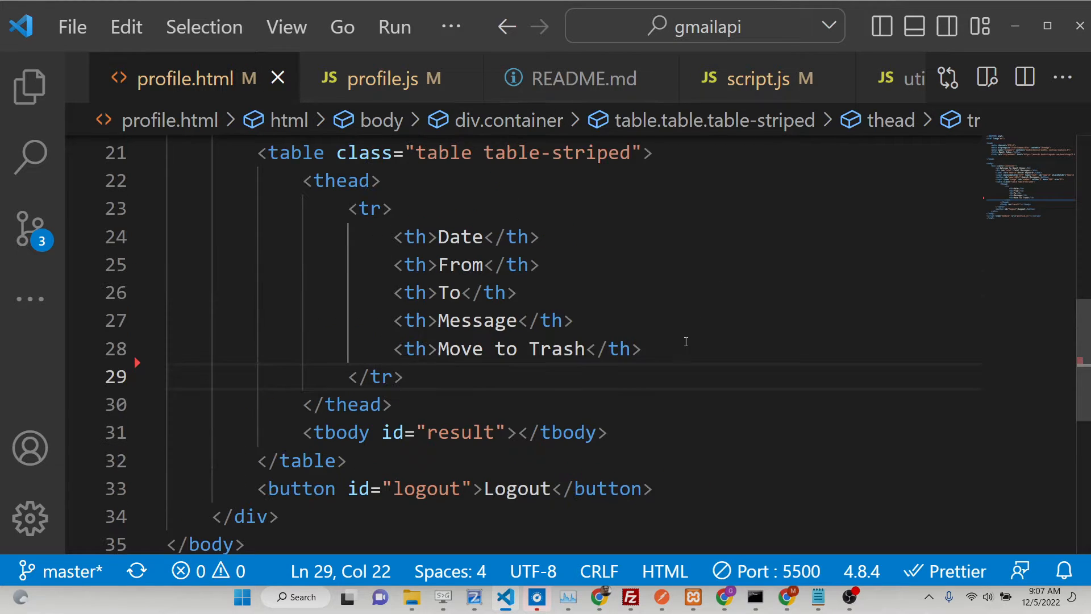
text(t)
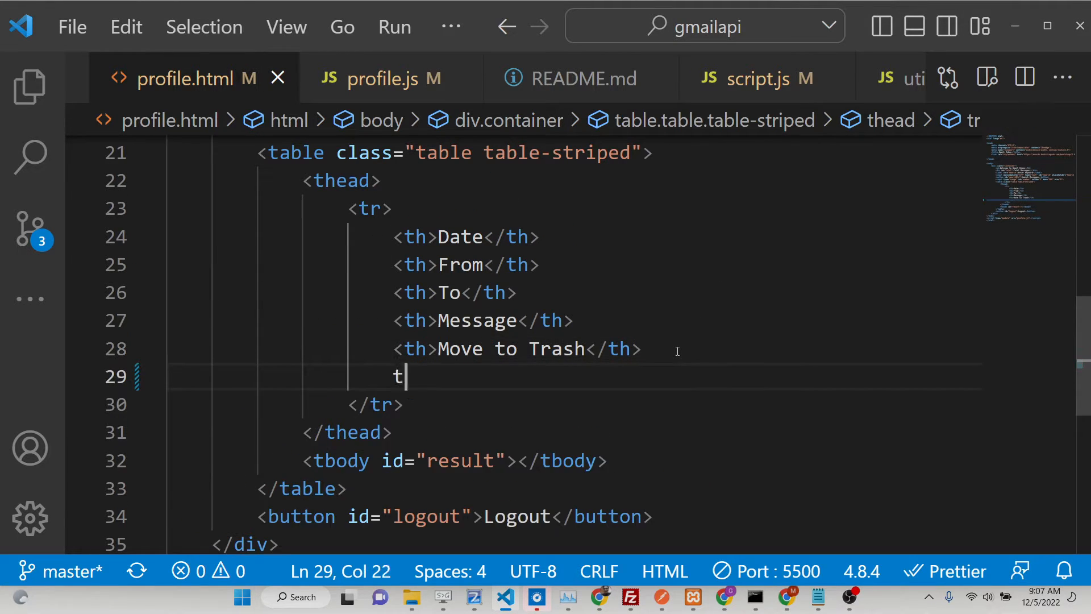
text(th>Delete</th>)
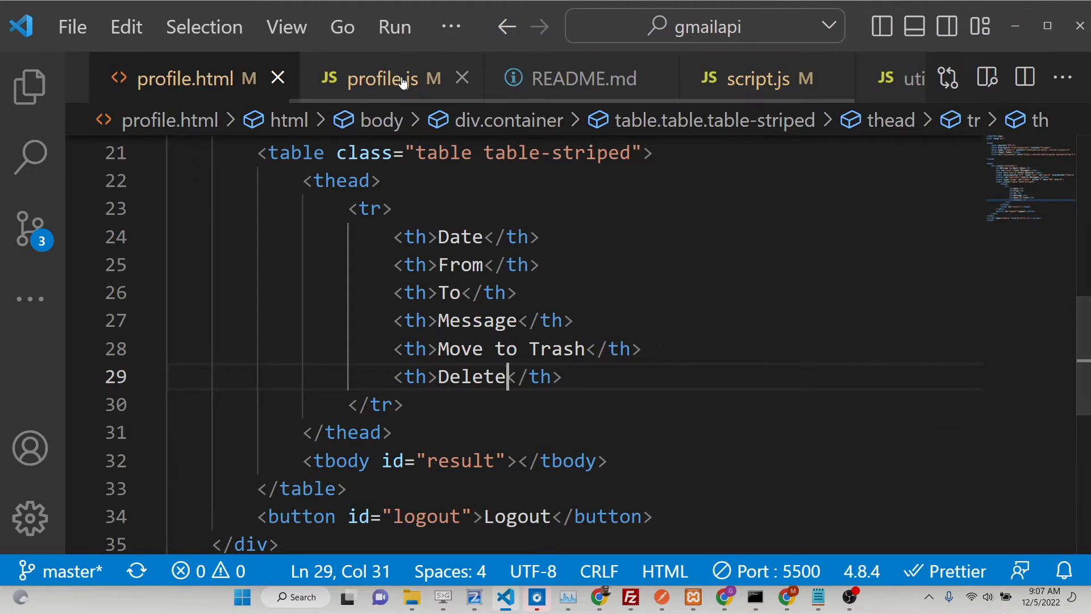
Move to the message-row template with its Trash button in profile.js
click(379, 77)
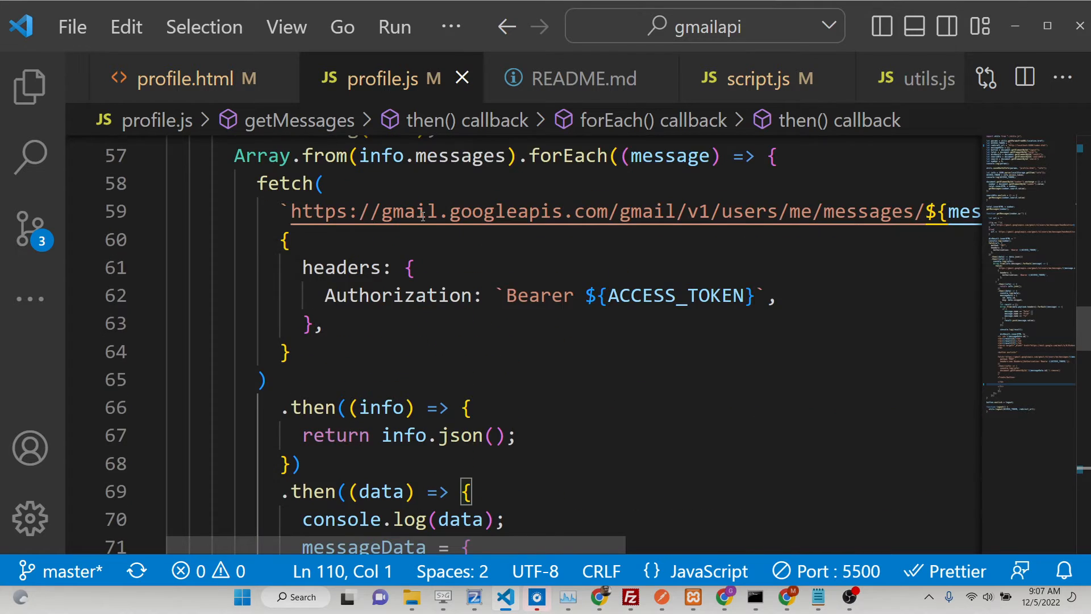
scroll(up, 3)
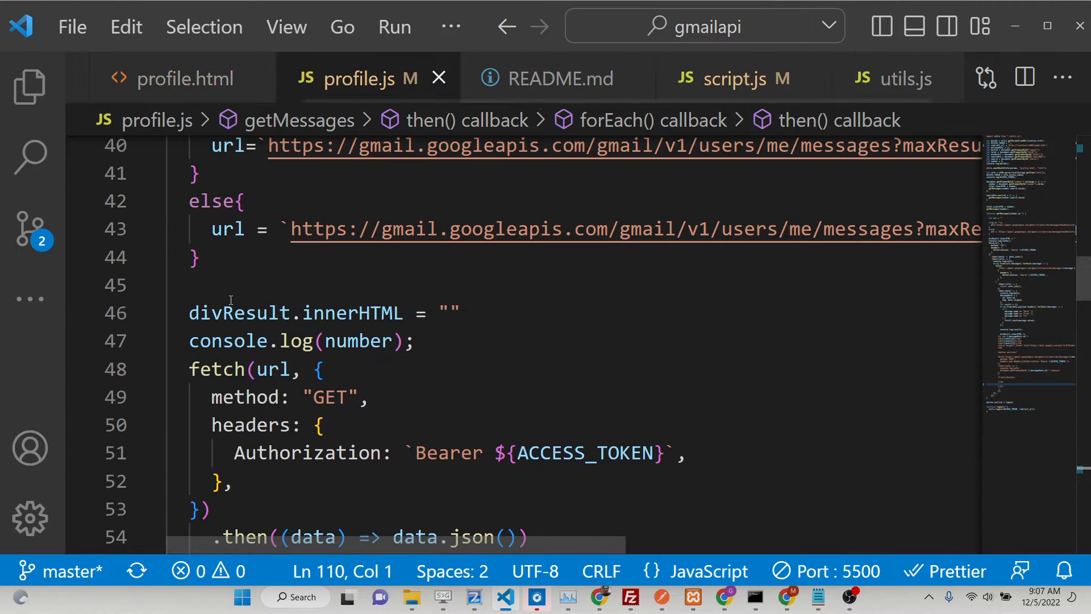
click(237, 481)
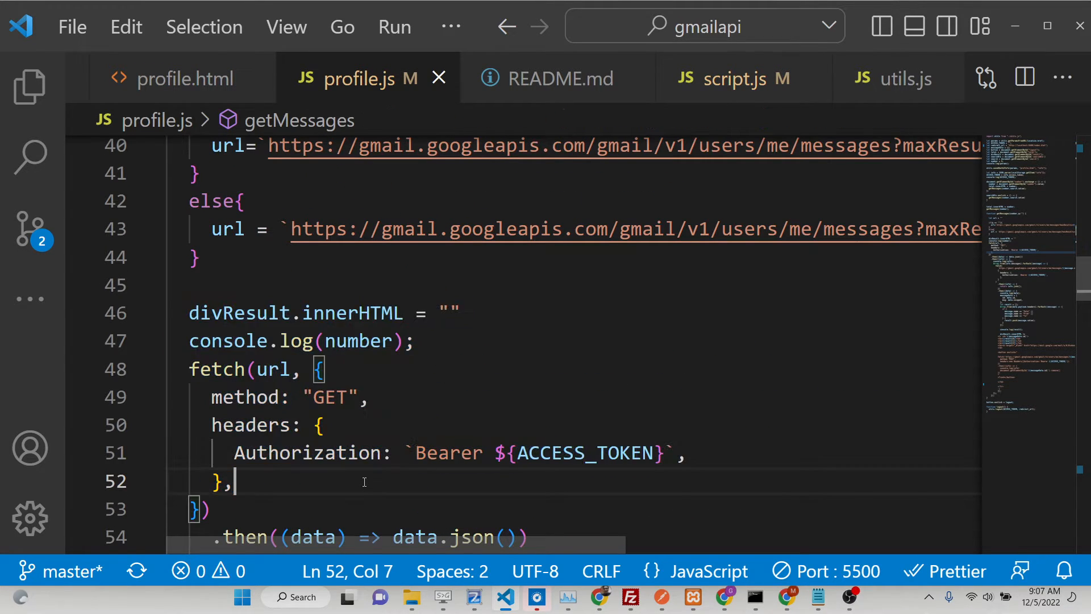
scroll(down, 3)
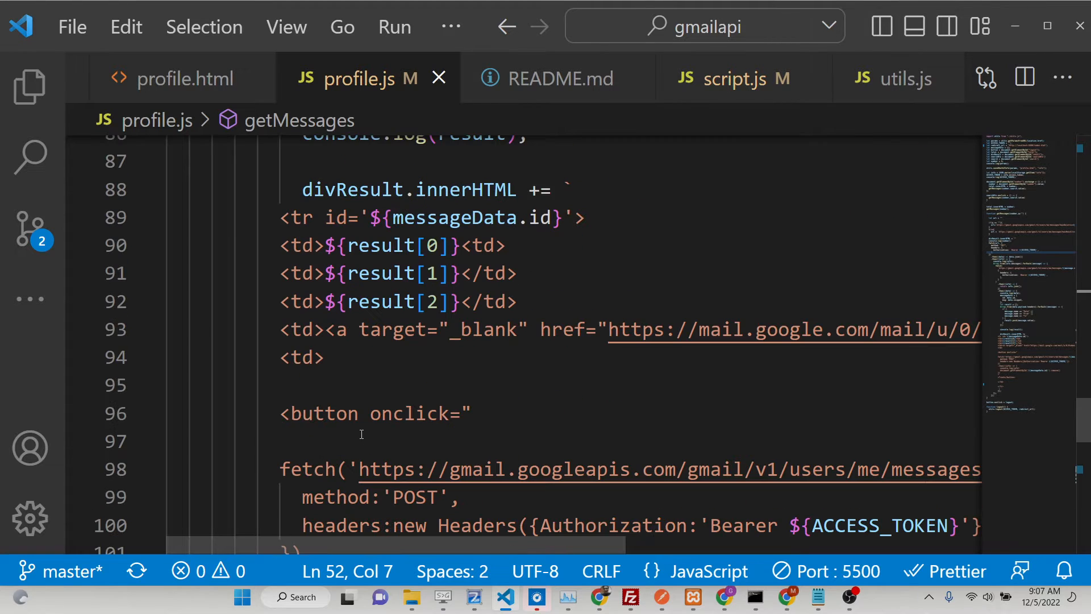
click(282, 217)
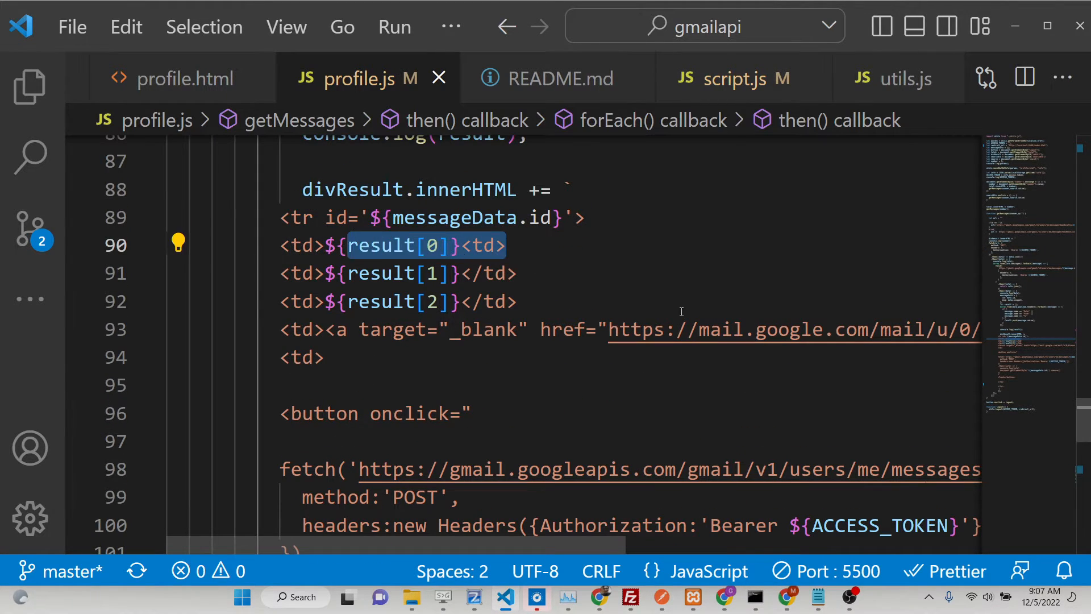
scroll(down, 3)
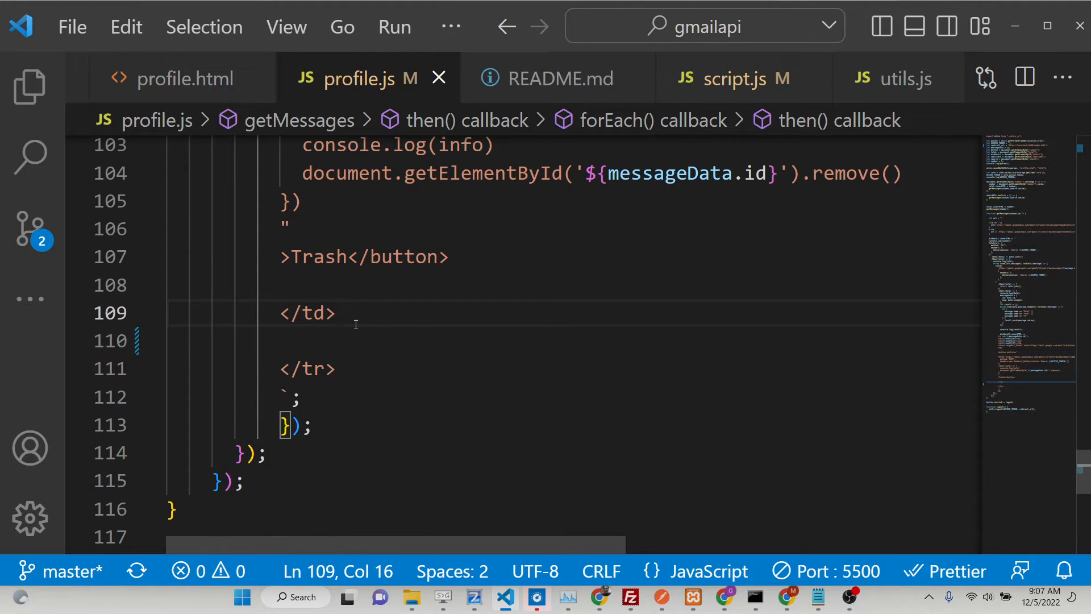
Add <td><button onclick="fetch('')">Delete</button></td> after the Trash cell in profile.js
text(<td>)
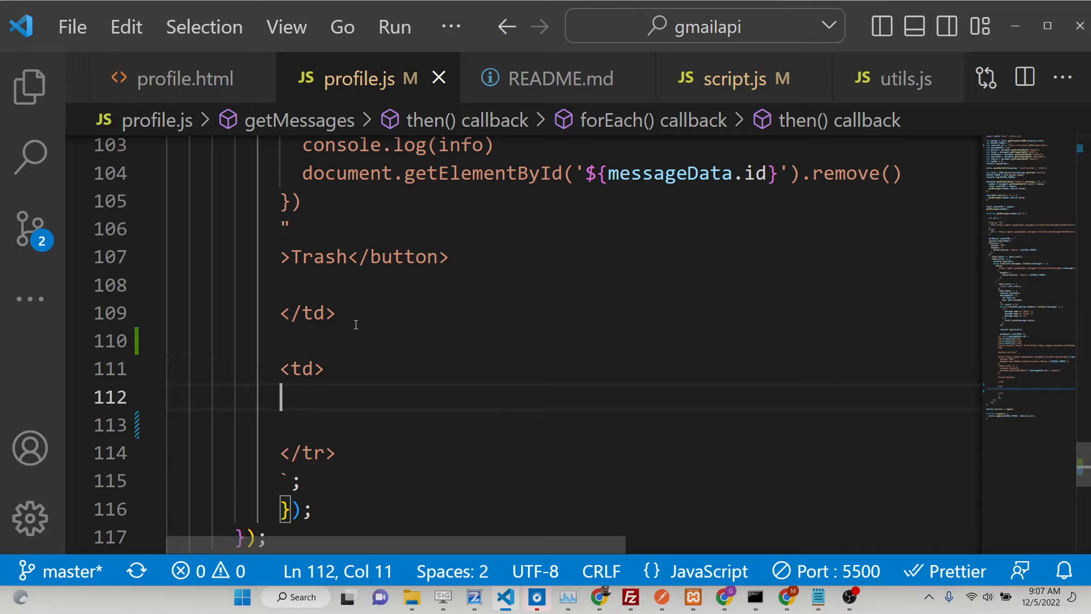
text(</td)
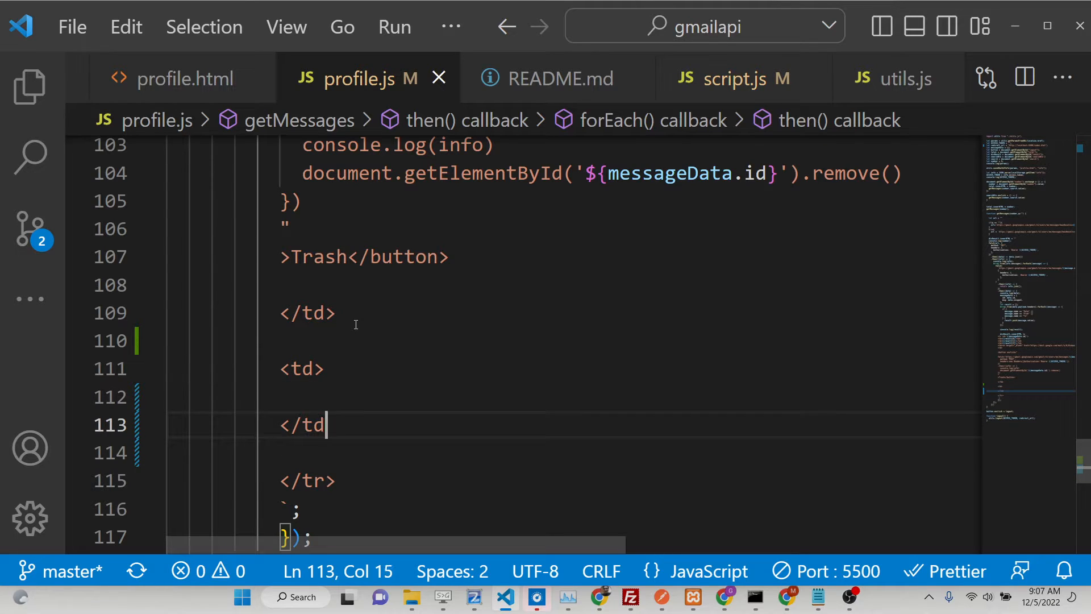
text(<but)
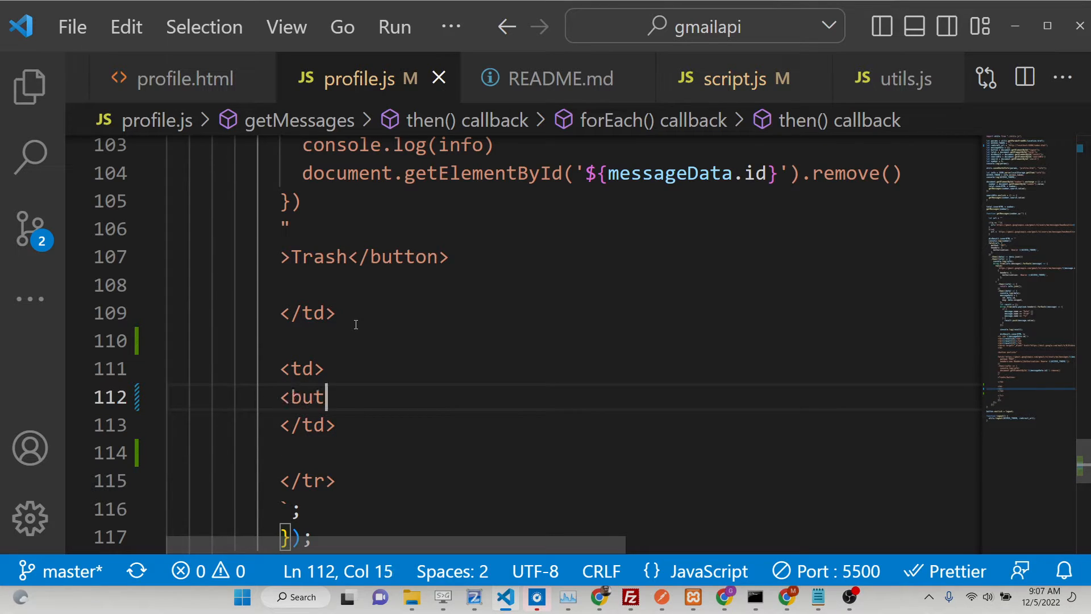
text(ton></button>)
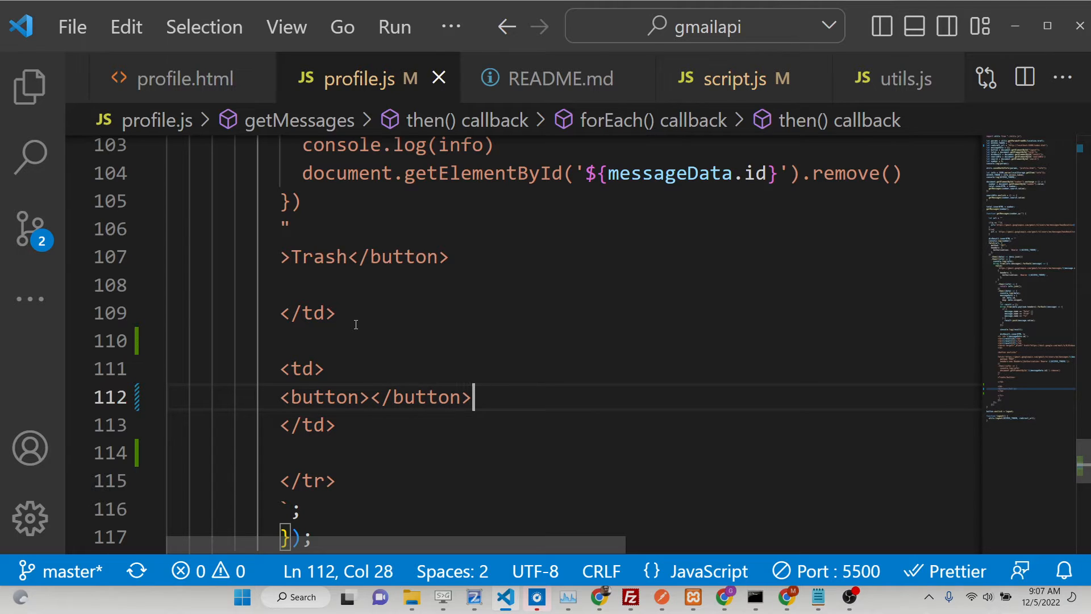
text(D)
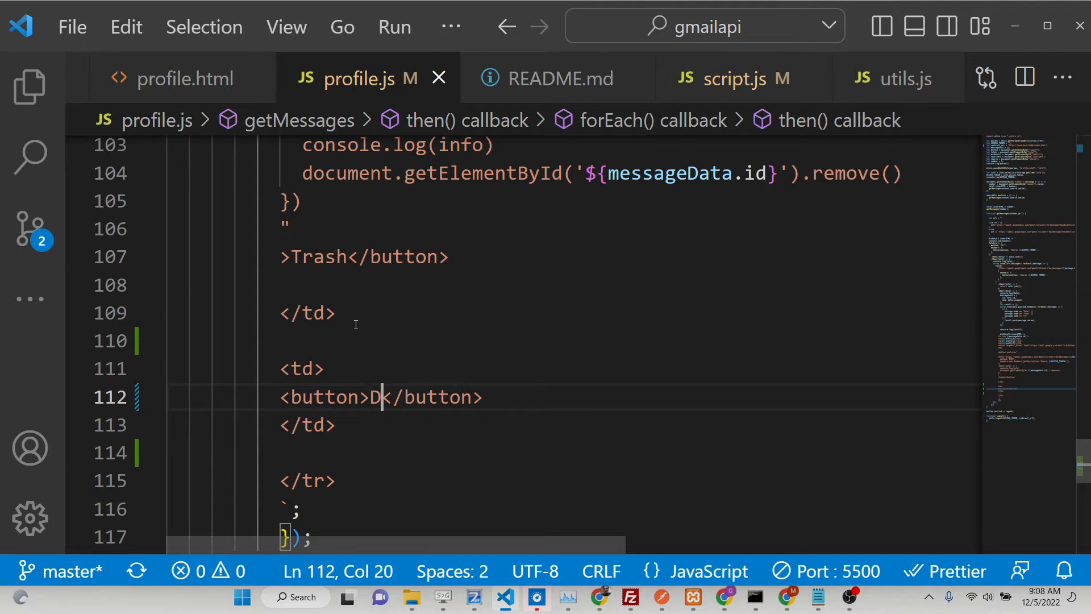
text(elete)
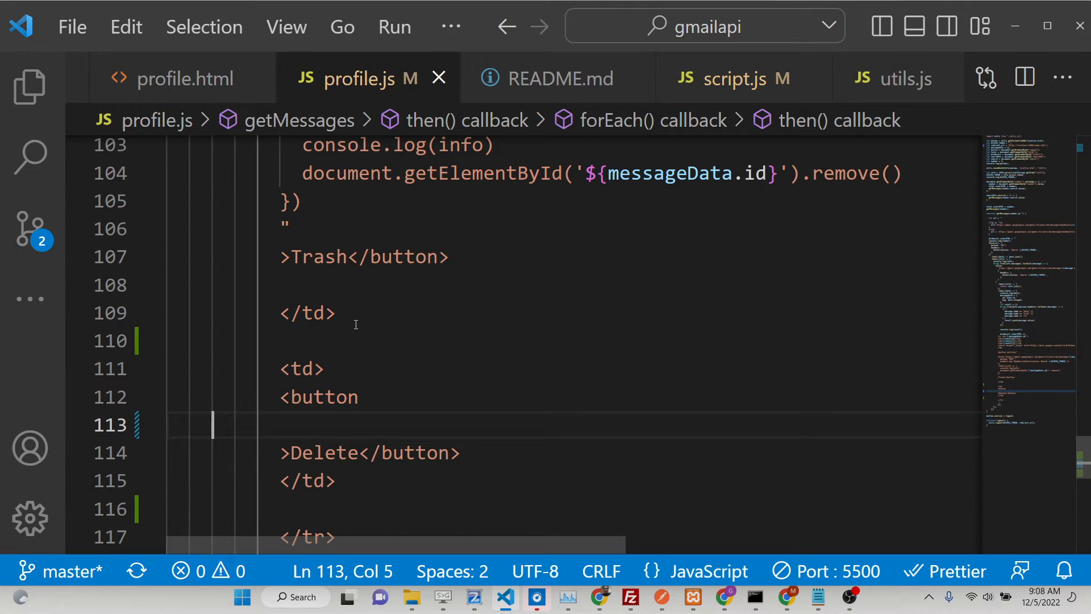
text(oncl)
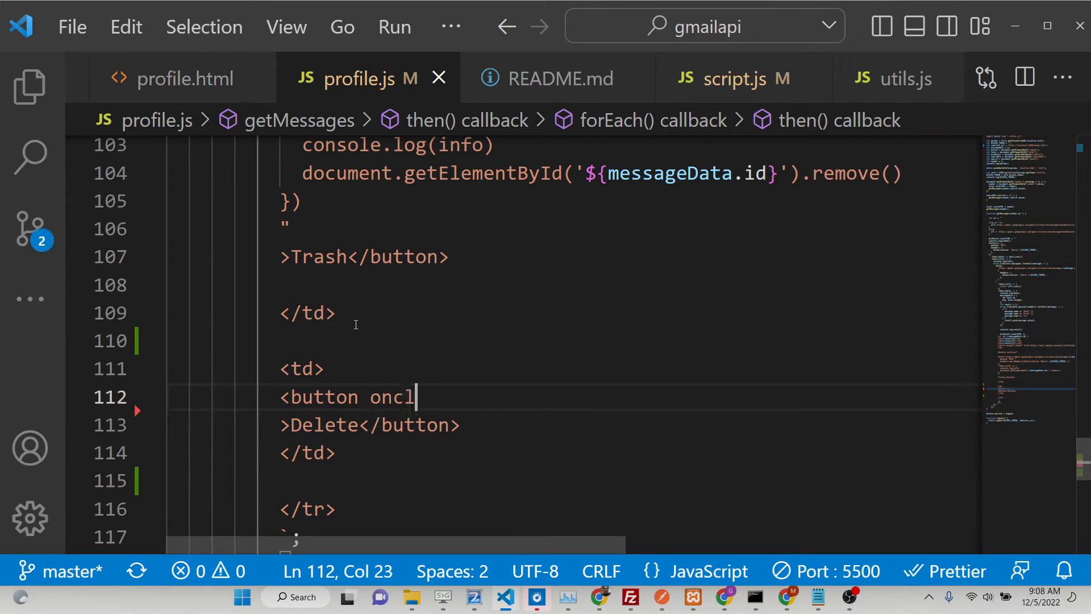
text(ick="")
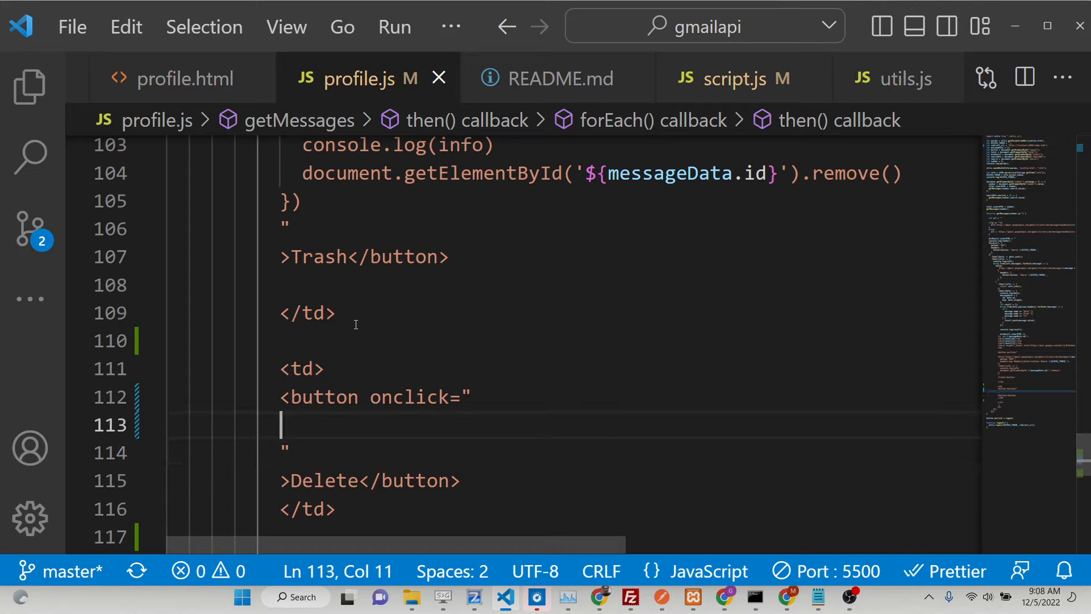
text(fetch(')
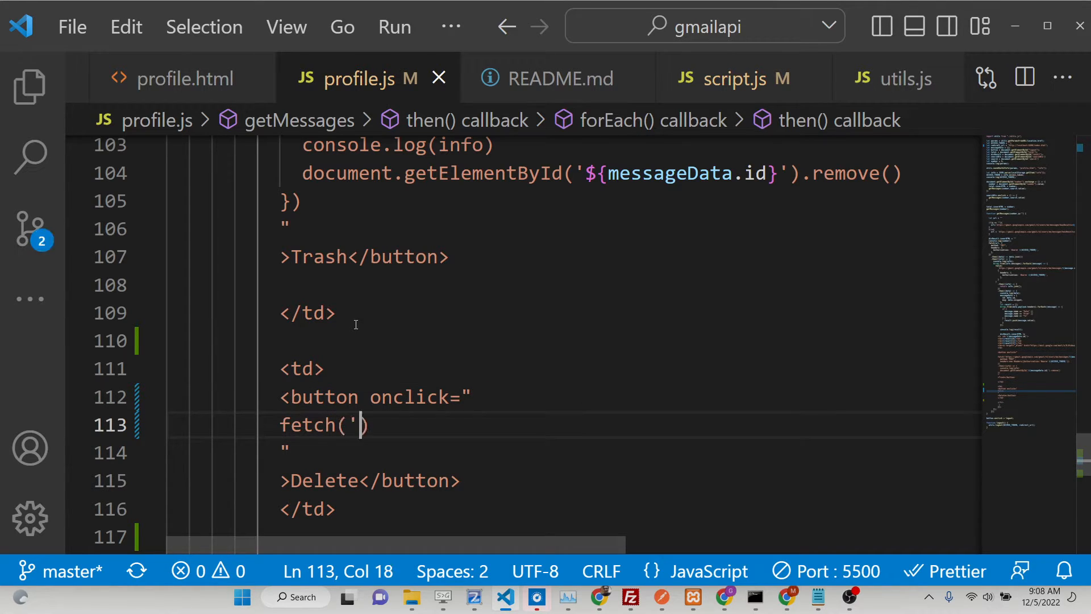
text(')
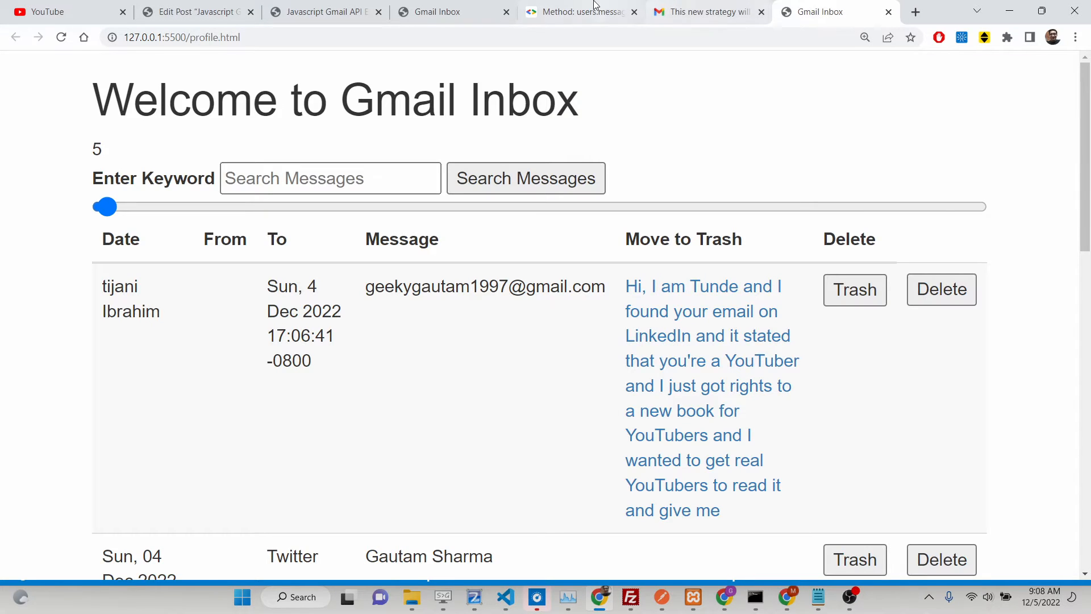
Check the users.messages.delete HTTP request URL in the Gmail API docs, then return to VS Code
click(580, 12)
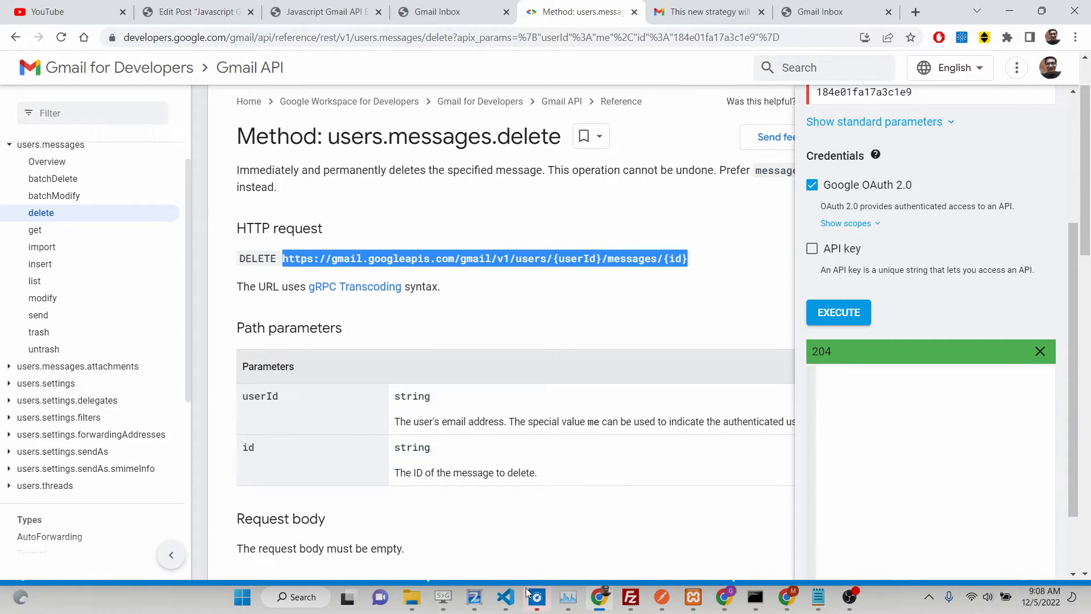
click(535, 596)
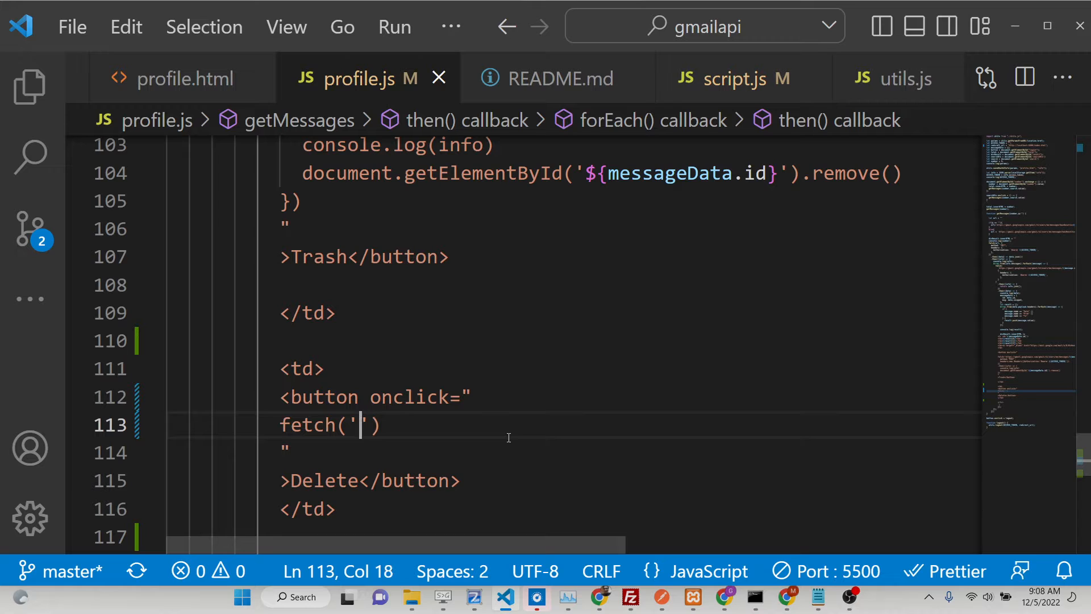
Point fetch at gmail/v1/users/me/messages/${messageData.id} and begin an options object
text(https://gmail.googleapis.com/gmail/v1/users/{userId}/messages/{id})
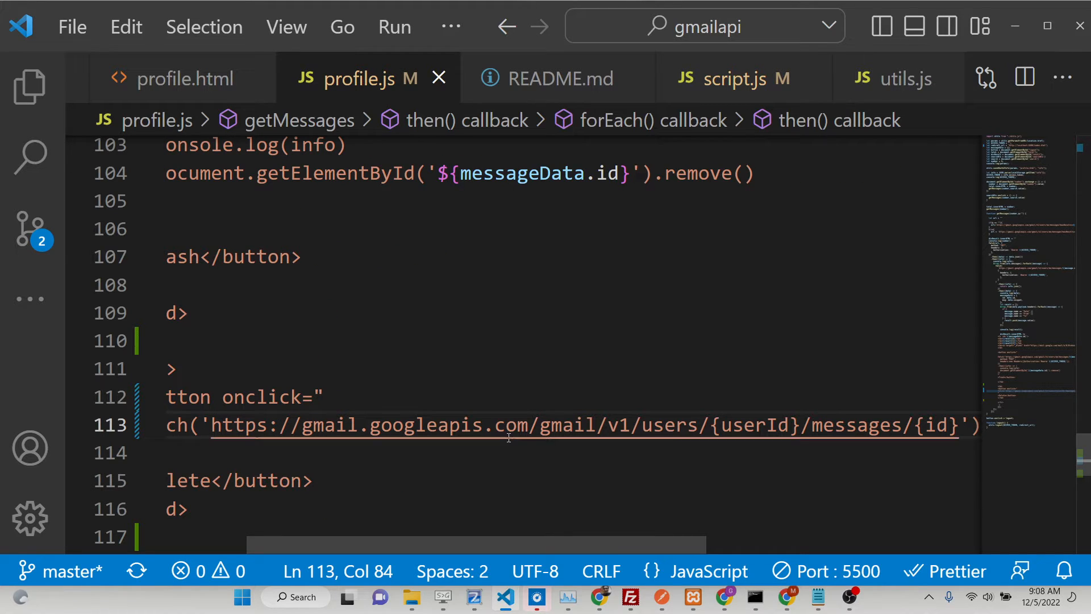
key(Backspace)
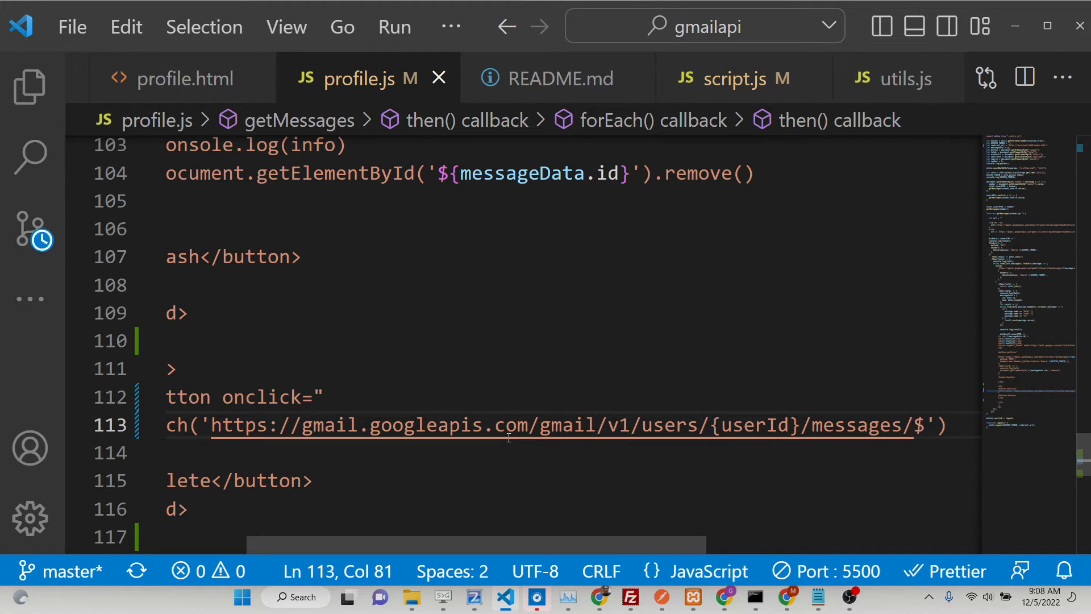
text(${mes)
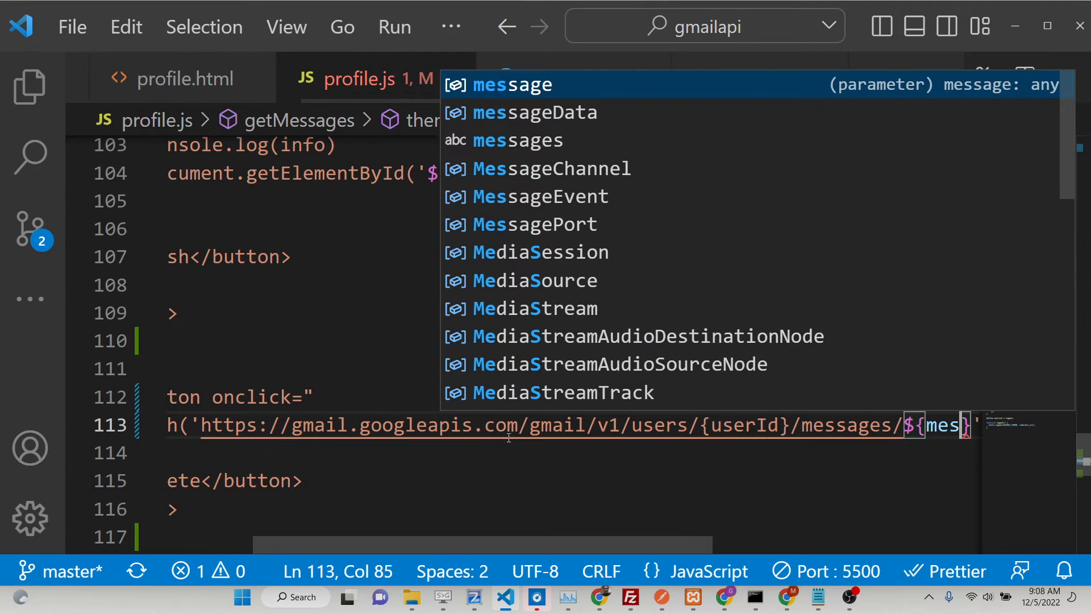
click(533, 112)
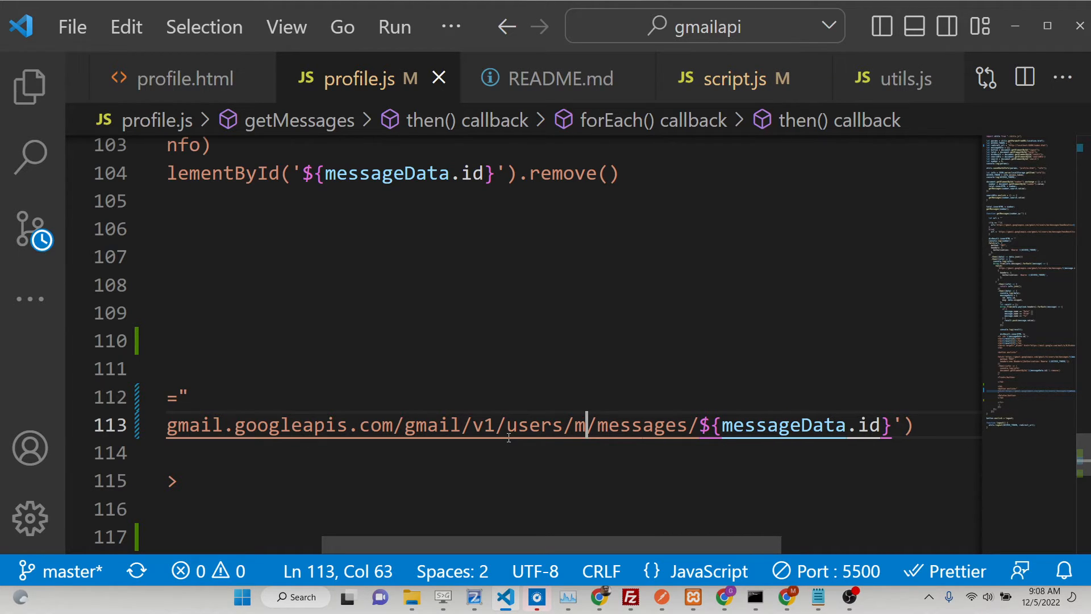
text(e)
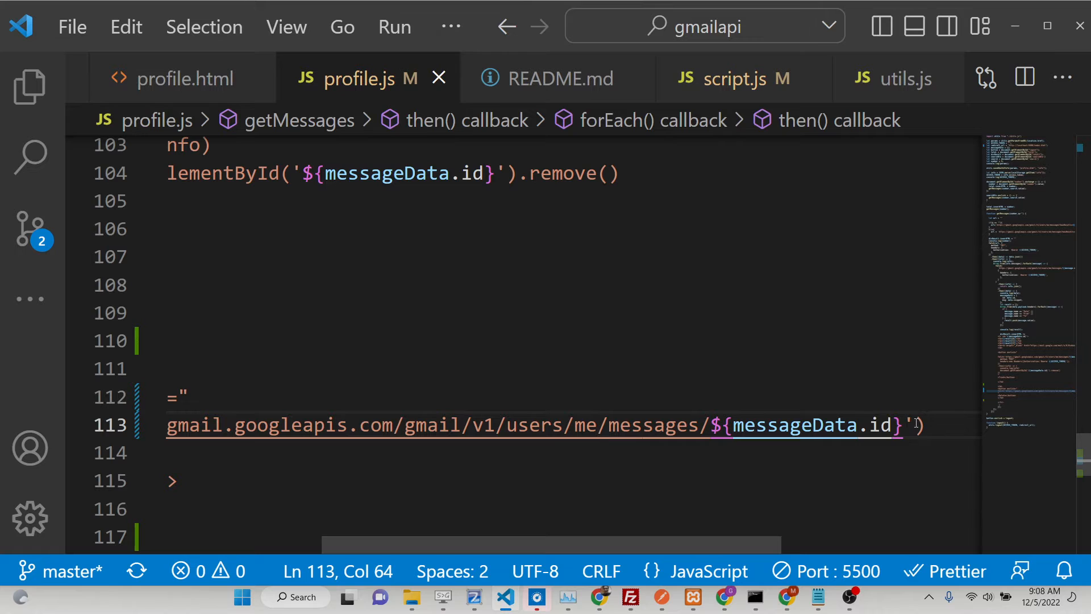
text(,{})
click(573, 453)
text(method)
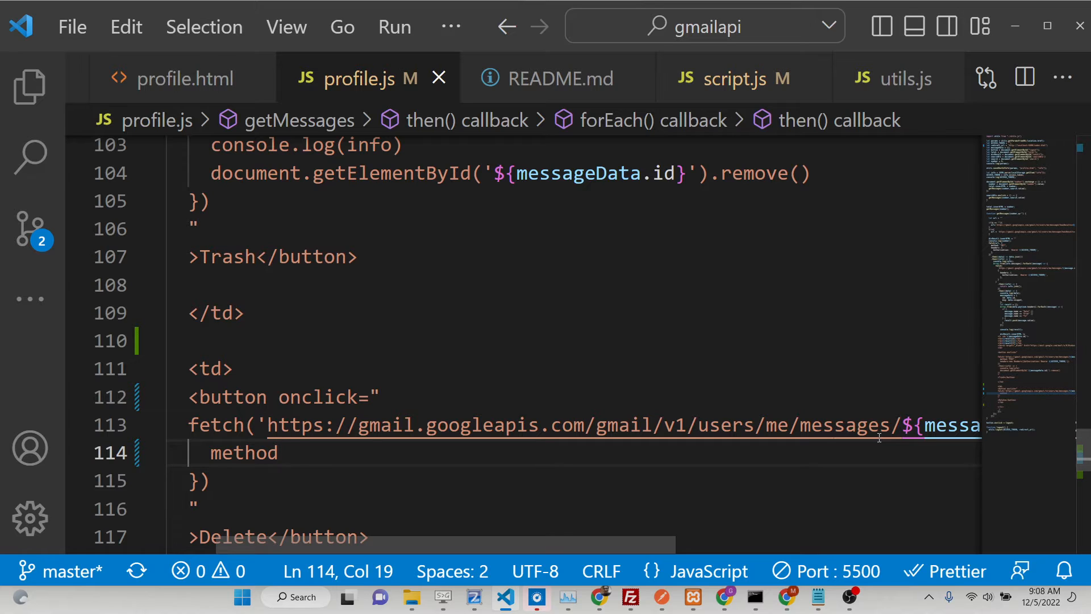
Set the fetch method to DELETE with an Authorization 'Bearer ${ACCESS_TOKEN}' header
text(:'DELETE,)
text(he)
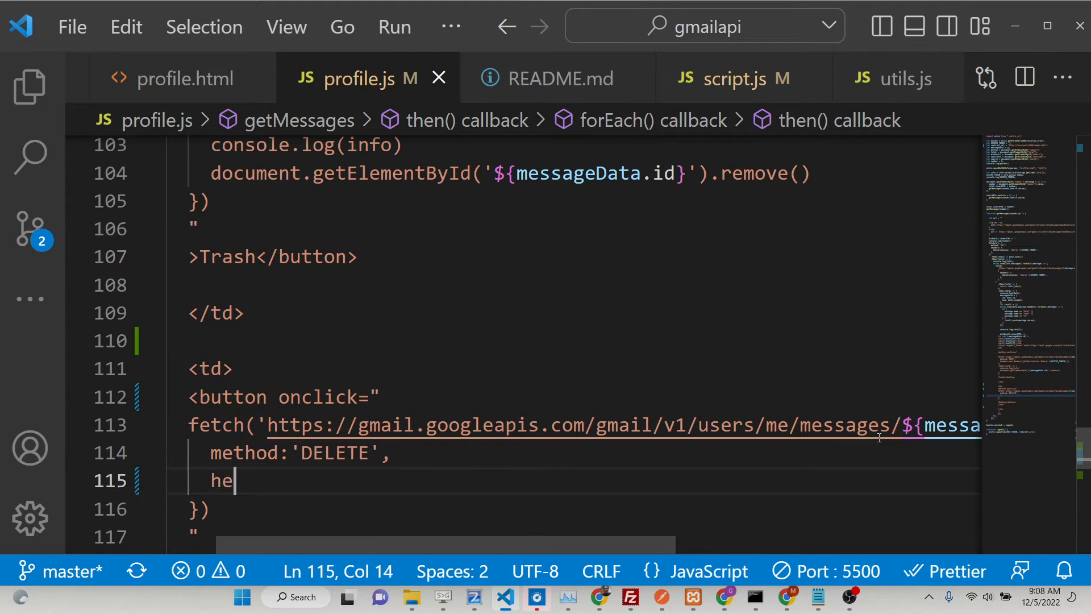
text(aders:nee)
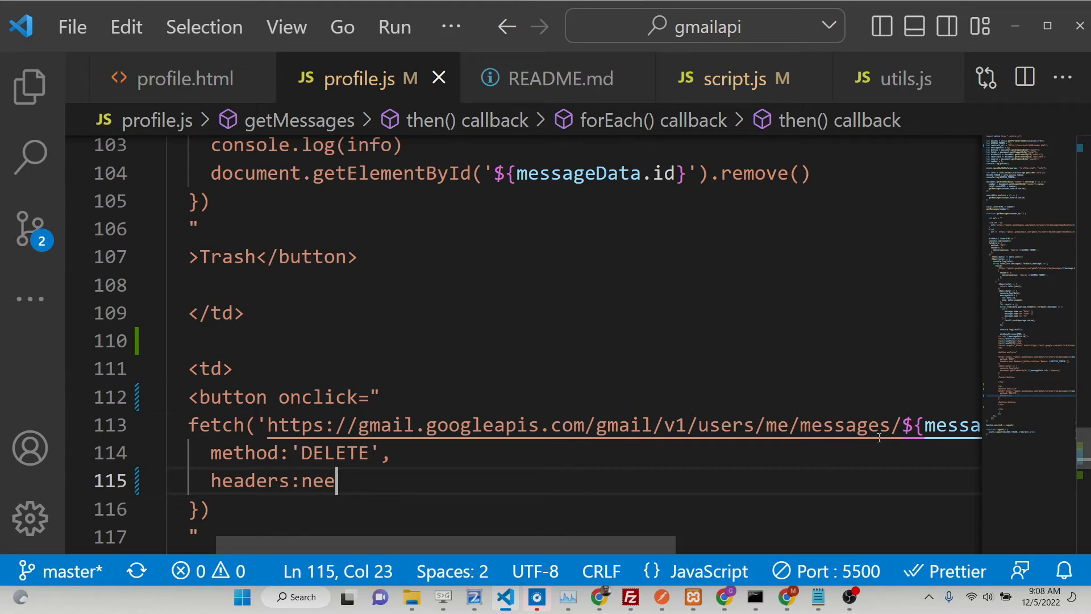
text(w)
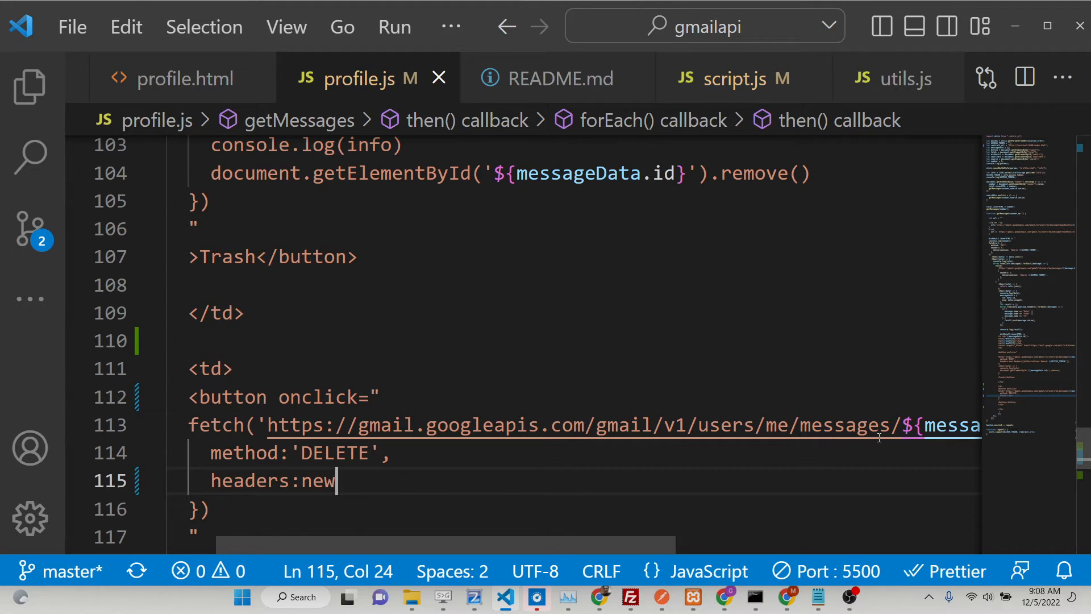
text(Headers)
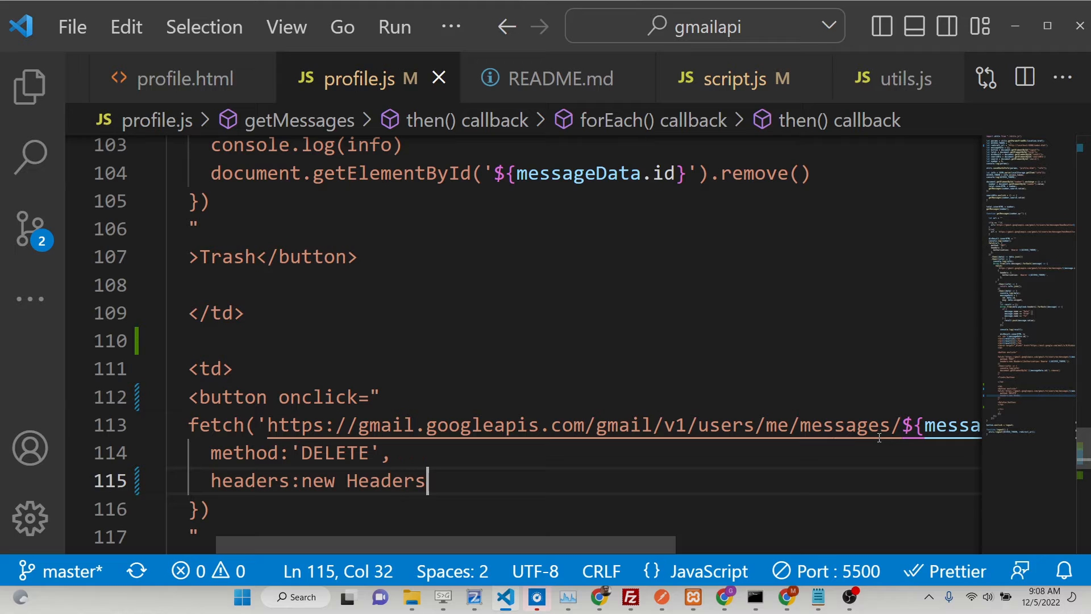
text(({}))
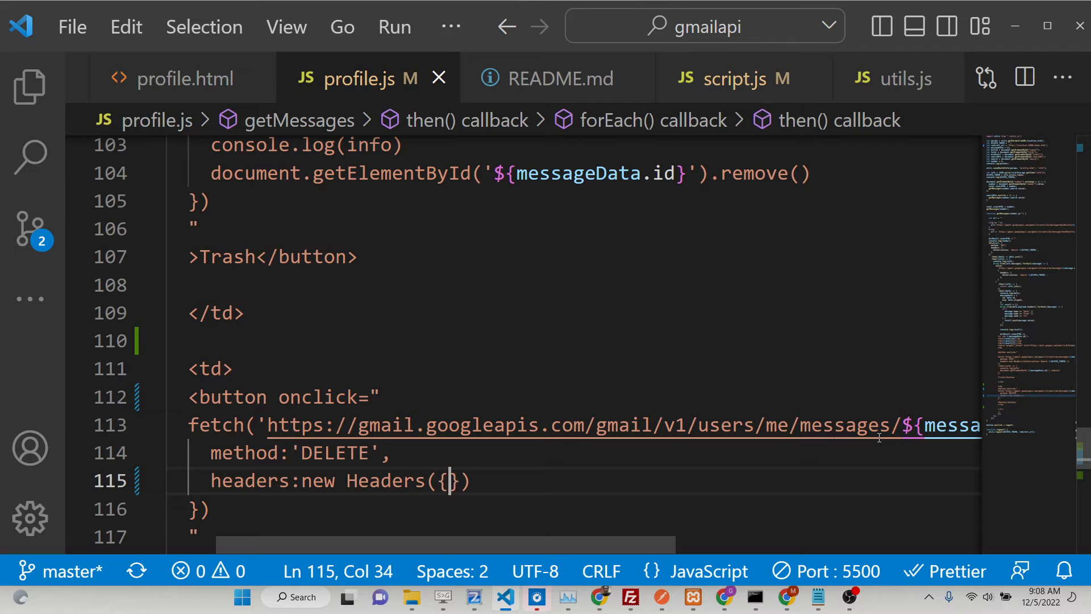
text(Author)
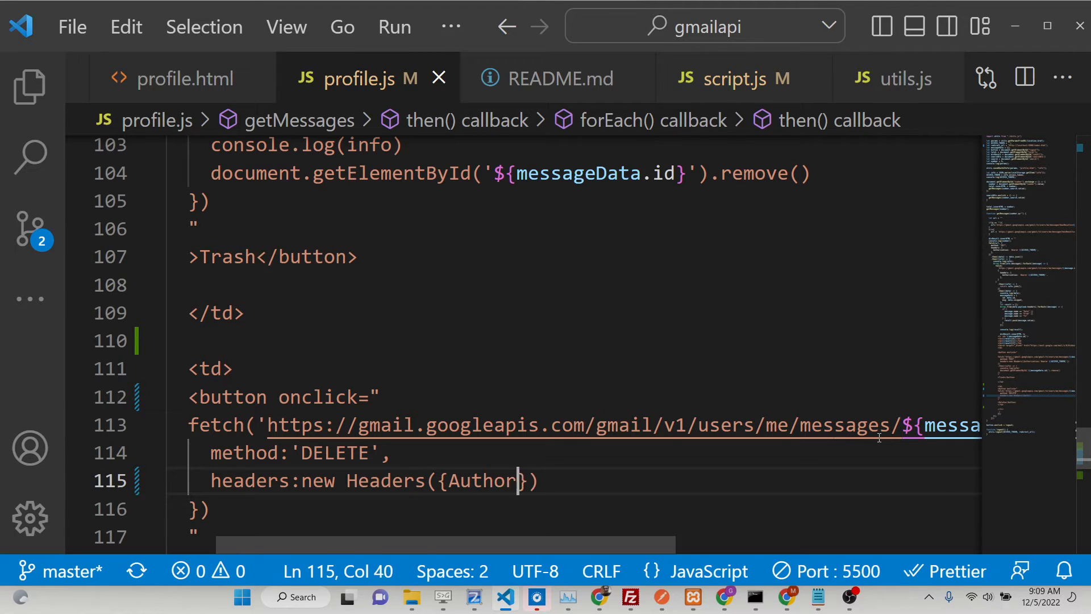
text(ization:)
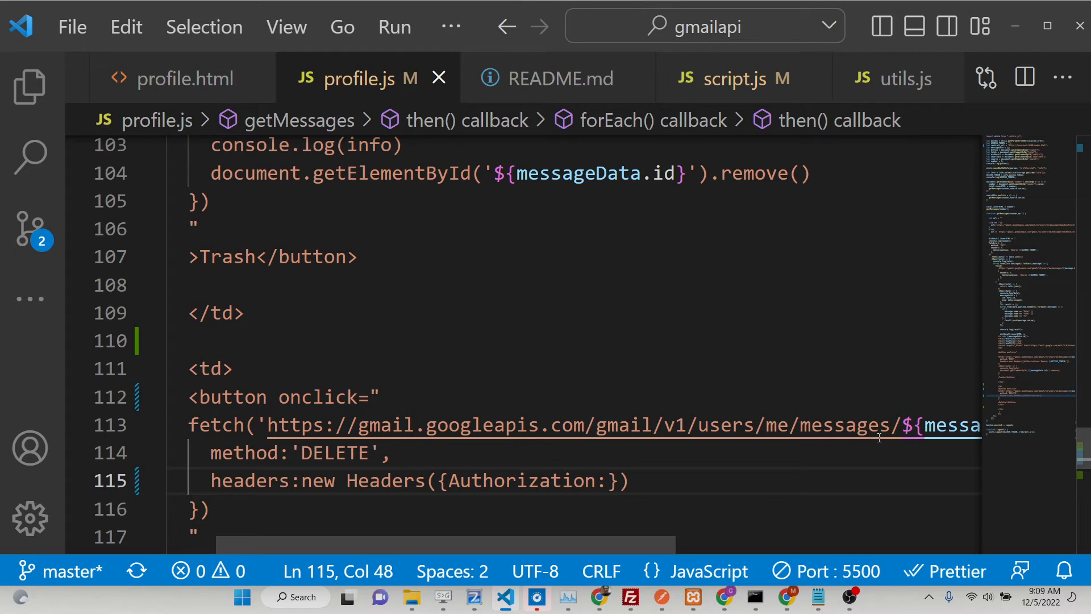
text('')
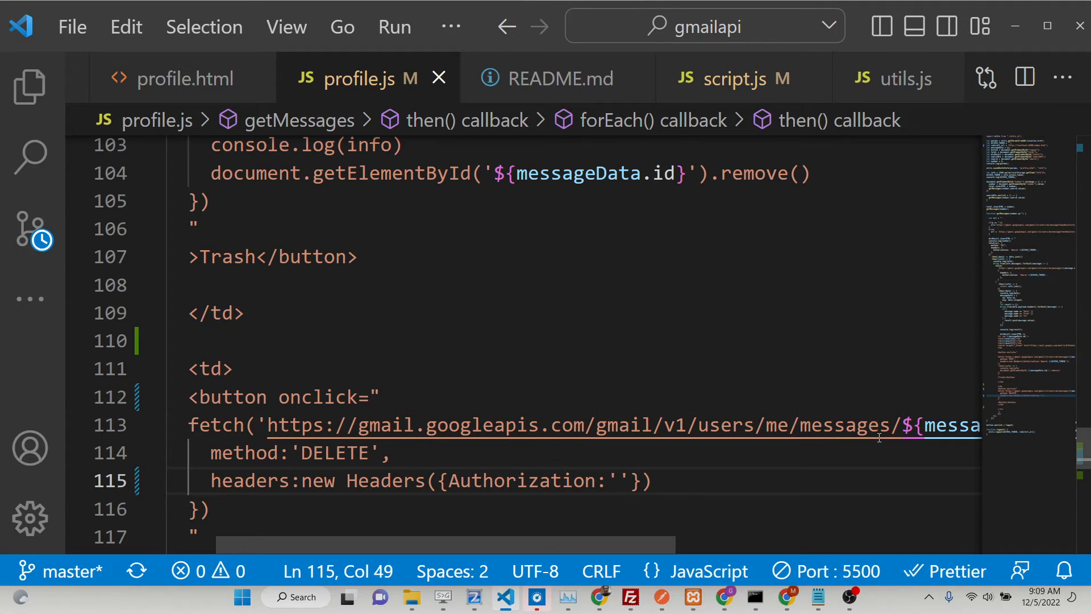
text(Bearer)
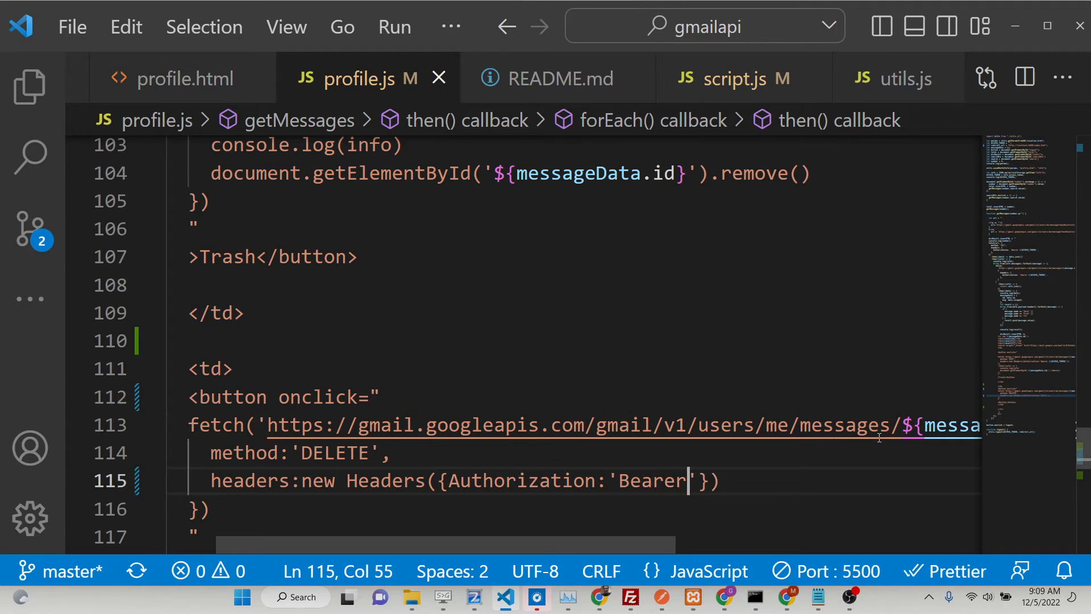
text(${})
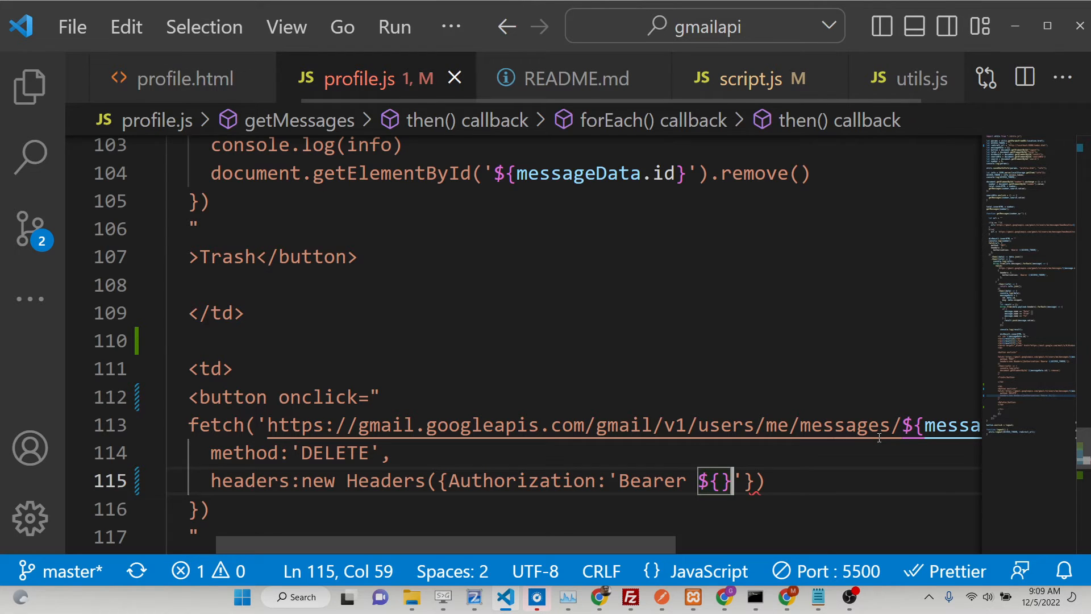
text(ACCESS_TOKEN)
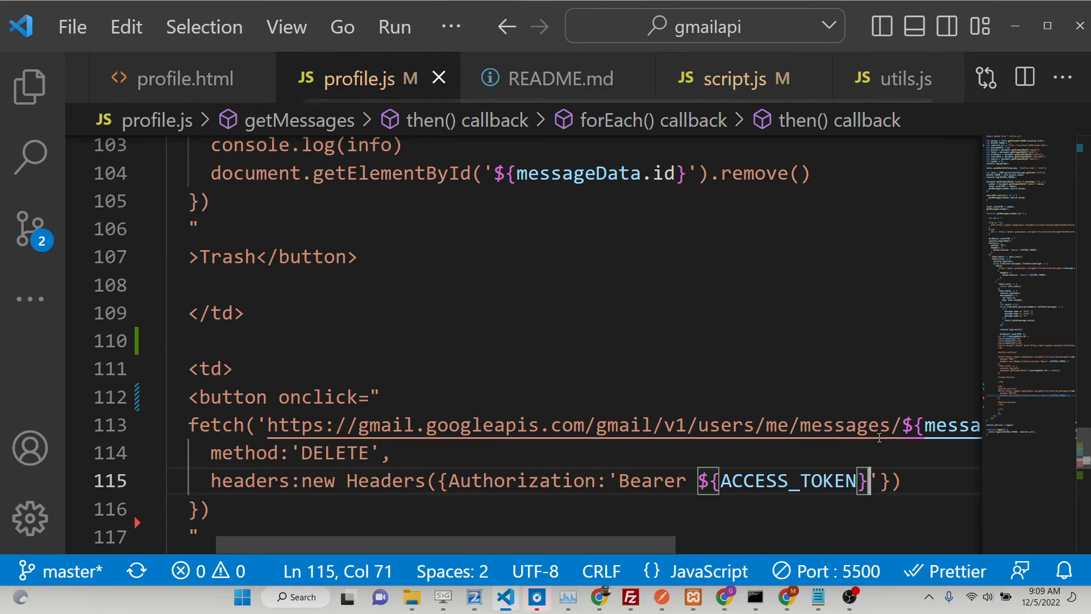
Append a .then((info) => handler after the fetch call
scroll(down, 3)
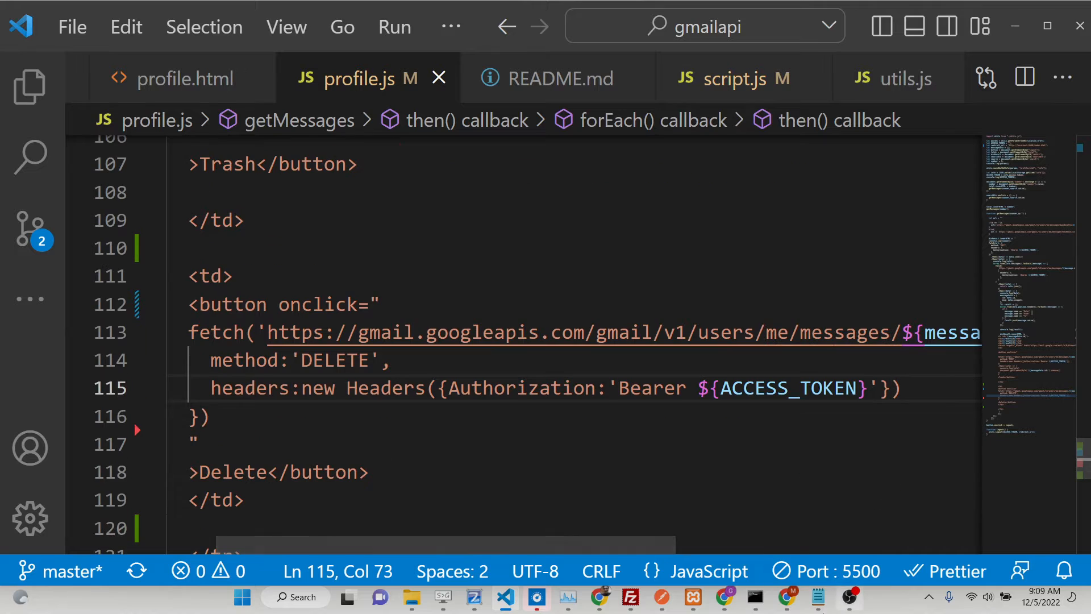
click(341, 418)
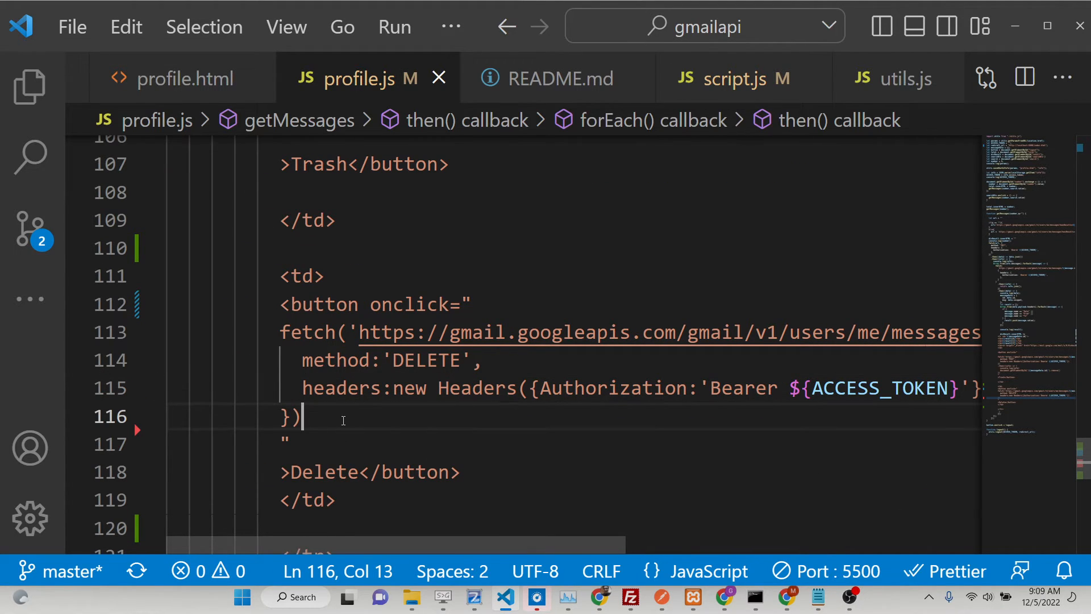
text(.then(())
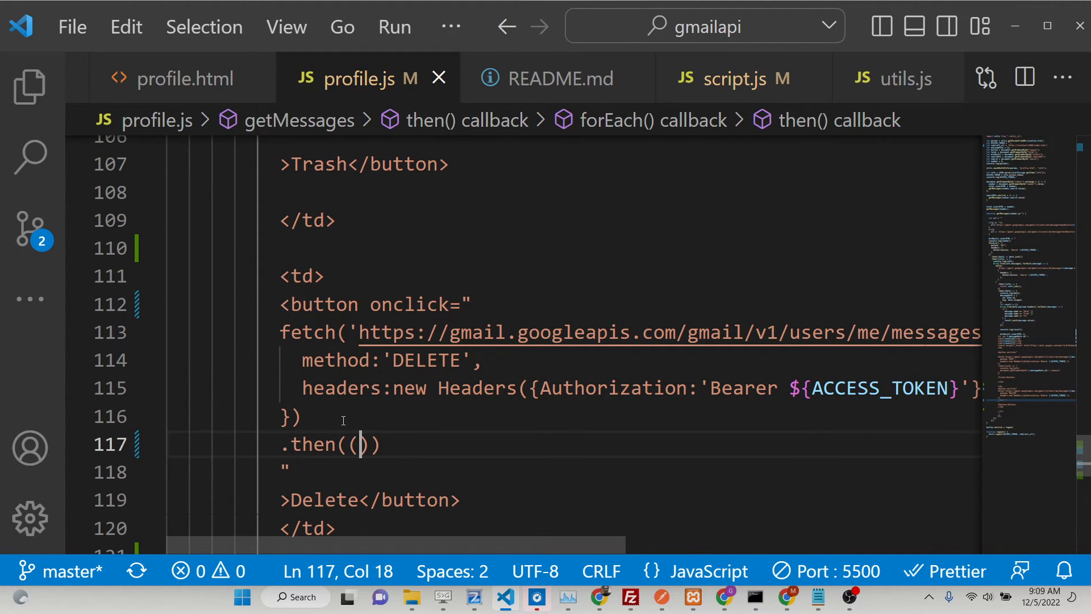
text(info) => {)
text(console.log)
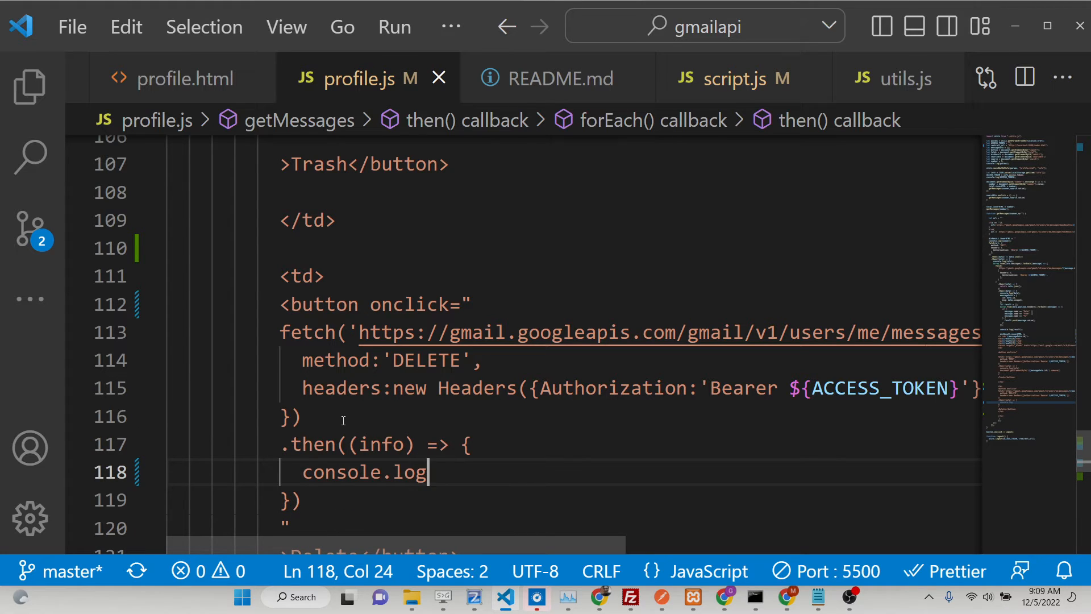
Log info in the then handler and check the table row's id attribute
text((info))
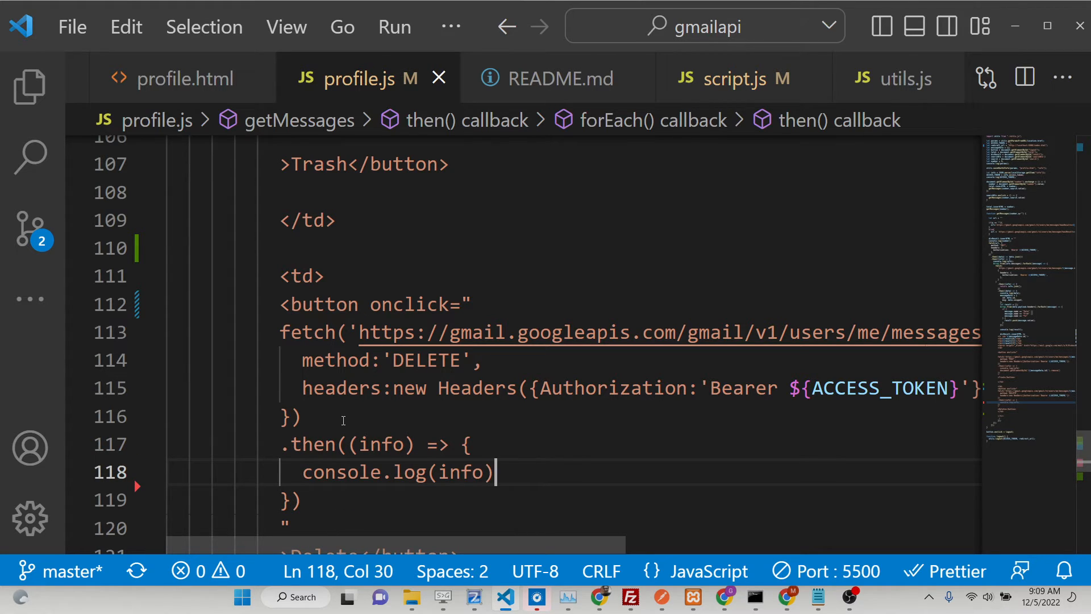
scroll(up, 3)
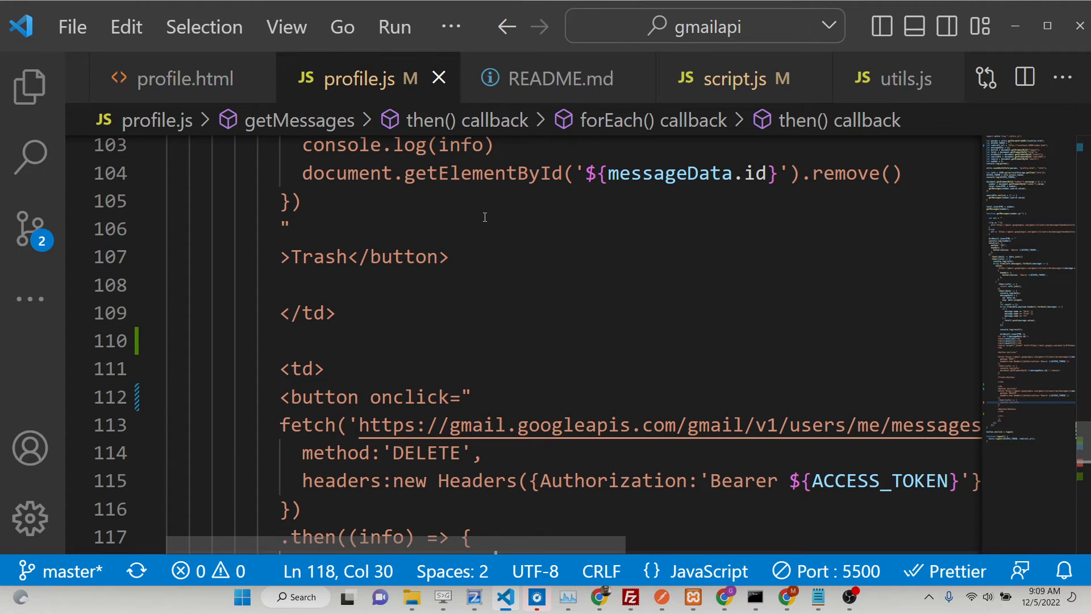
scroll(down, 3)
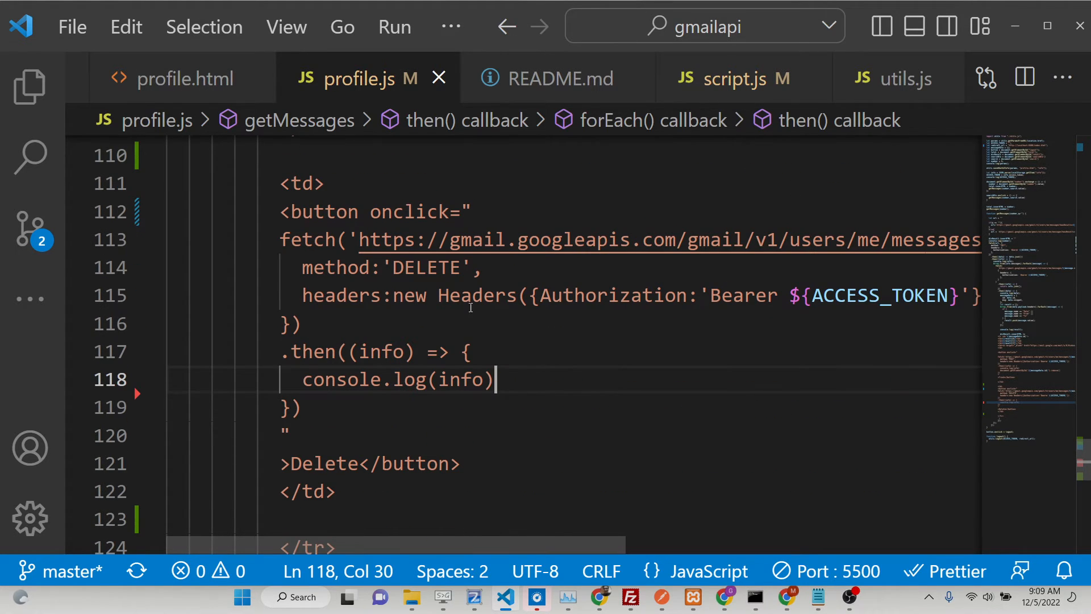
scroll(up, 3)
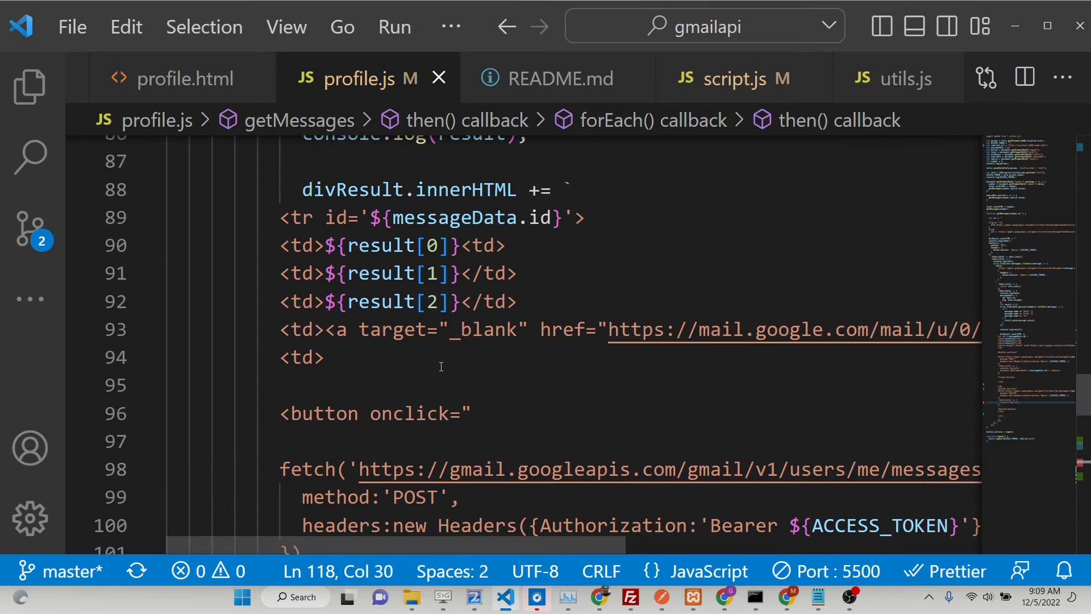
scroll(up, 3)
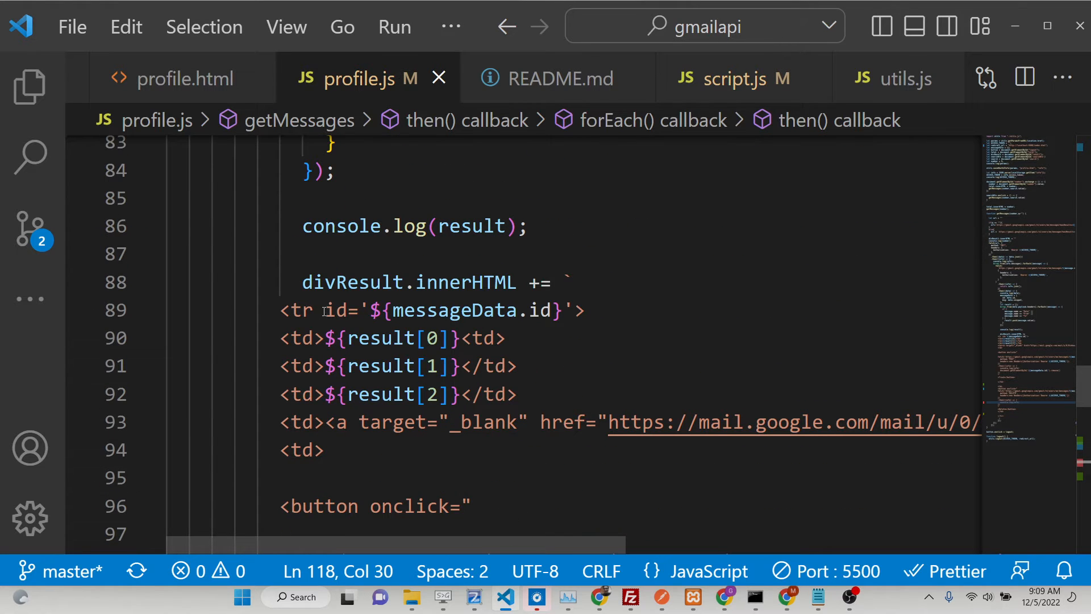
click(506, 337)
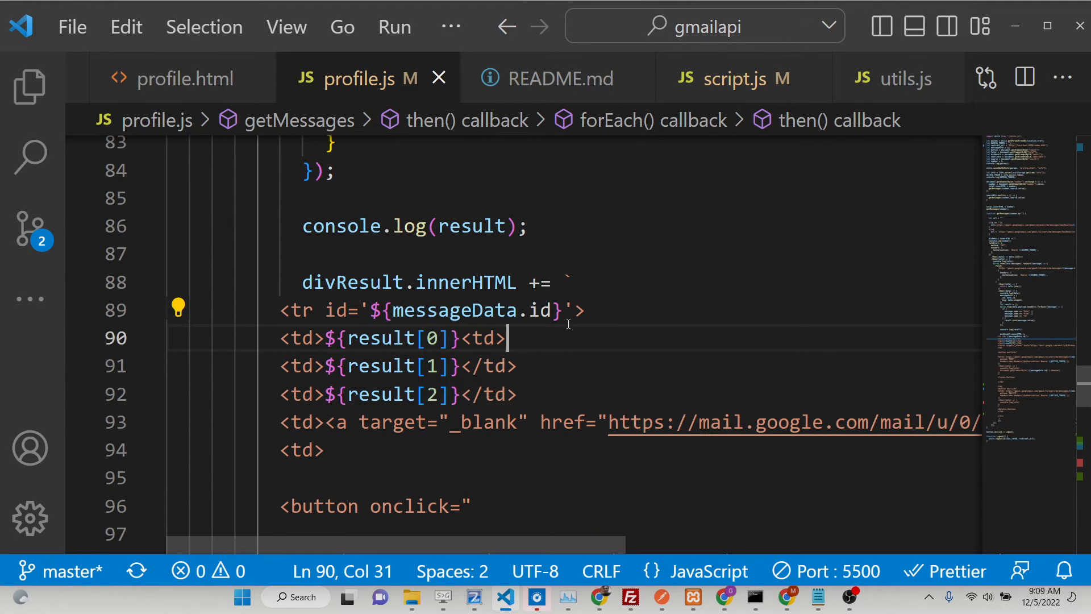
scroll(down, 3)
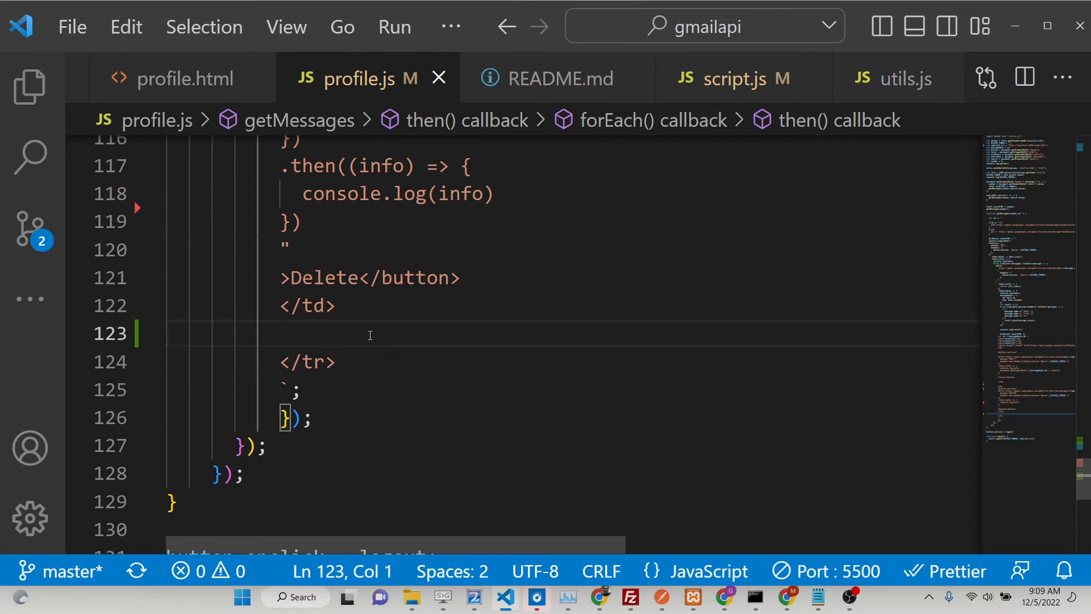
scroll(up, 3)
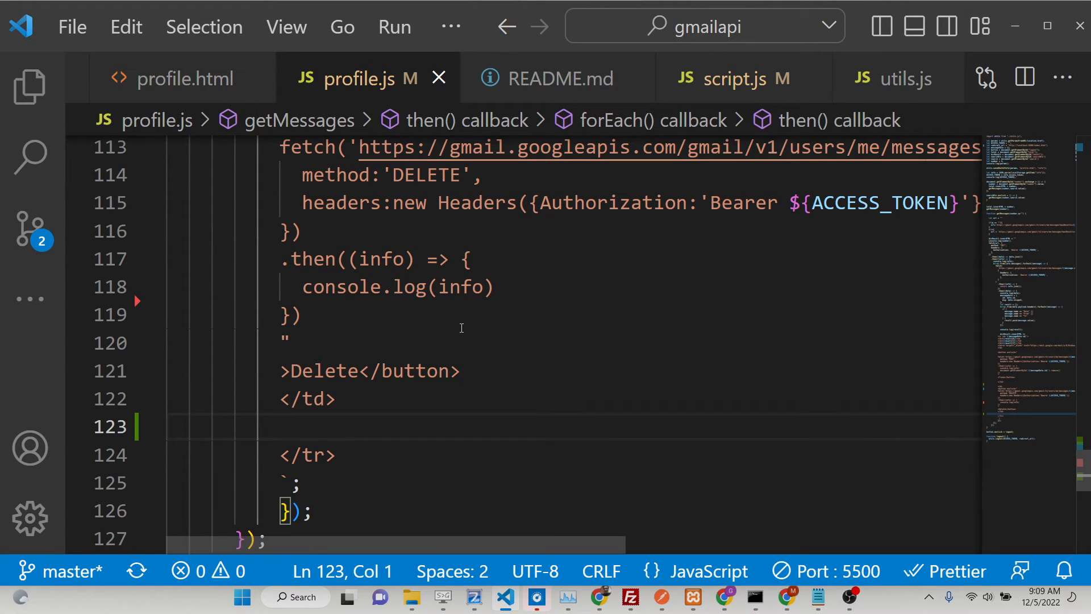
Add document.getElementById('${messageData.id}').remove() after the log line
key(enter)
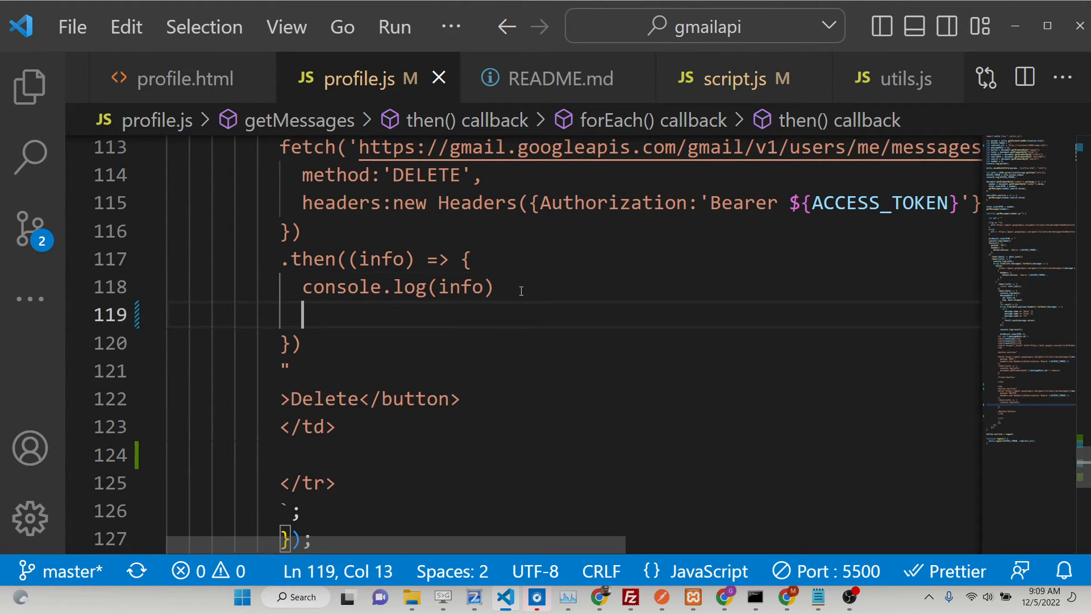
text(document.g)
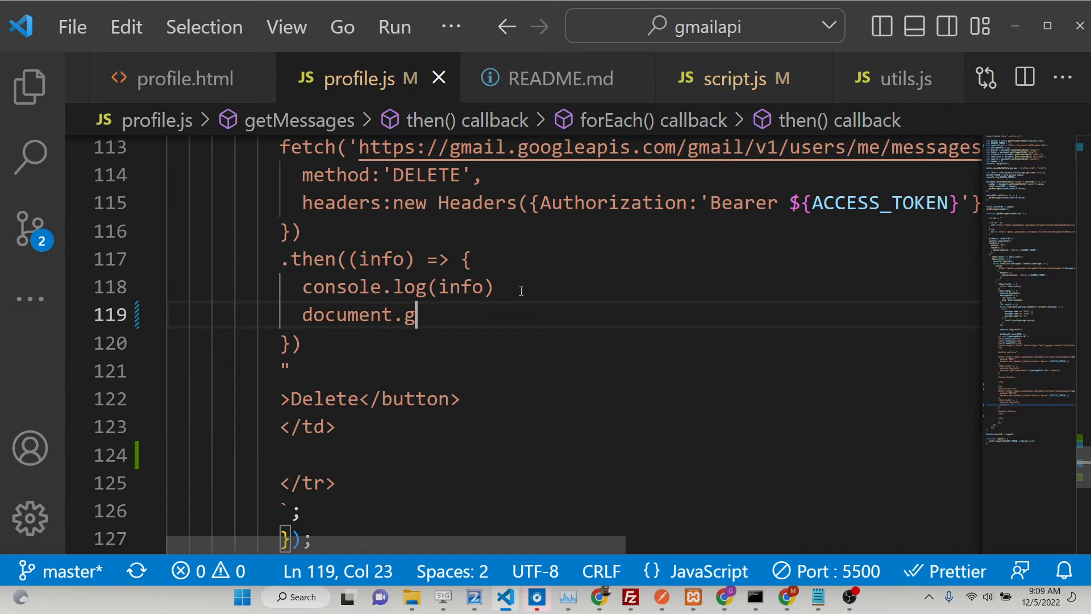
text(etElementBy)
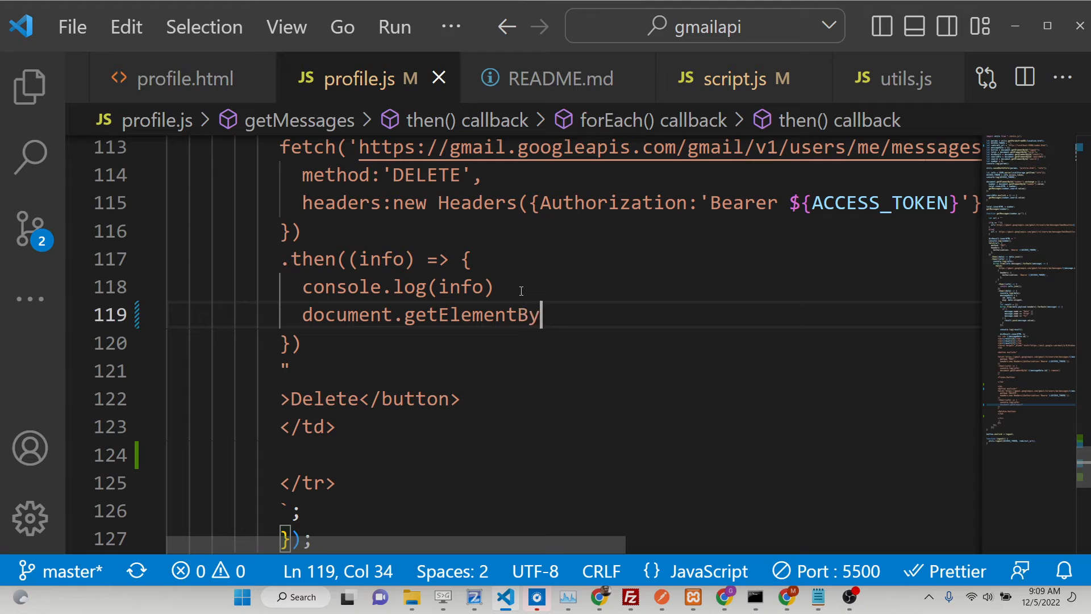
text(Id(')
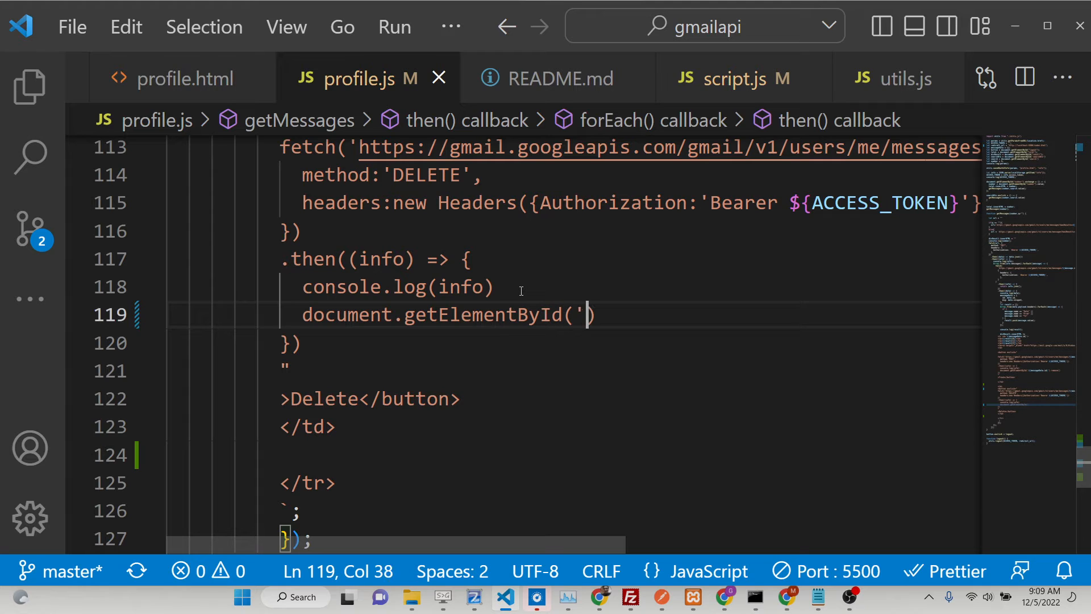
text(${})
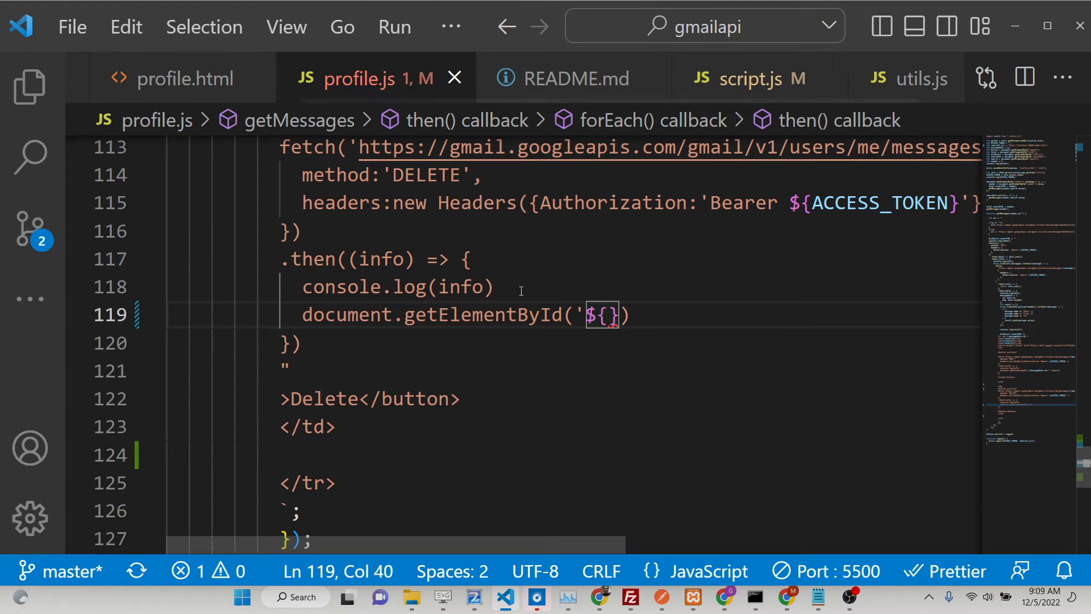
text(messageData.id)
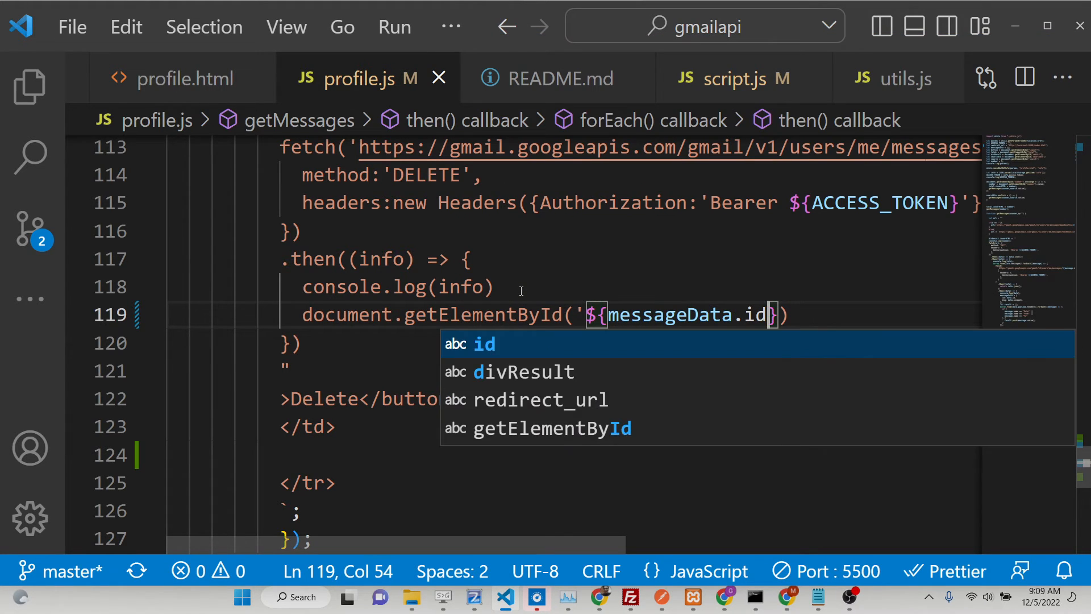
key(Escape)
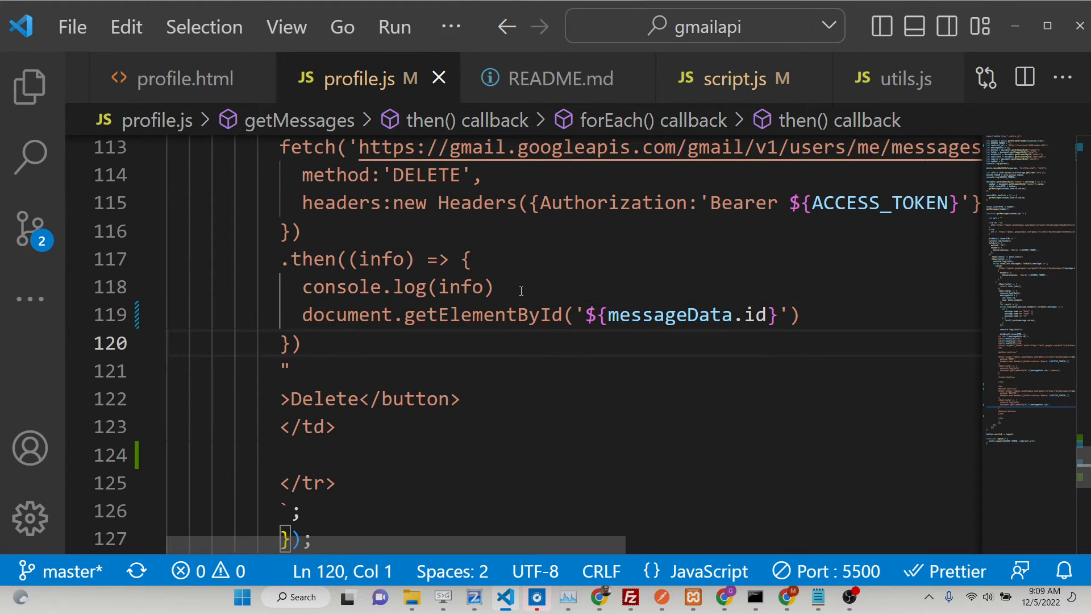
click(807, 314)
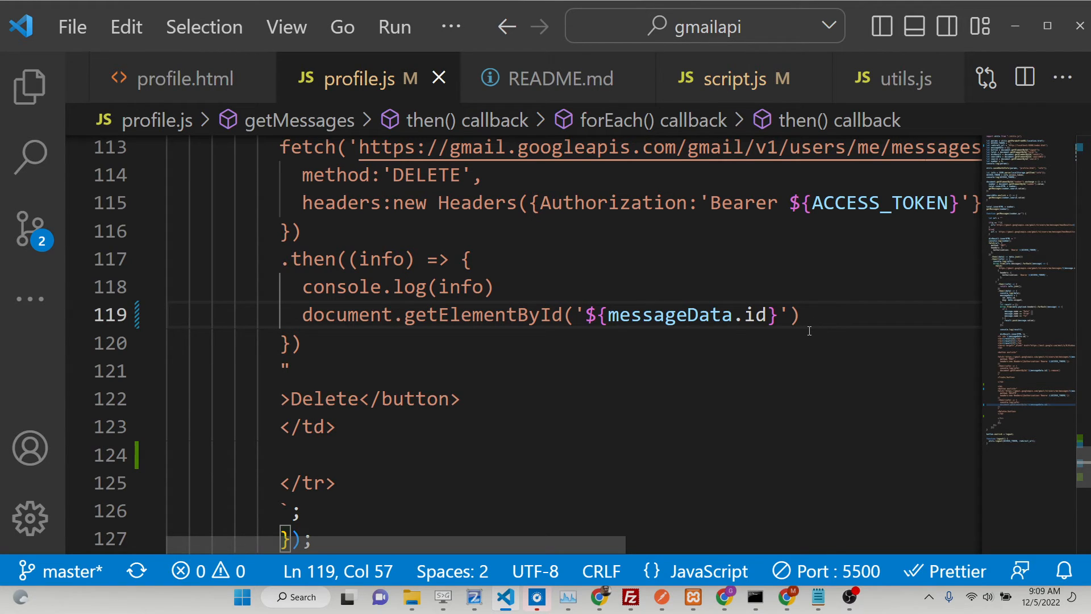
text(.remove())
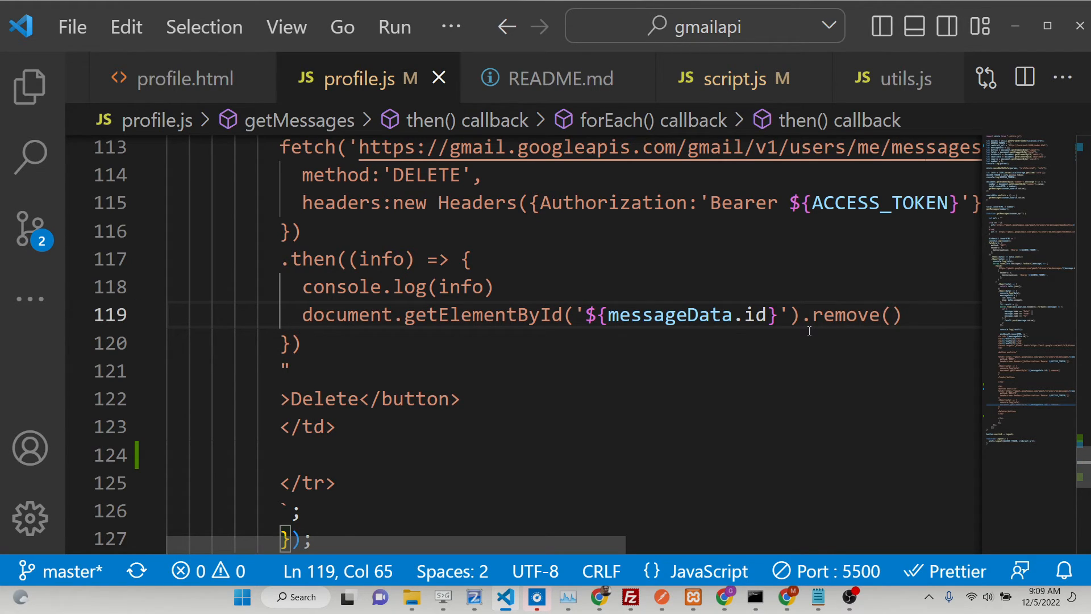
double_click(668, 314)
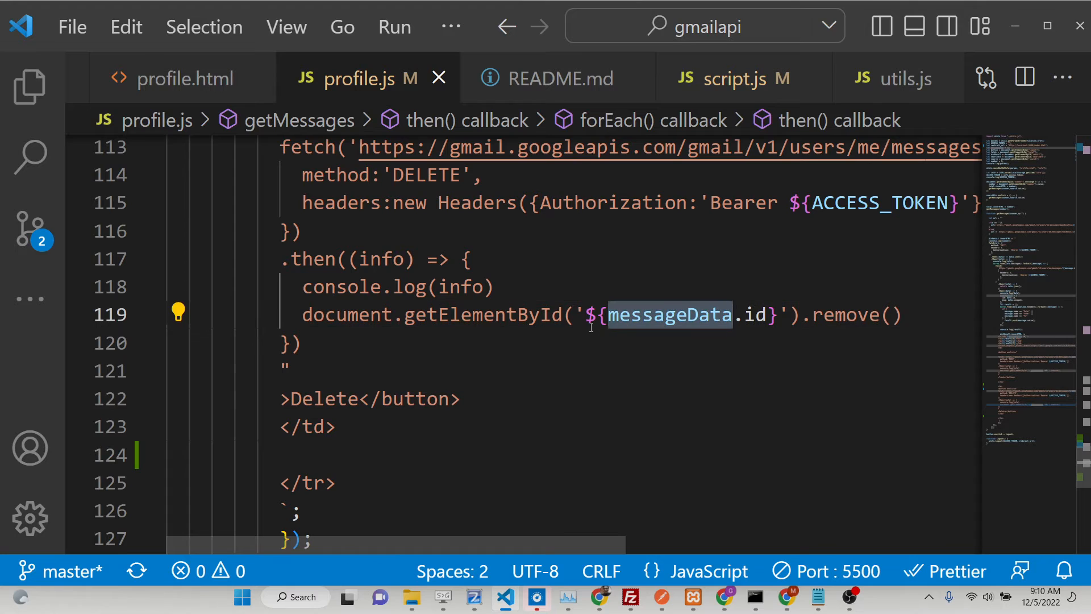
scroll(up, 3)
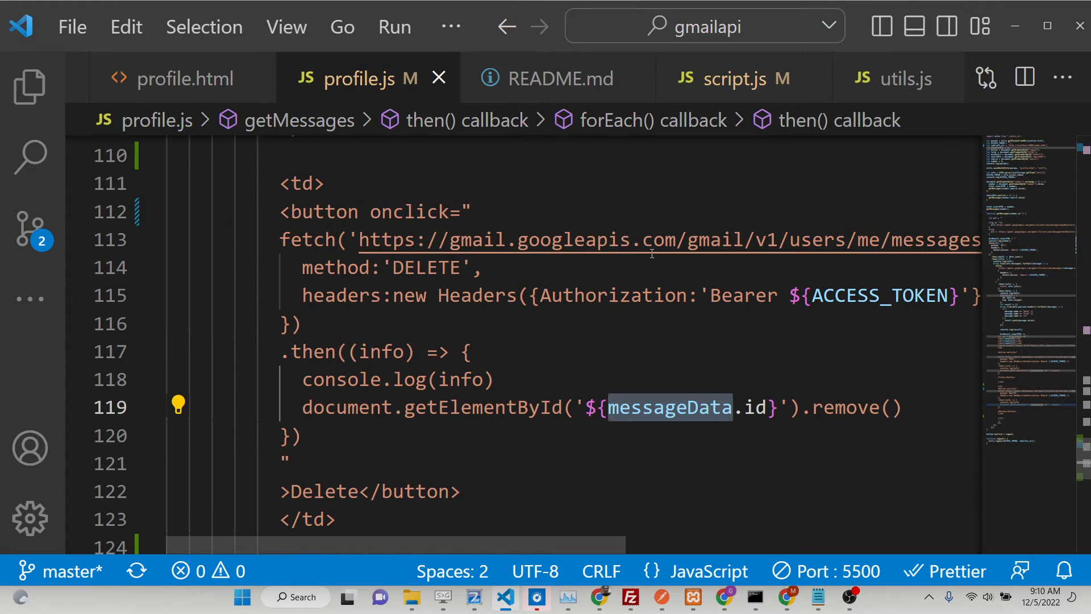
scroll(right, 3)
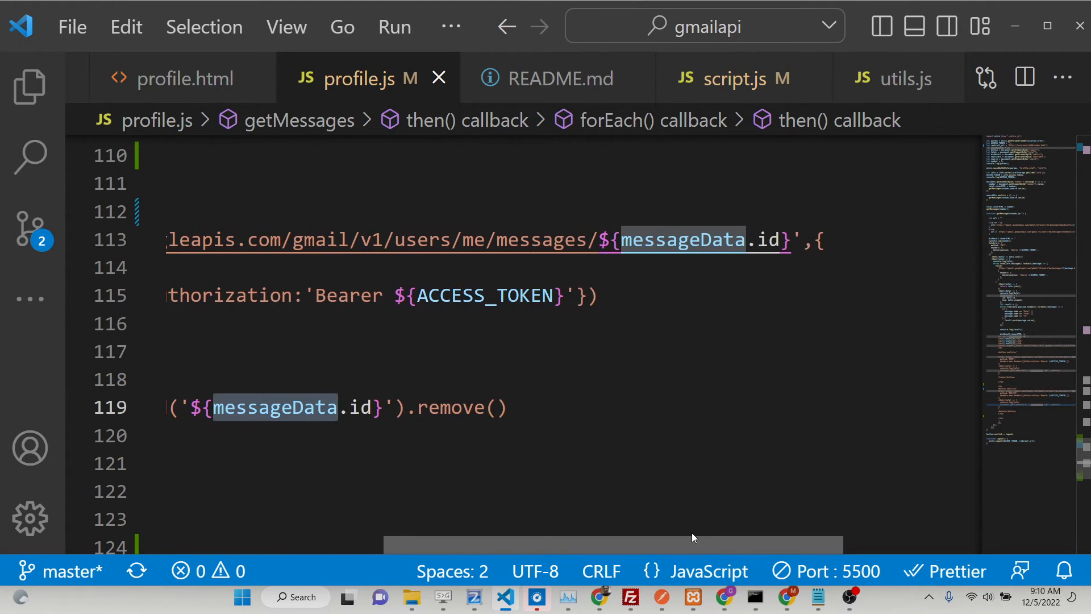
Check profile.html headers, then view the local Inbox rows with Trash and Delete buttons
click(184, 77)
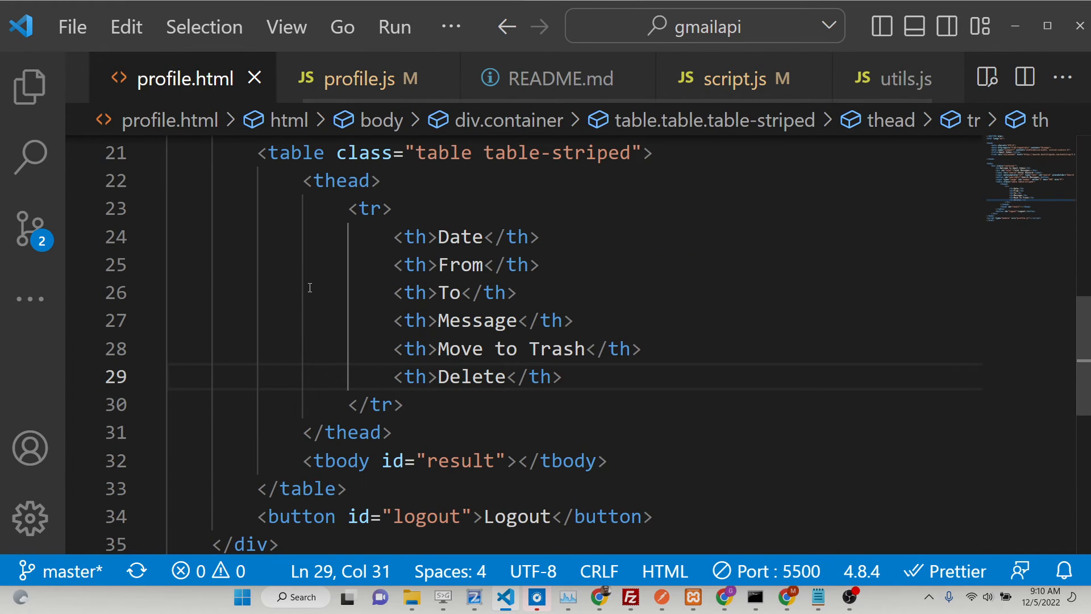
click(599, 597)
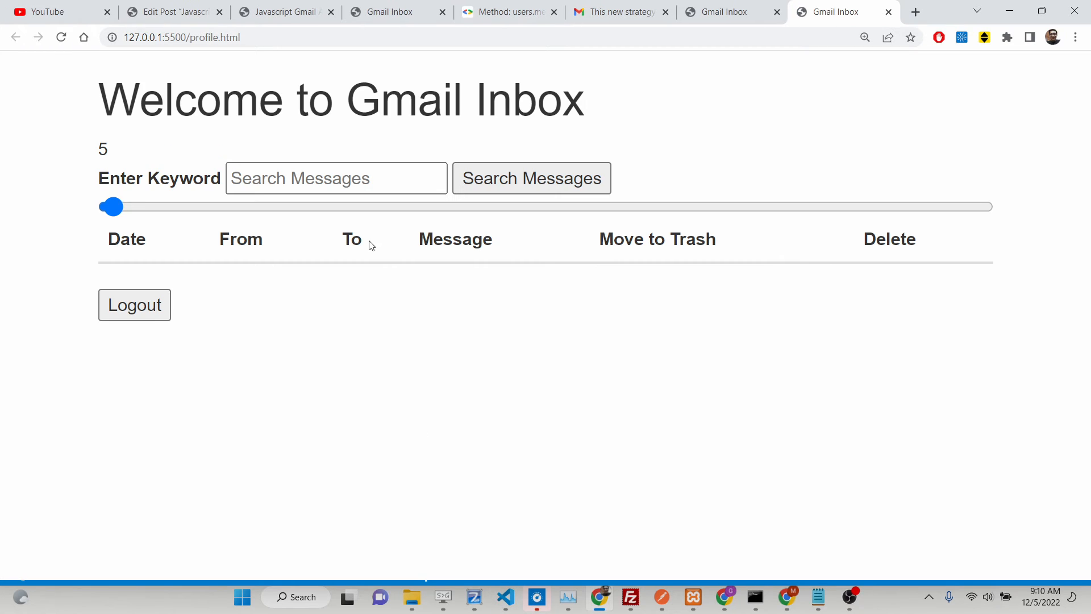
scroll(down, 3)
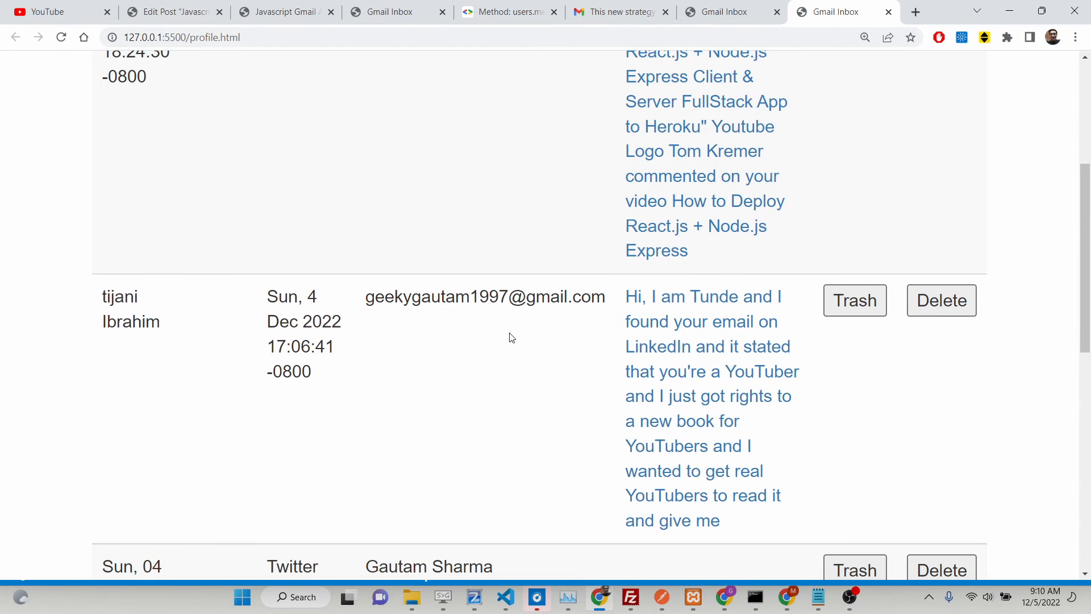
mouse_move(666, 449)
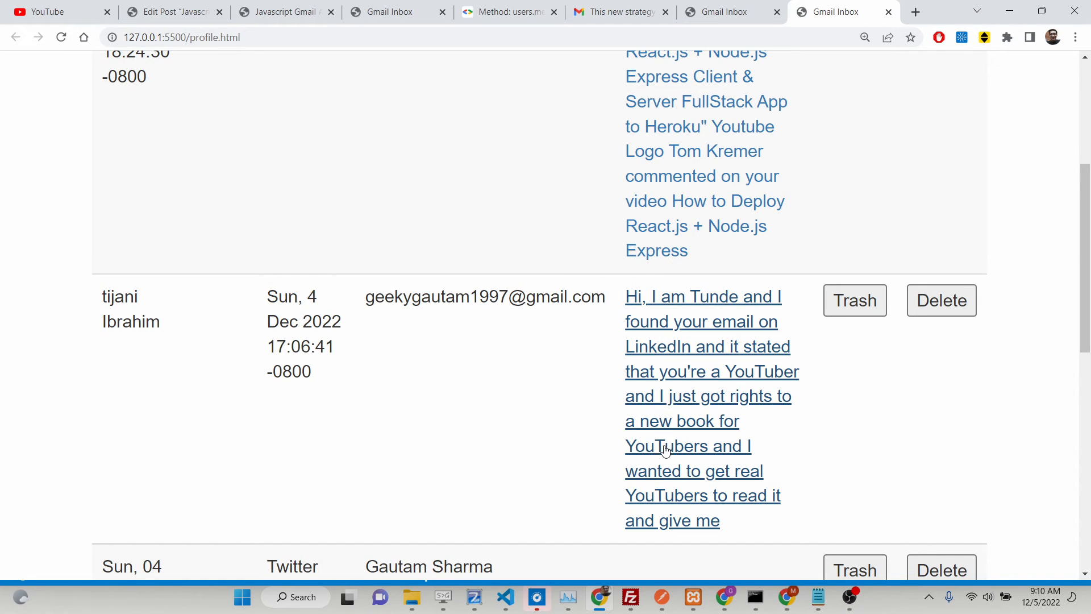
click(618, 12)
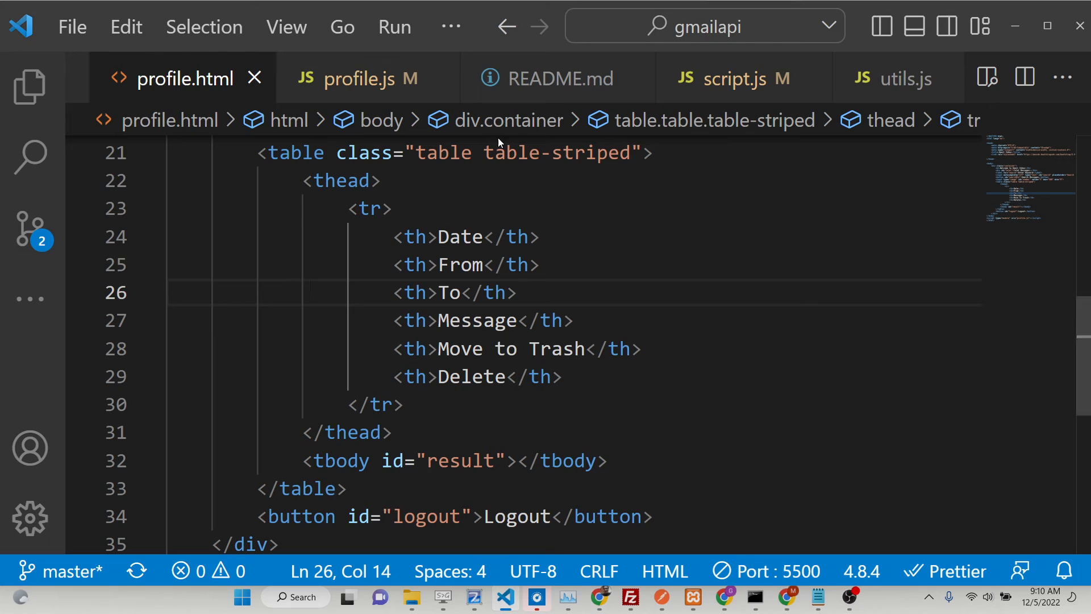
Load the Gmail inbox in a new tab, then return to profile.js in VS Code
click(356, 78)
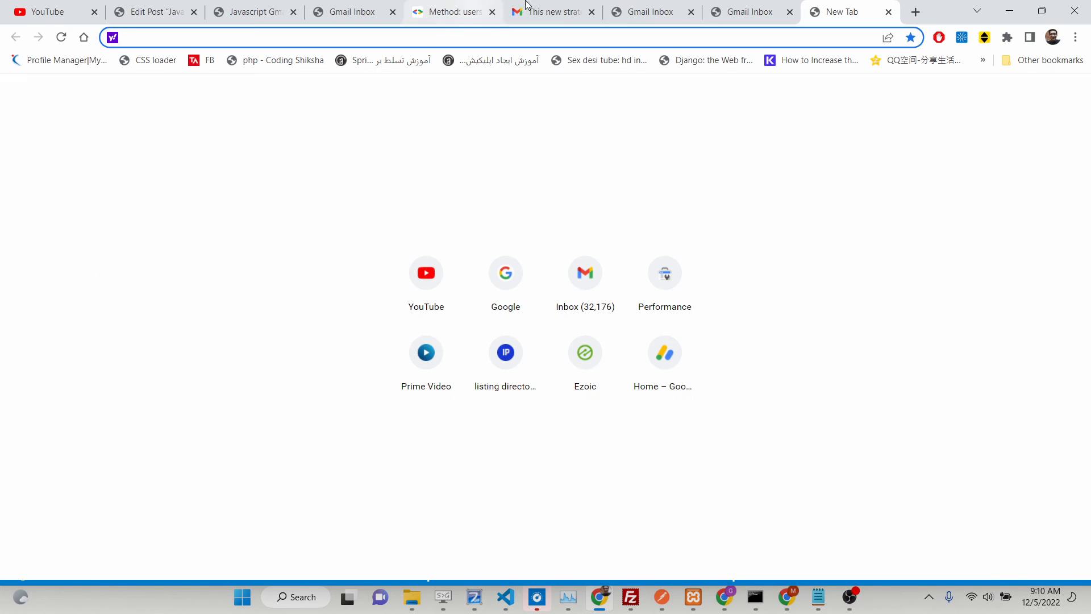
click(549, 12)
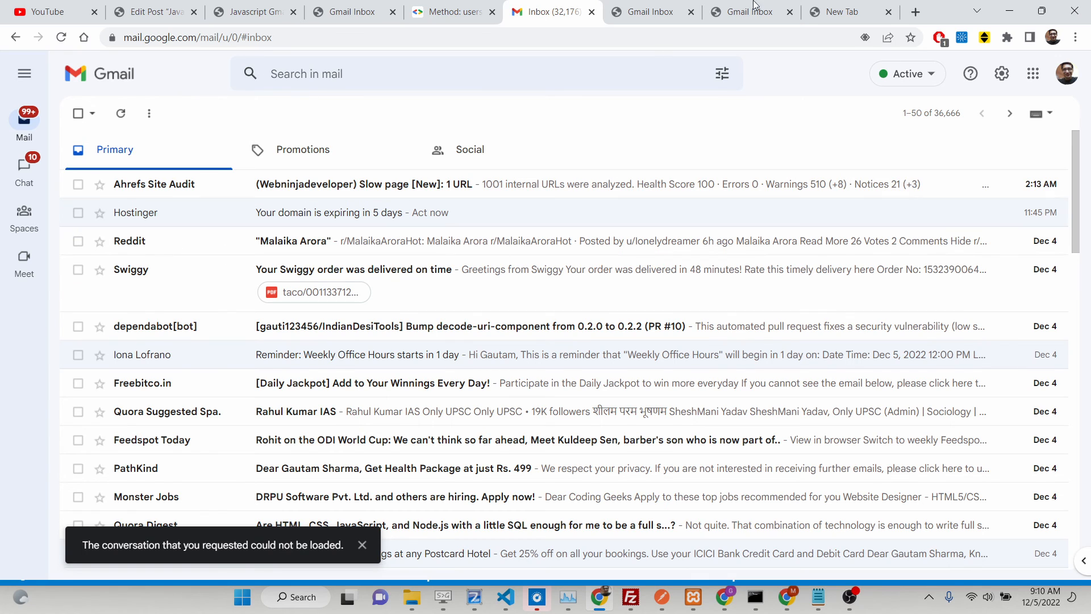
click(842, 12)
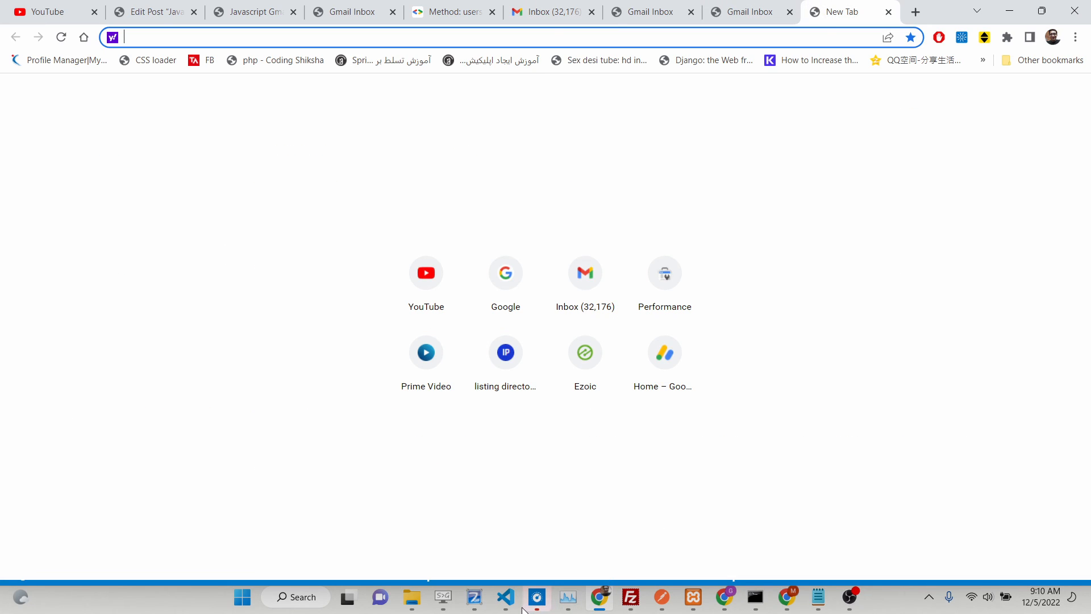
click(505, 597)
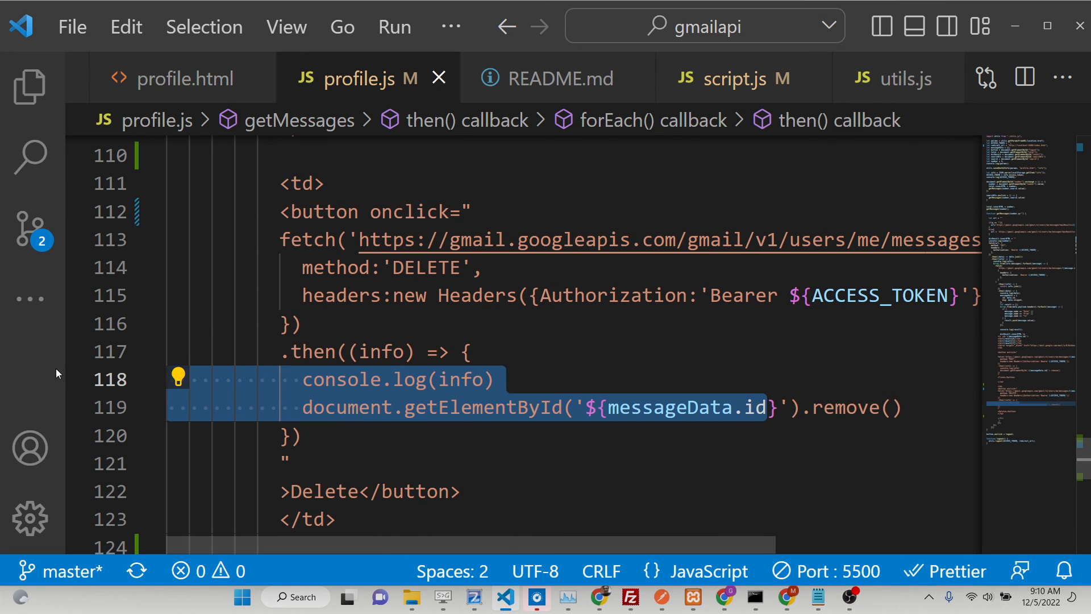
Scroll profile.js up to the Trash button's row-removal handler, then return to Chrome
scroll(up, 3)
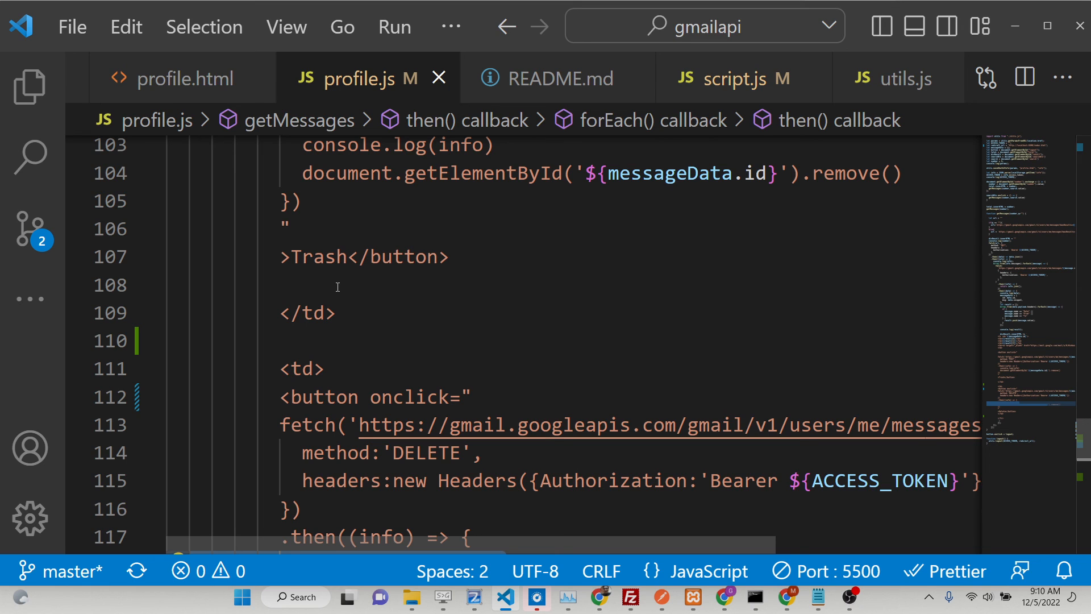
mouse_move(361, 291)
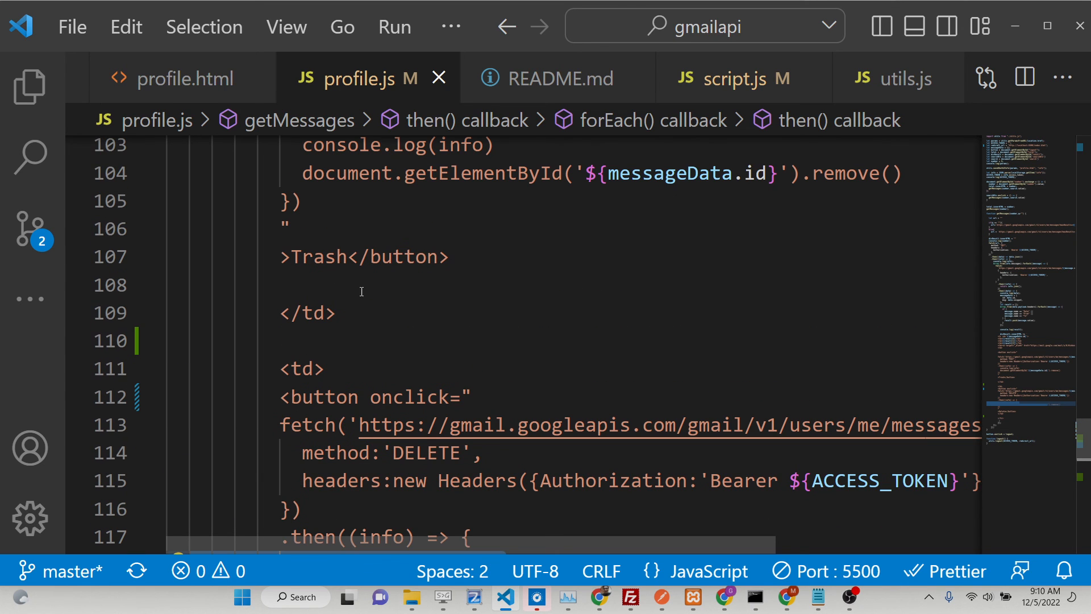
click(598, 597)
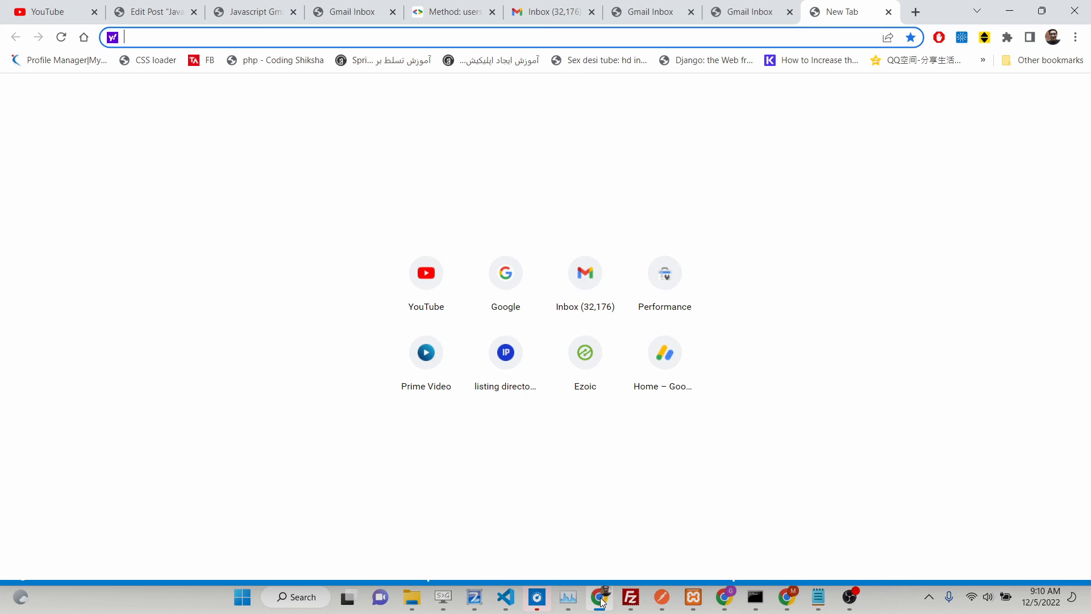